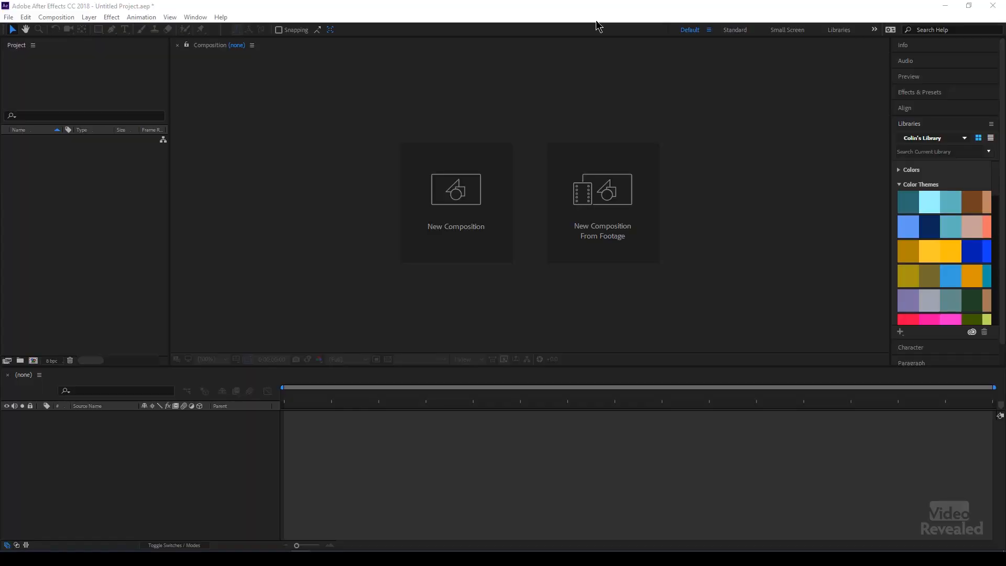
mouse_move(585, 198)
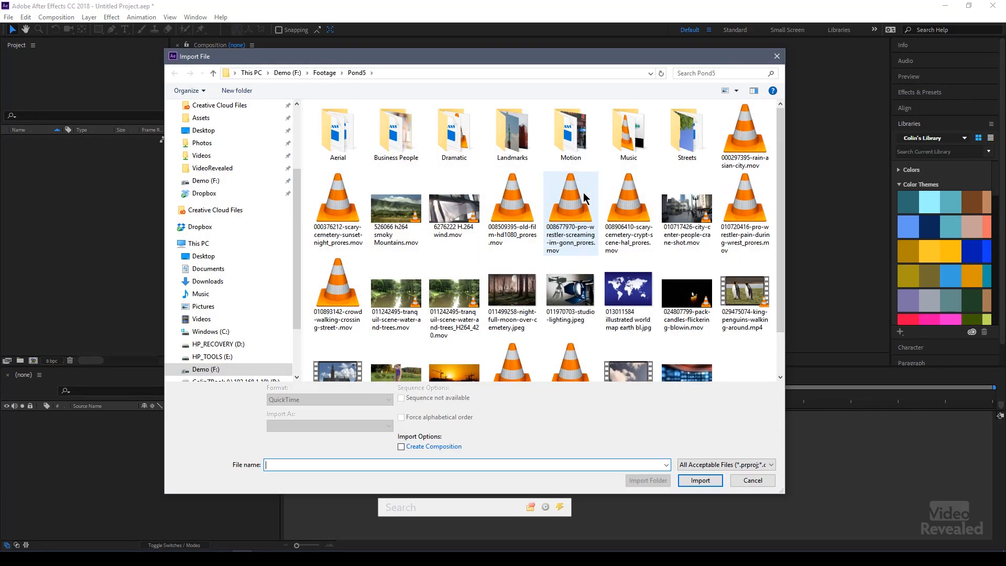
- Import the crowd-walking .mov clip and build a new composition from it, scrubbing through the footage
left_click(699, 480)
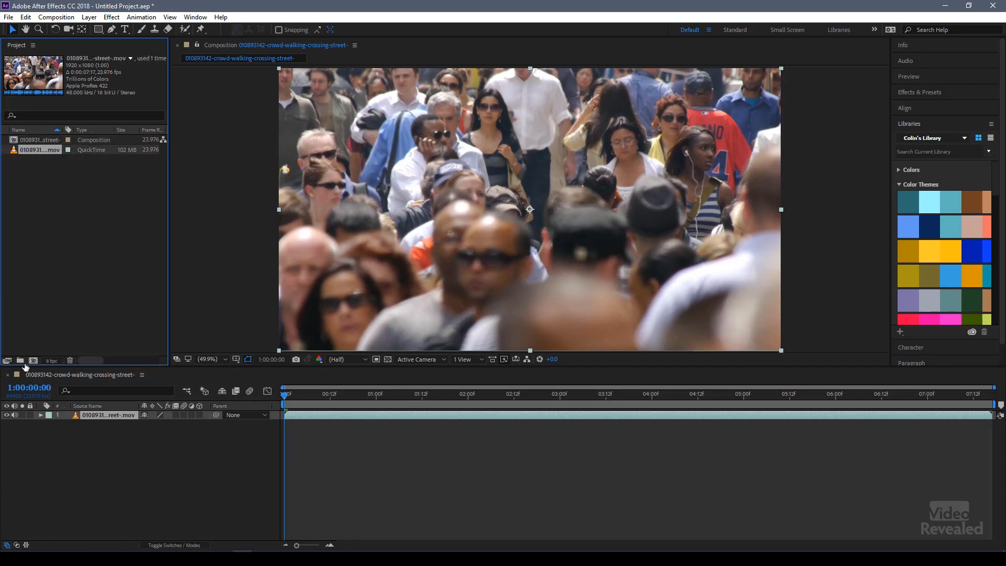
left_click(453, 393)
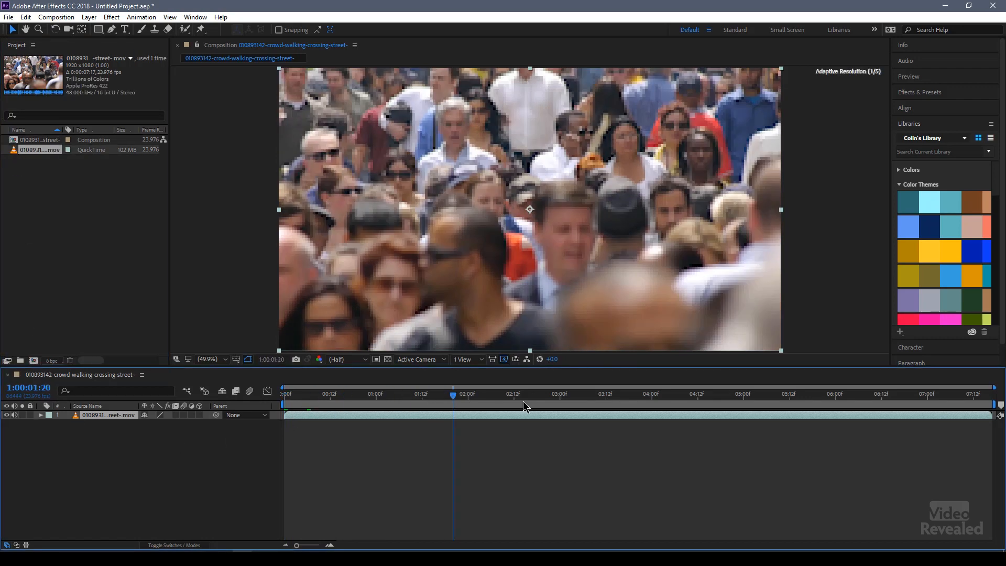
left_click(284, 392)
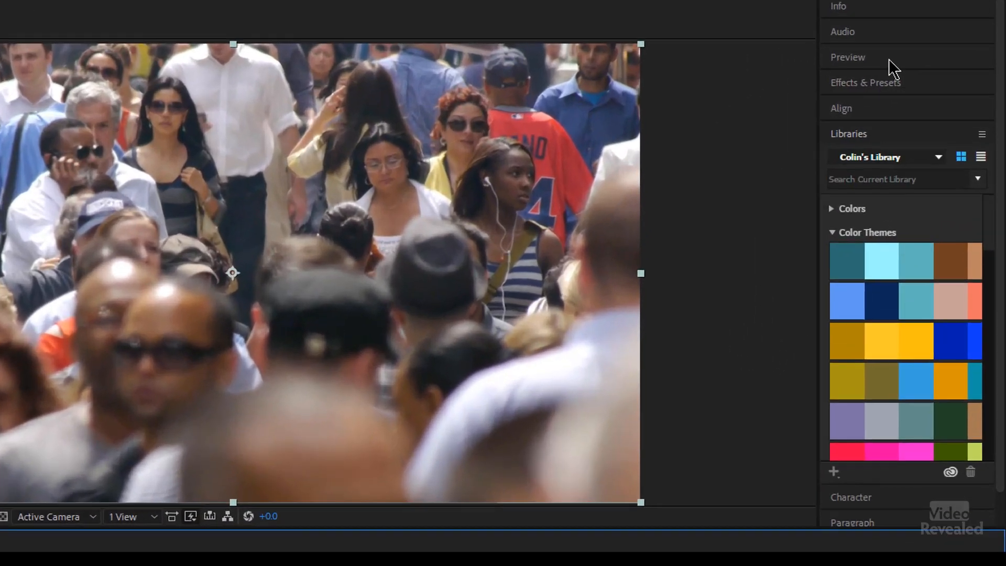
- From the Effects & Presets panel, choose Browse Presets to launch Adobe Bridge
left_click(866, 82)
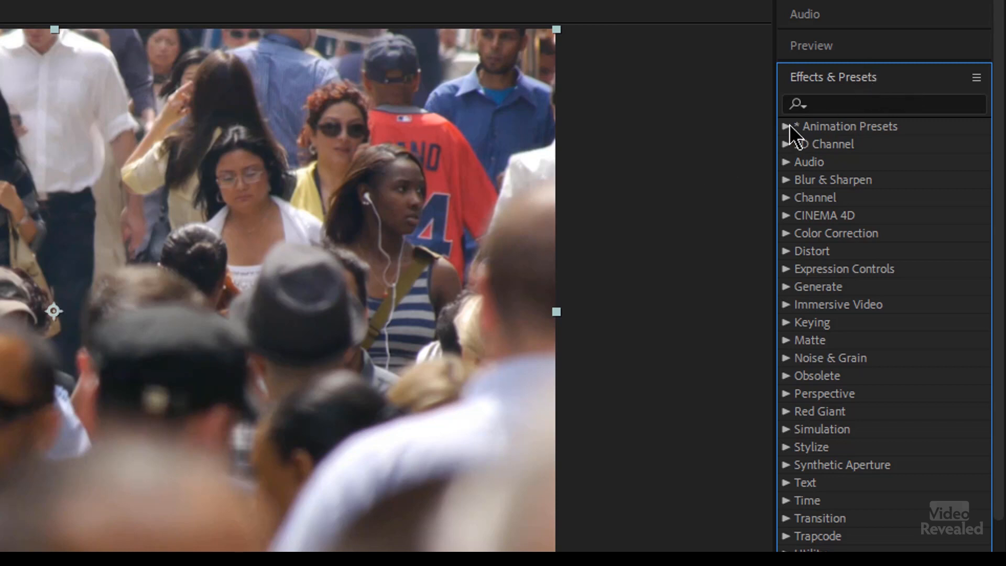
left_click(975, 77)
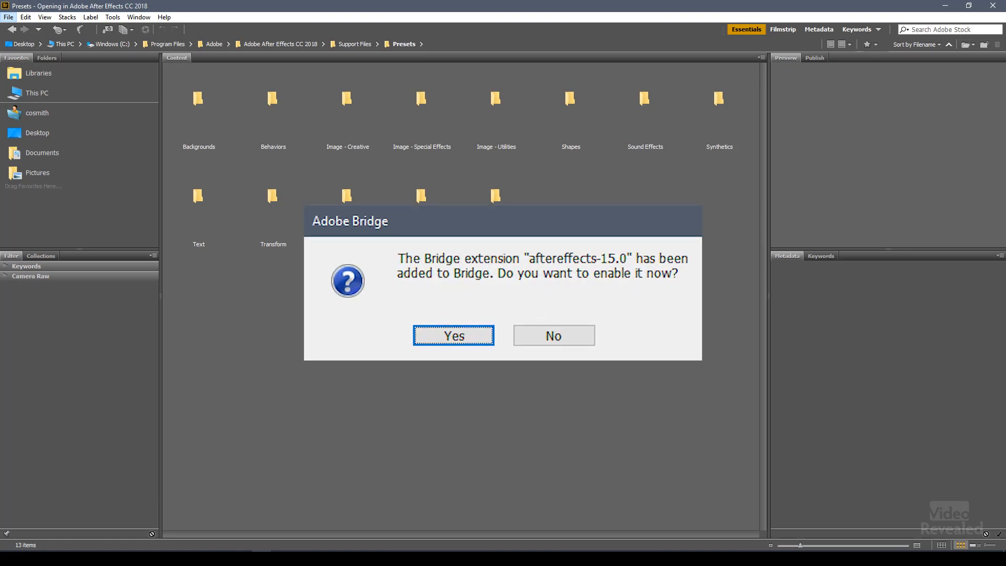
- Enable the After Effects extension in Bridge and open the Backgrounds preset folder
left_click(452, 335)
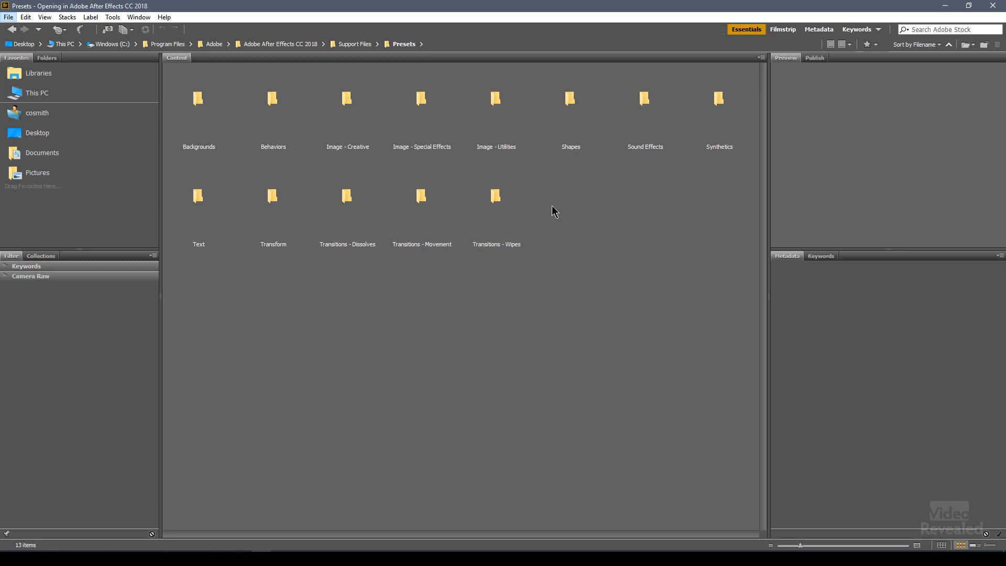
left_click(198, 109)
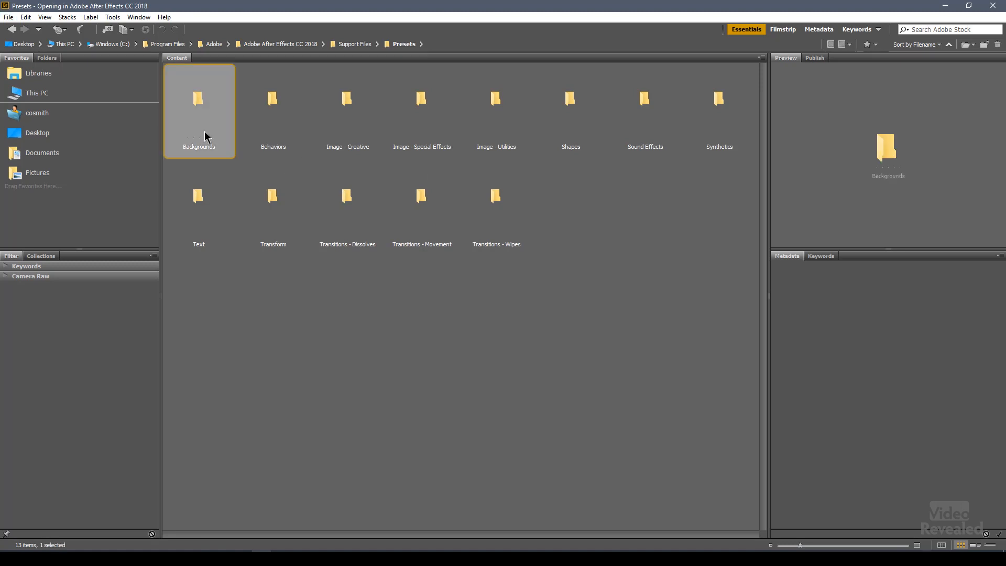
double_click(198, 102)
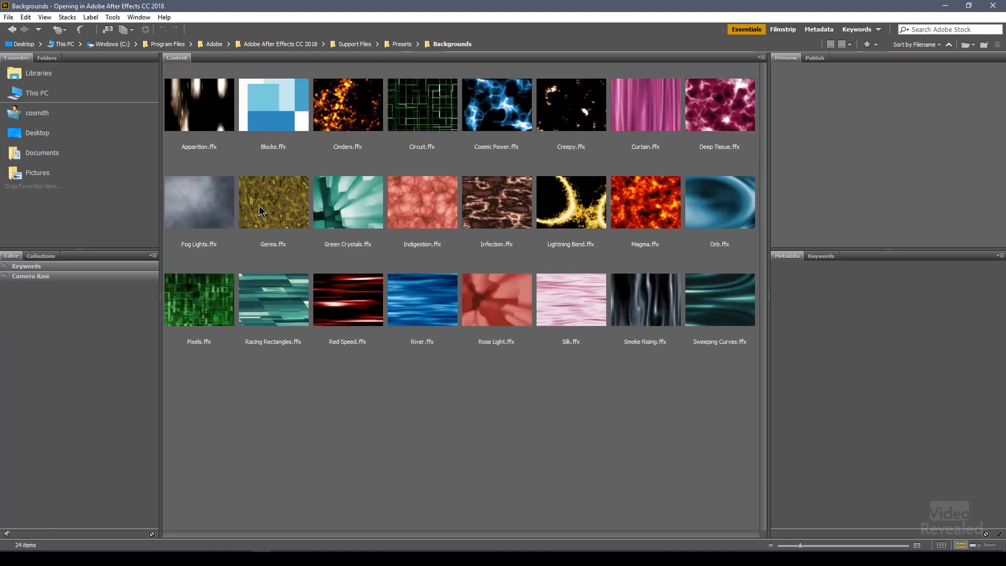
- Preview Indigestion, Infection and Smoke Rising, then send Smoke Rising to After Effects
left_click(421, 201)
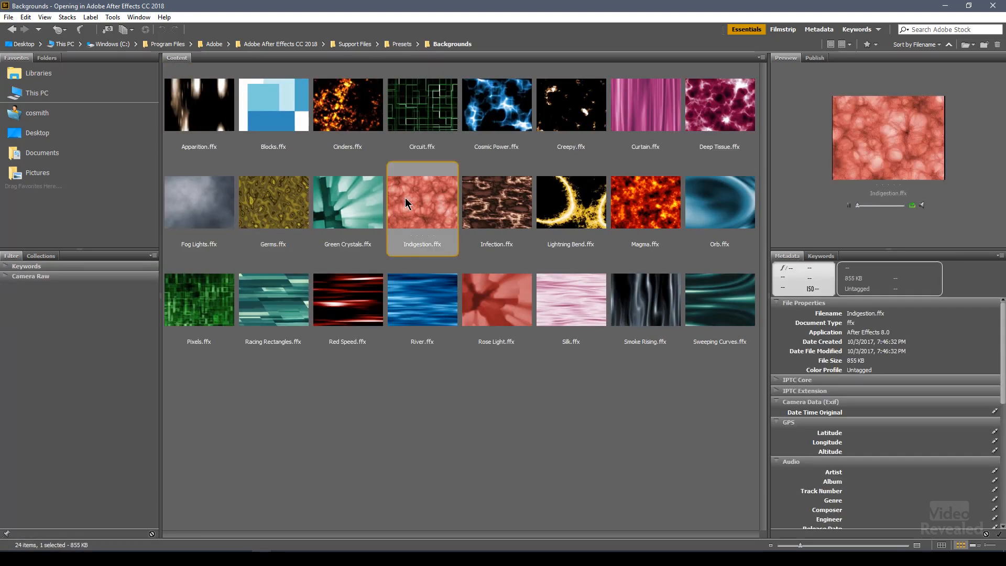
left_click(495, 202)
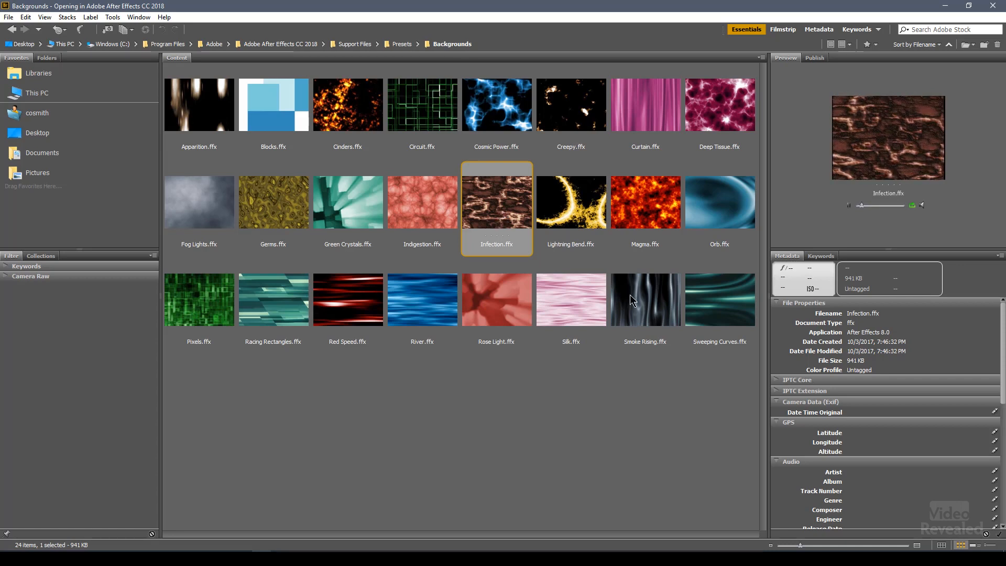
left_click(645, 299)
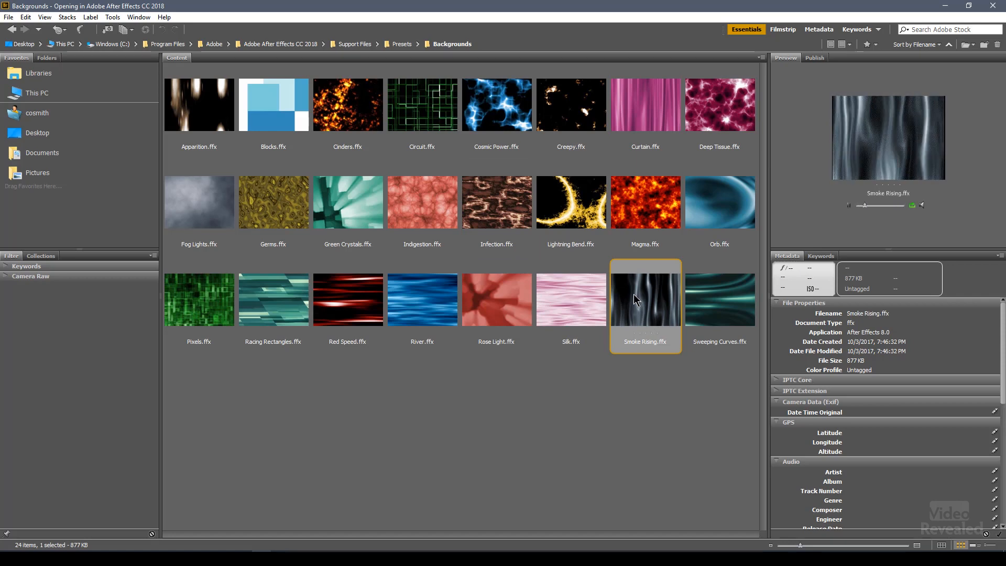
double_click(644, 299)
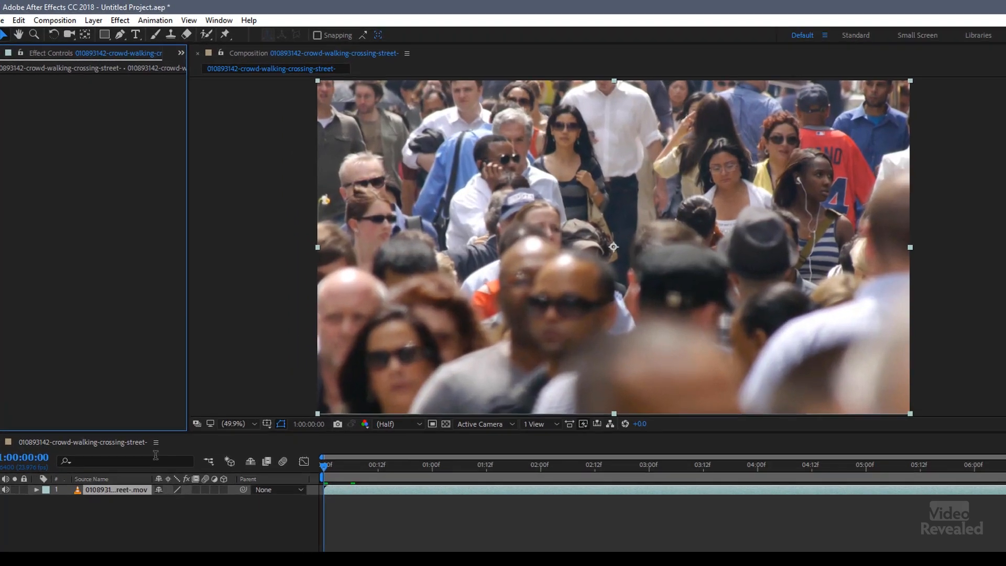
- Create a comp-sized Dark Gray Solid 1 layer via Layer > New > Solid
left_click(93, 20)
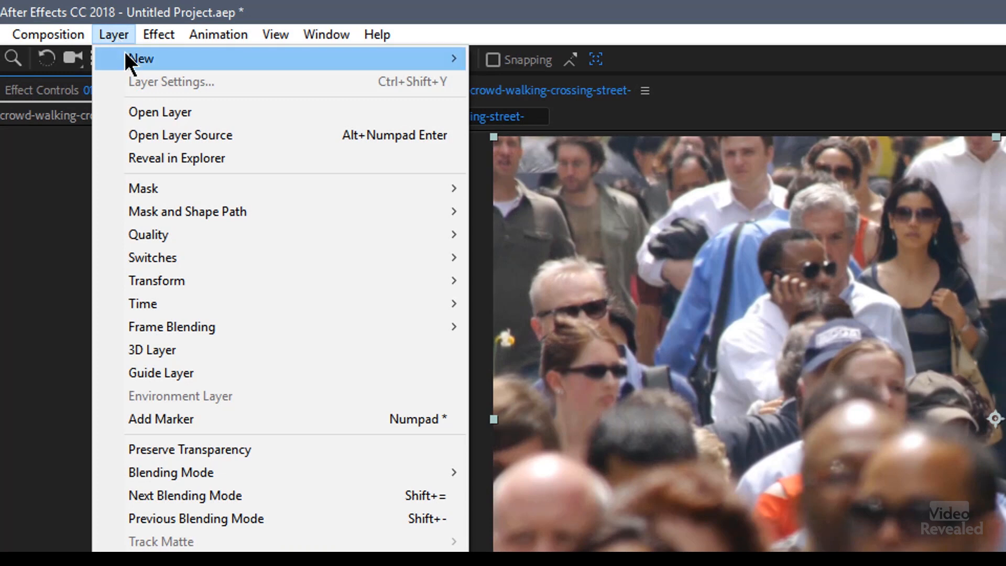
left_click(140, 58)
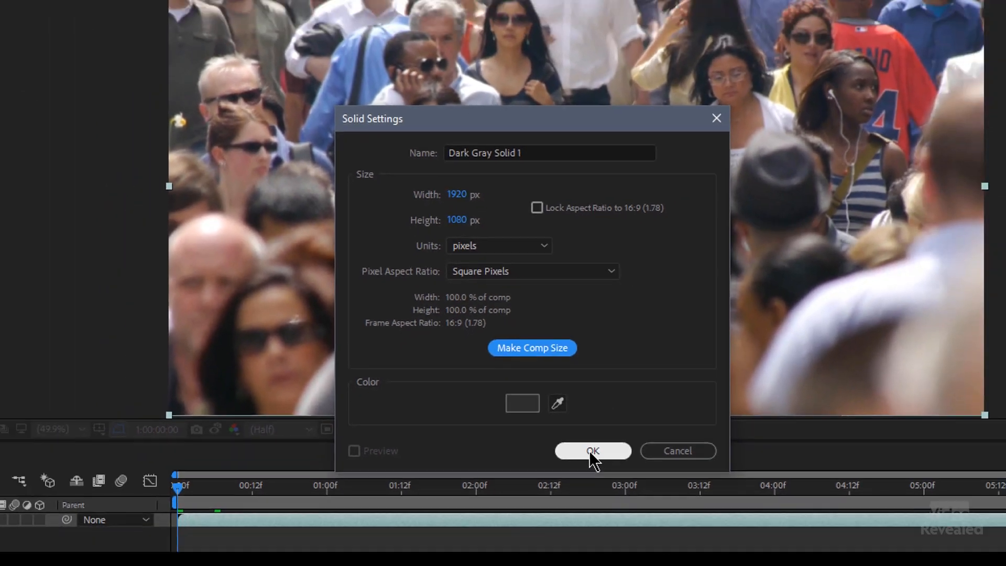
left_click(591, 451)
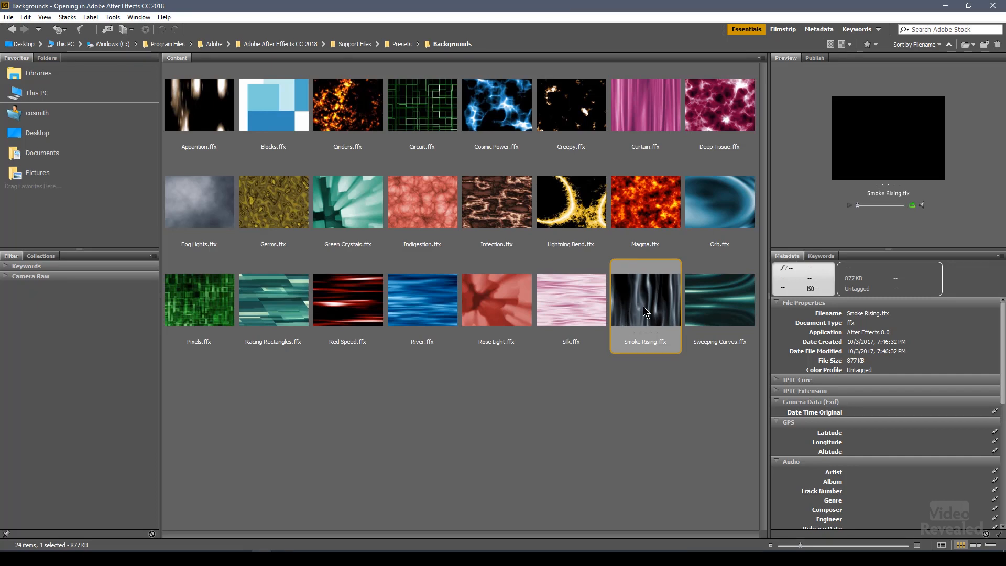
mouse_move(640, 356)
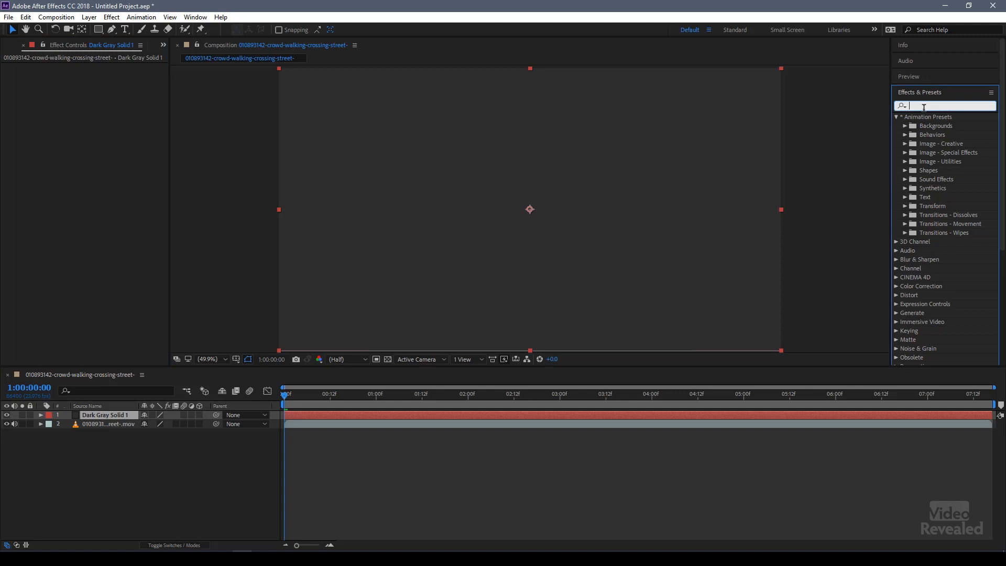
- Search 'smoke ri' and apply the Smoke Rising preset to the dark gray solid
type("smoke ri")
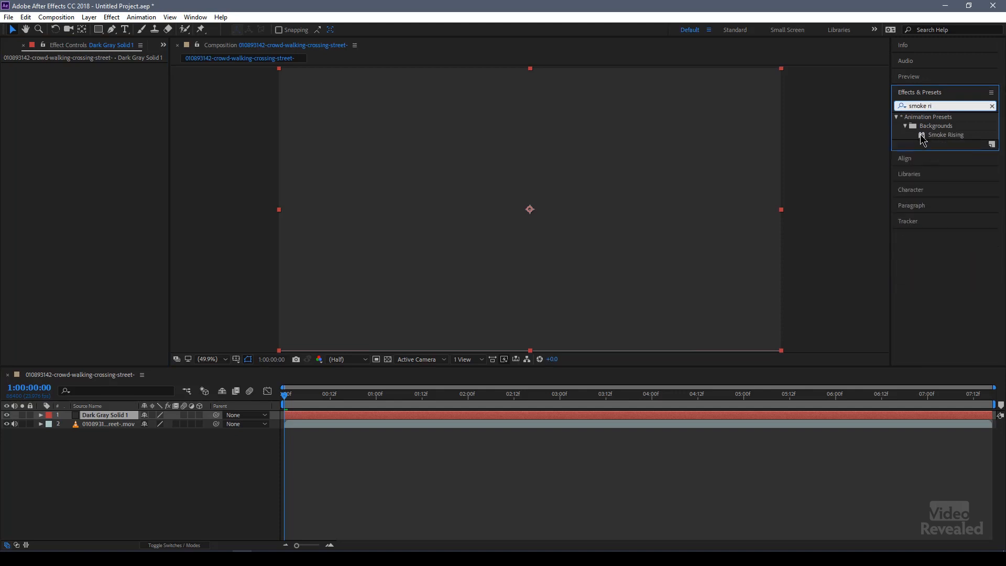
double_click(945, 136)
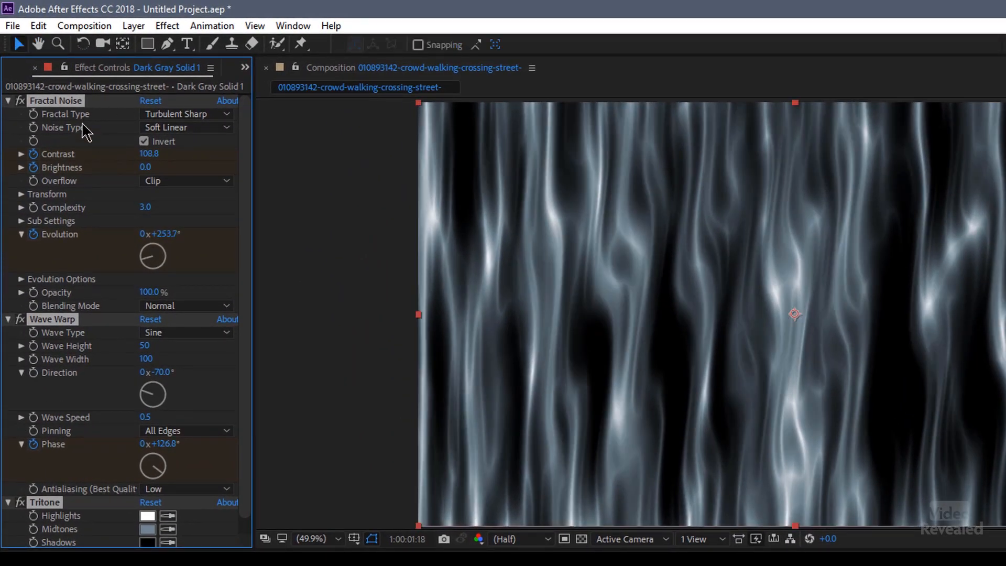
scroll("down", 3)
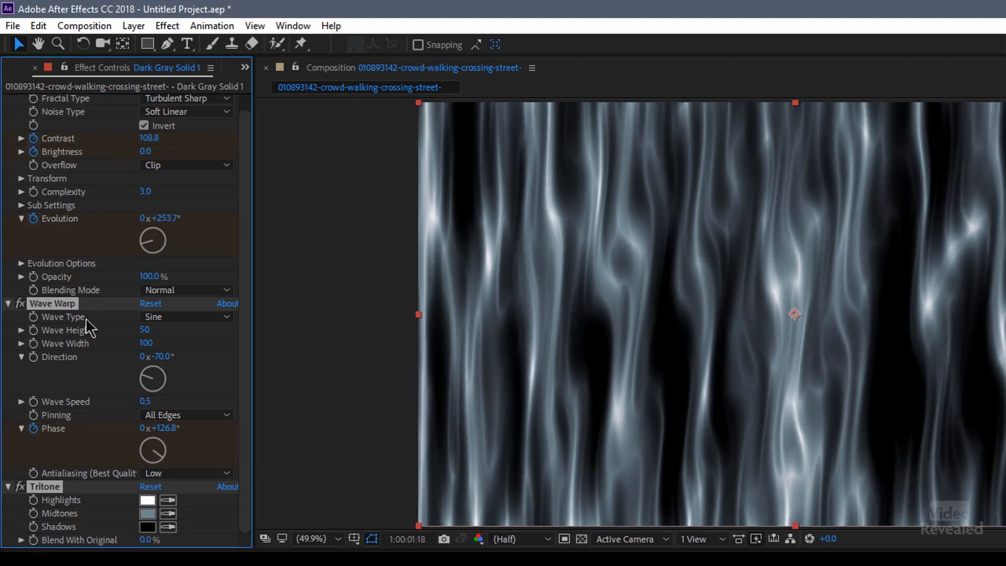
mouse_move(27, 496)
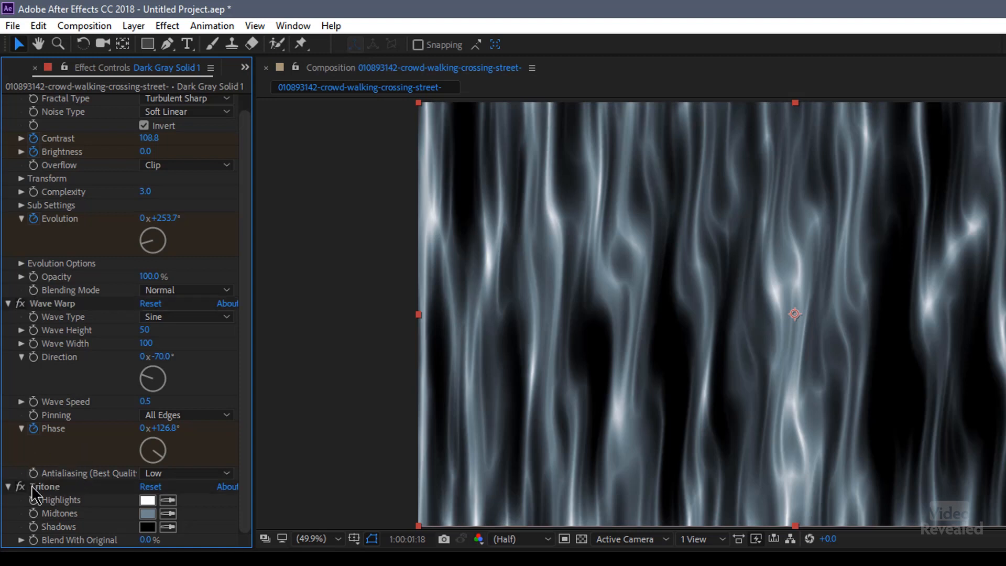
- In the Tritone settings, shift the Midtones colour from green to pink
left_click(45, 486)
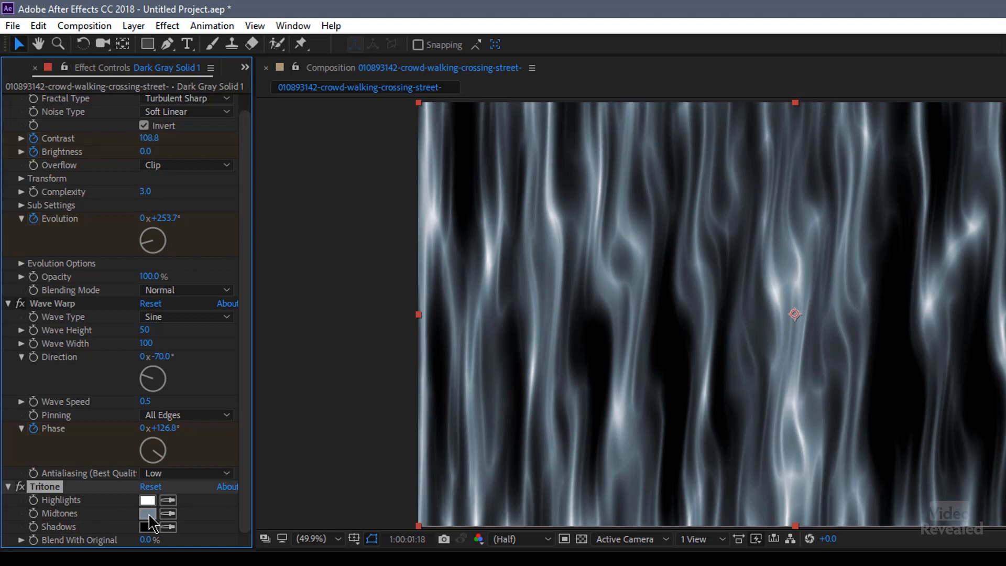
left_click(146, 513)
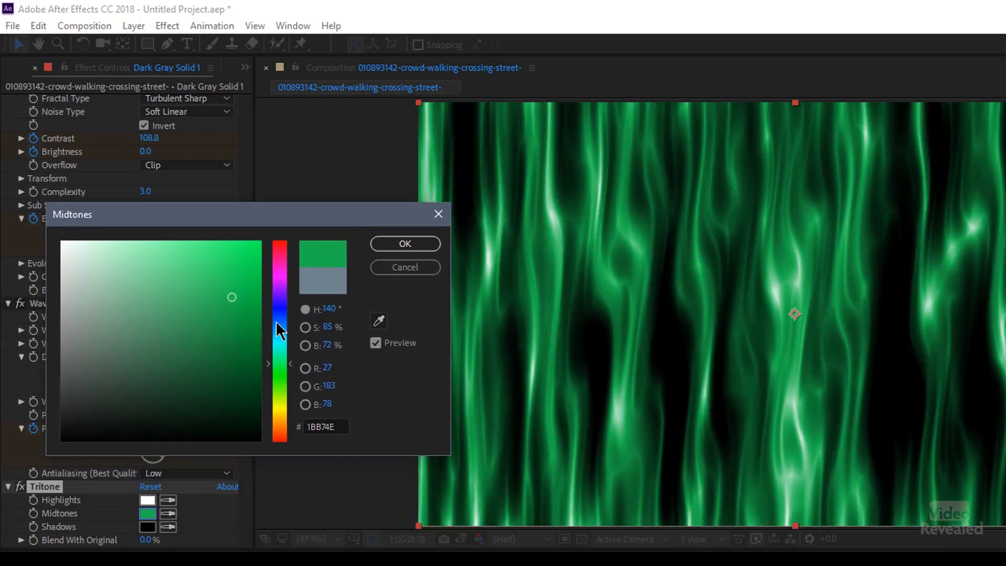
left_click_drag(279, 327, 279, 260)
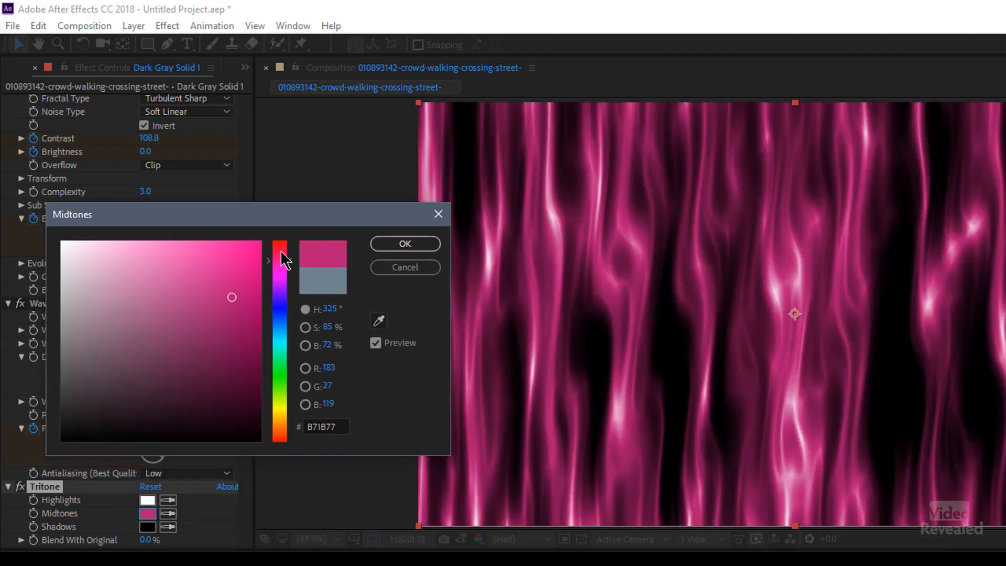
left_click(405, 243)
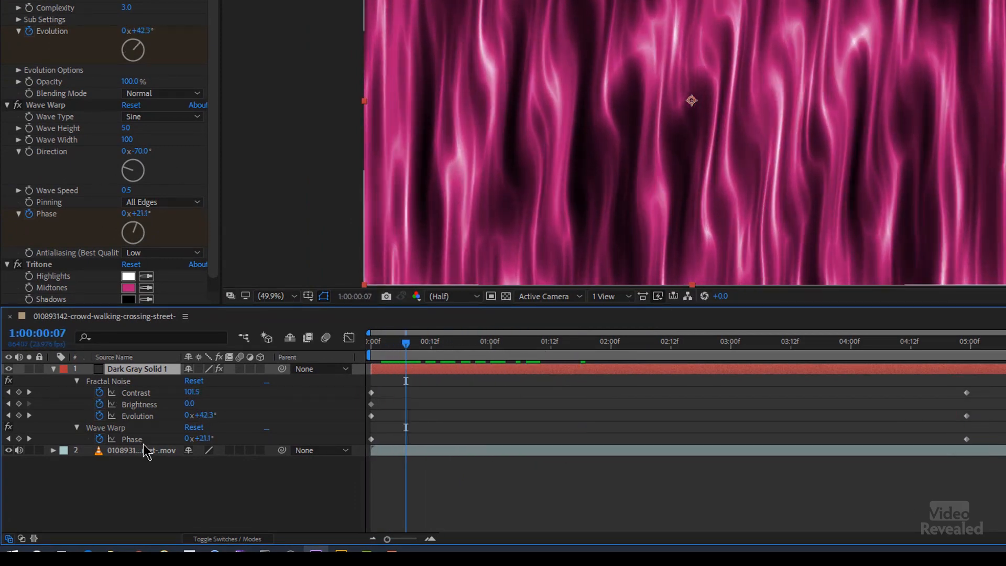
- Select Dark Gray Solid 1 and delete it, leaving only the crowd footage
left_click(561, 340)
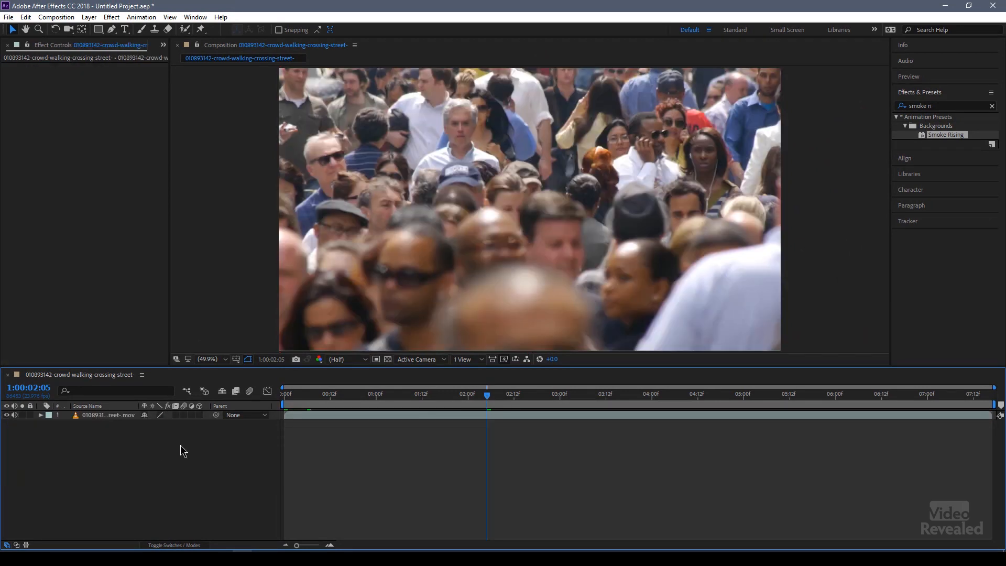
- Back in Bridge's Presets folder, open Behaviors and preview the Wiggle - gelatin and Wiggle - position presets
left_click(108, 415)
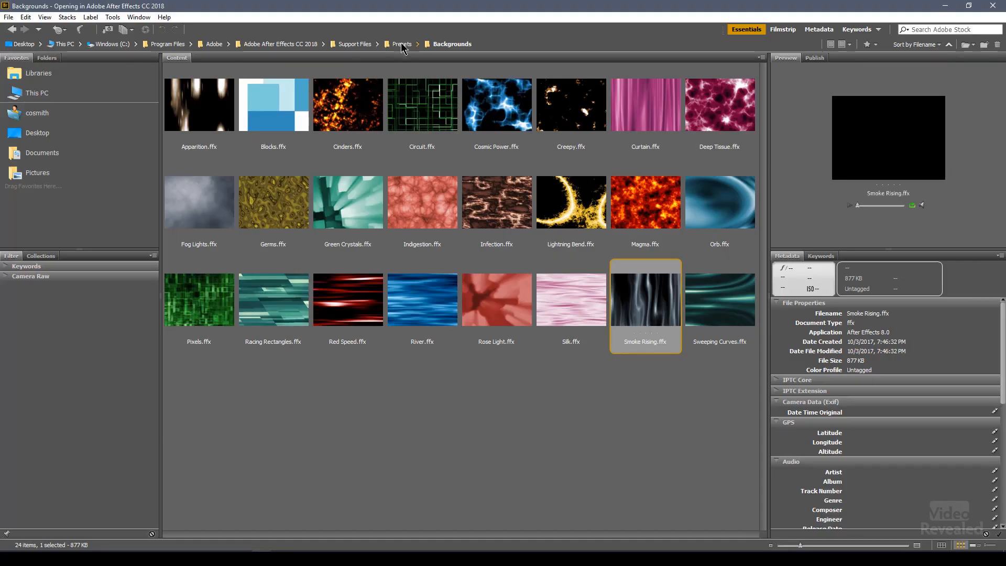
left_click(402, 44)
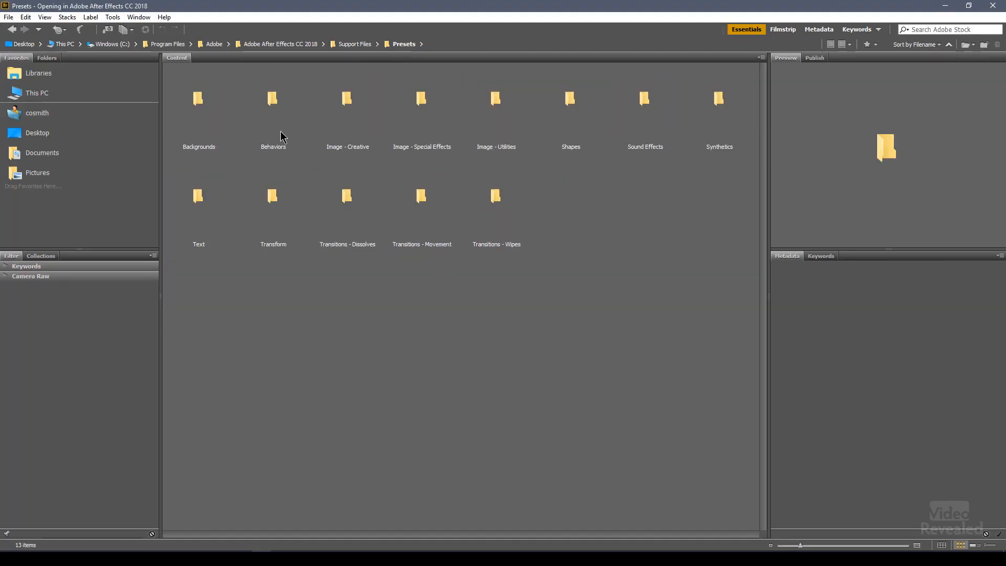
double_click(271, 98)
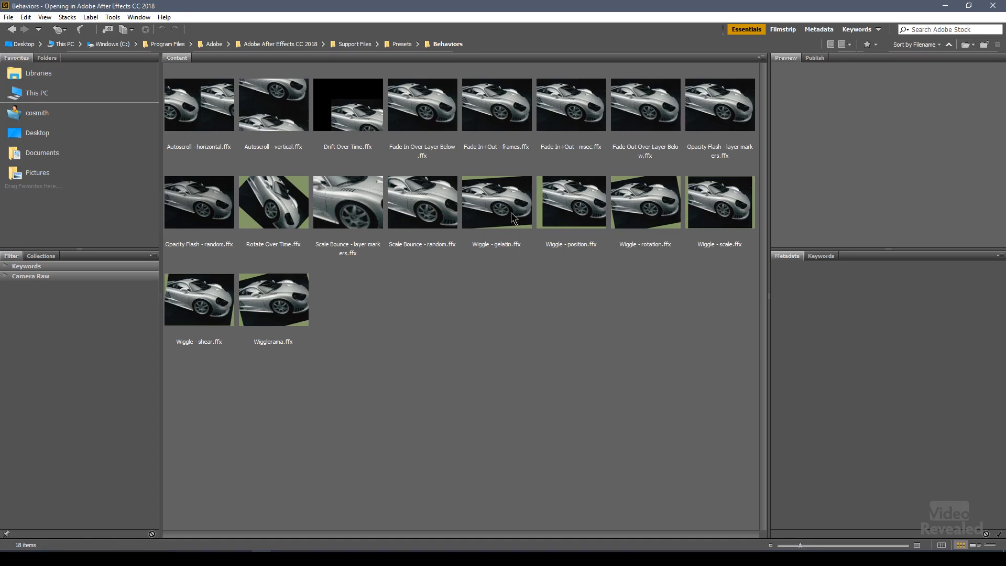
left_click(495, 201)
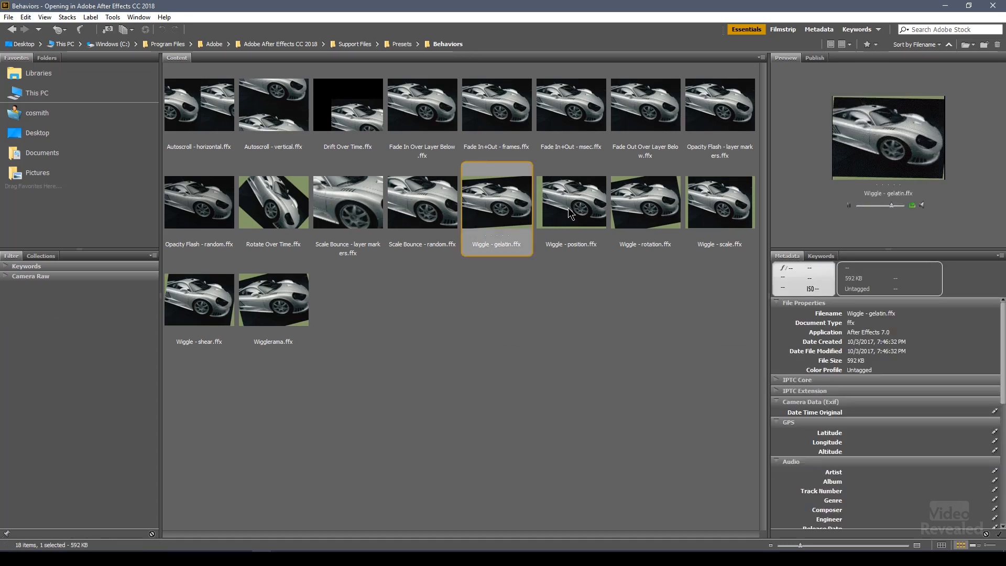
left_click(570, 201)
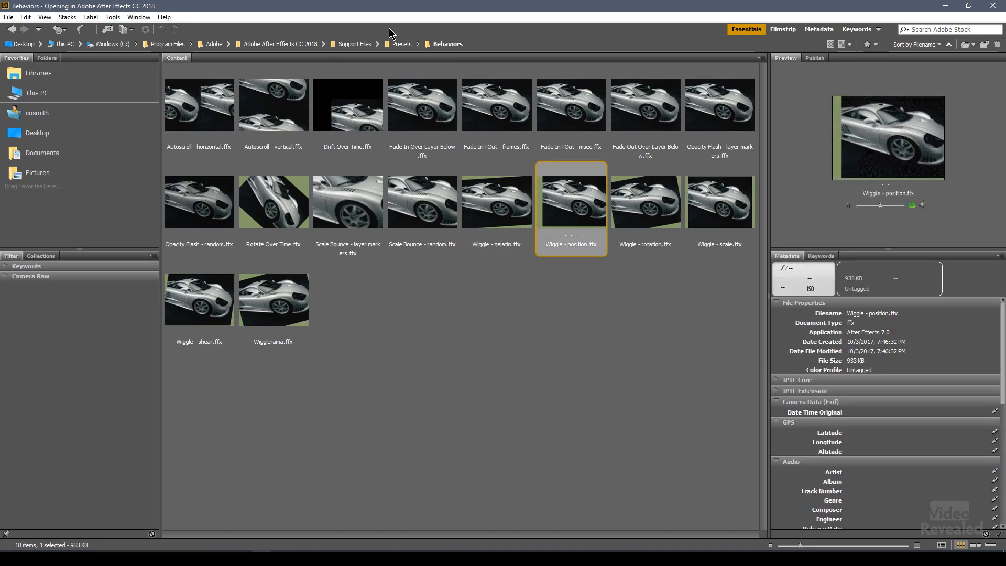
- Return to Presets and select the Image - Special Effects and Image - Utilities folders
left_click(403, 44)
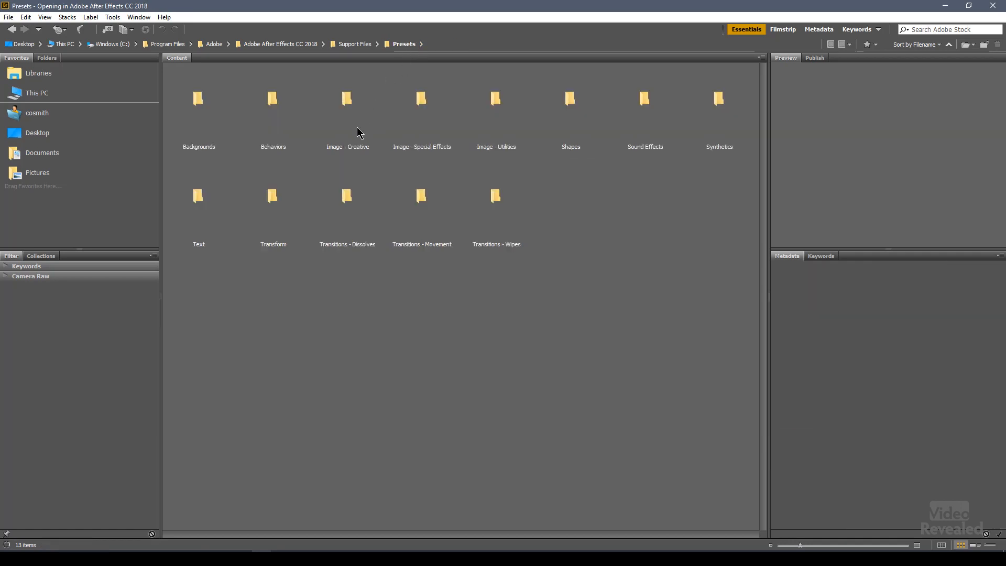
left_click(422, 98)
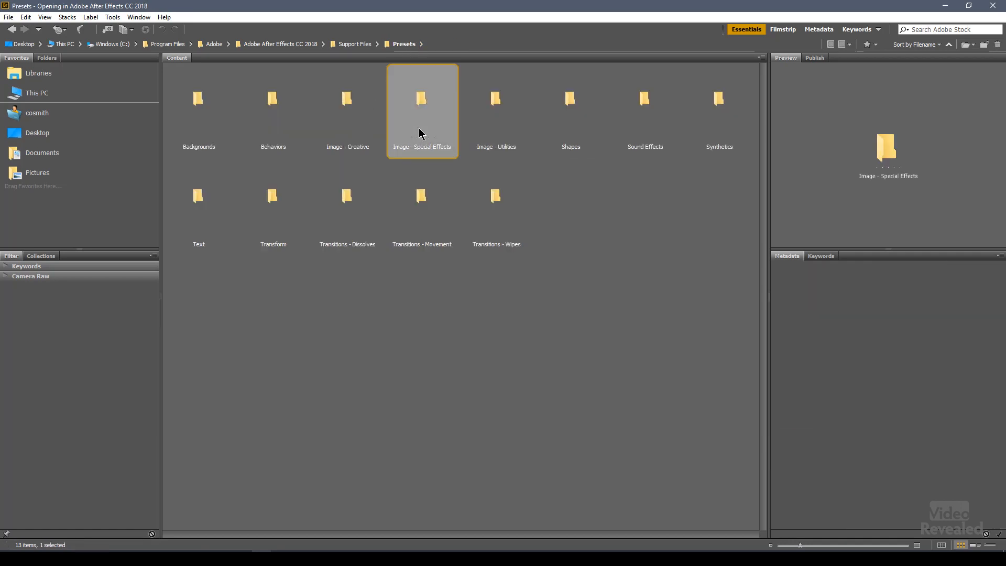
left_click(496, 99)
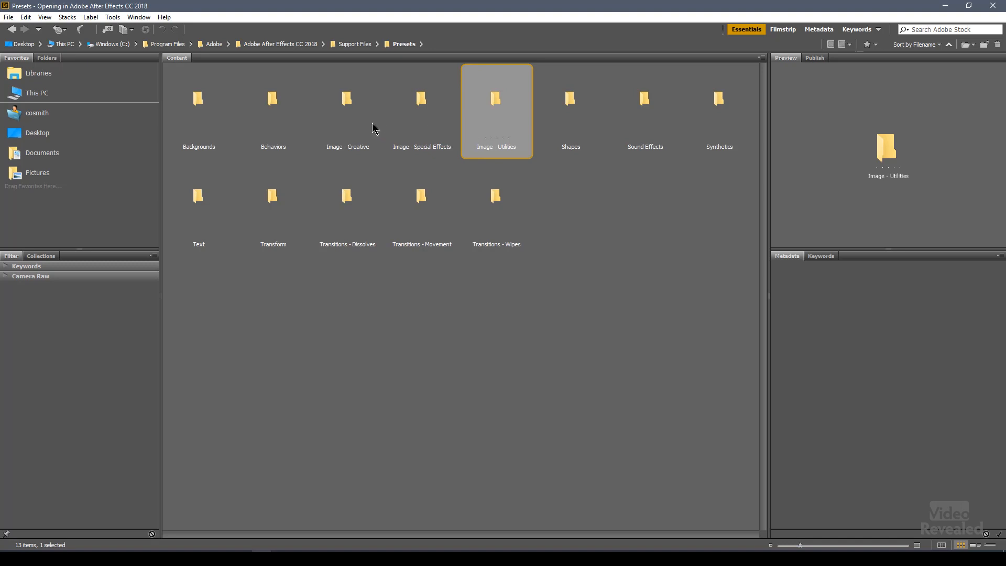
- Open Image - Creative and preview the Bloom - brights+darks preset
double_click(347, 98)
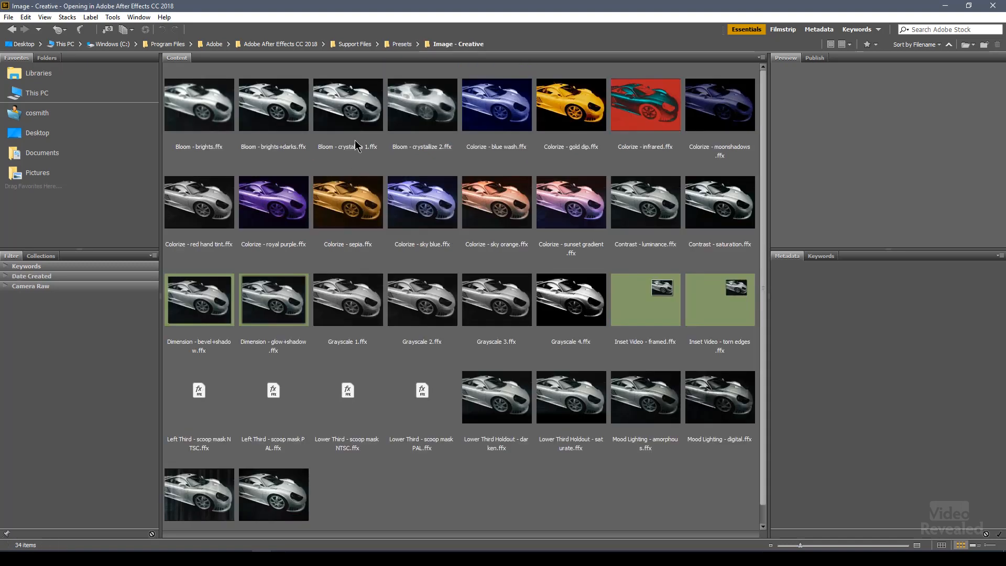
left_click(272, 105)
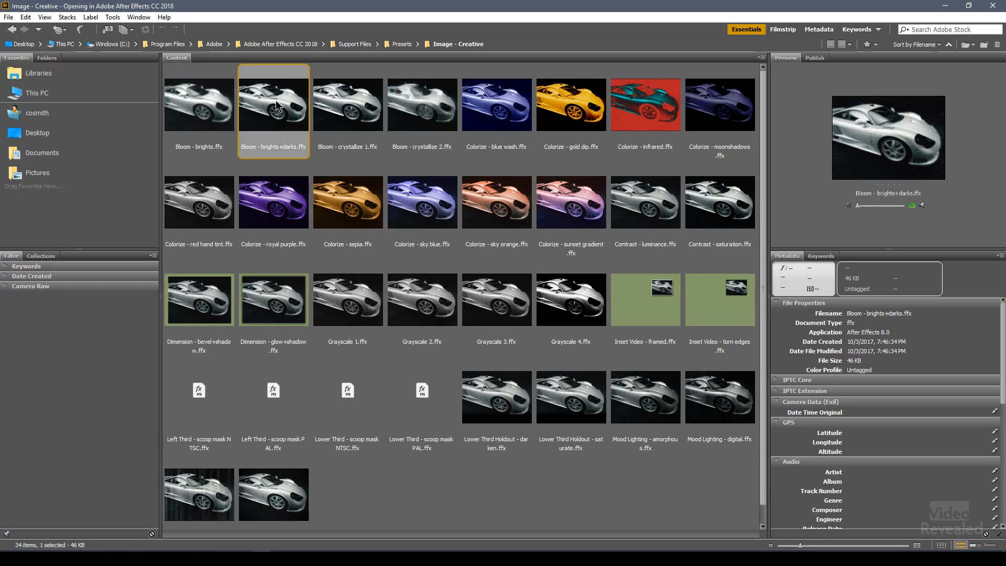
mouse_move(278, 156)
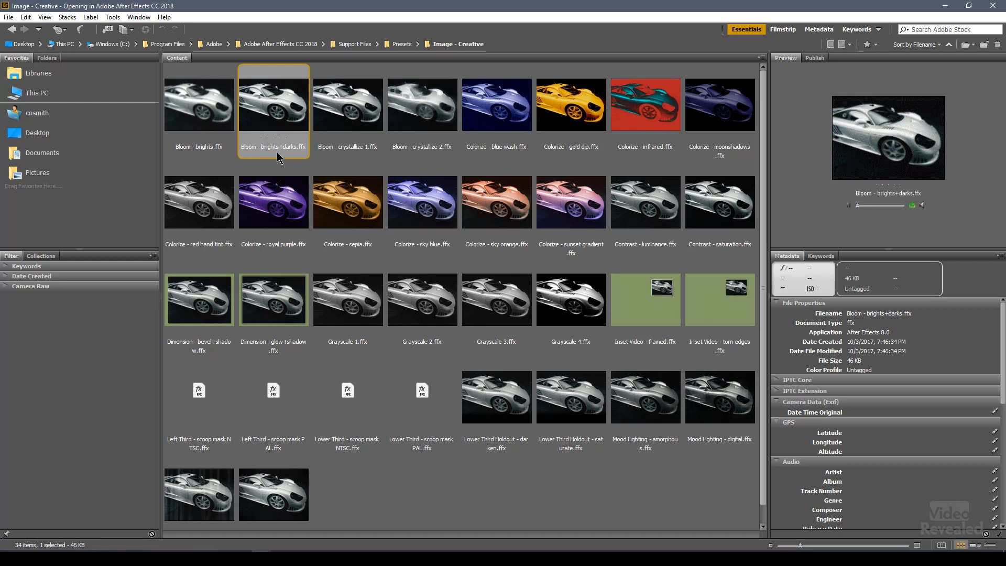
mouse_move(932, 179)
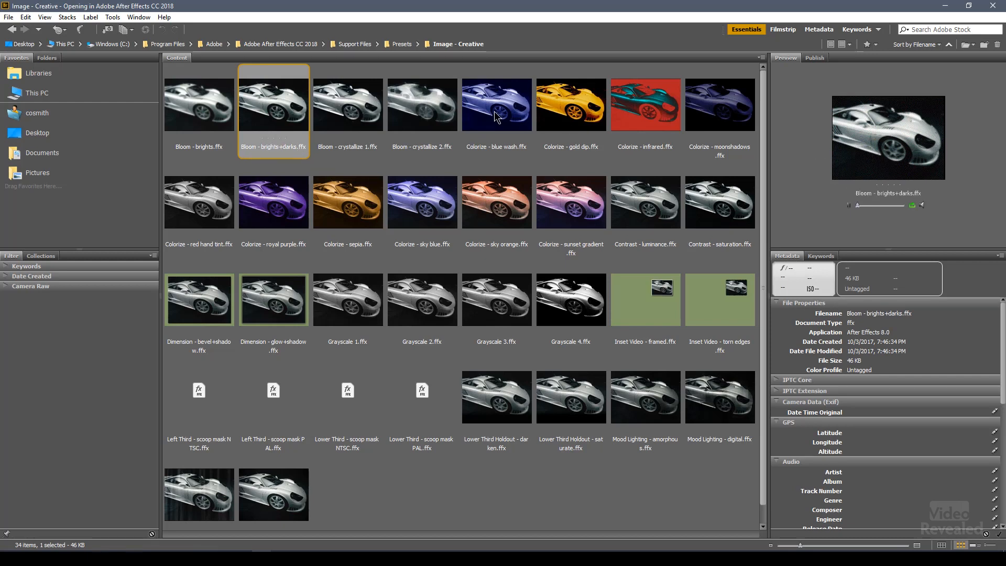
mouse_move(269, 113)
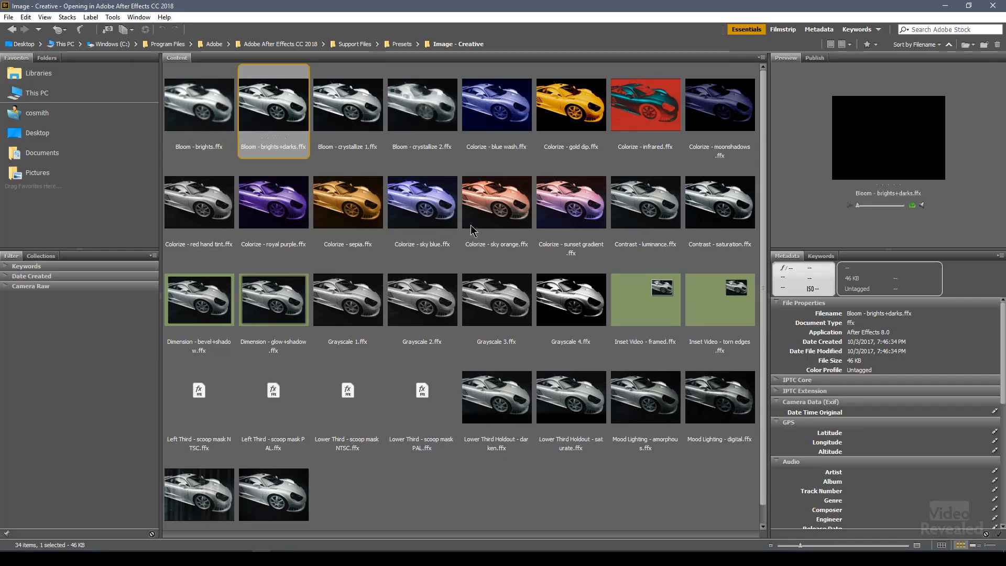
mouse_move(441, 218)
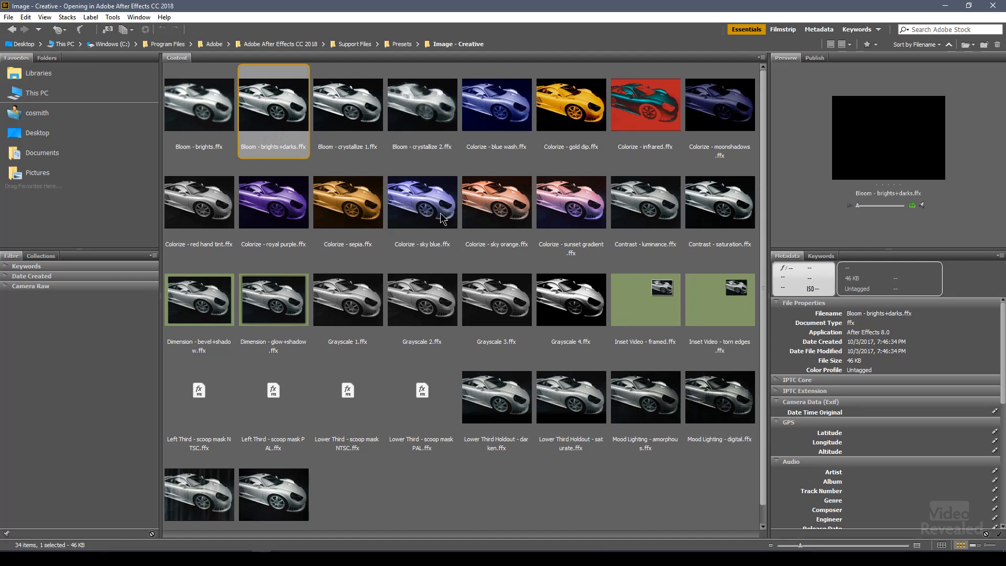
left_click(347, 202)
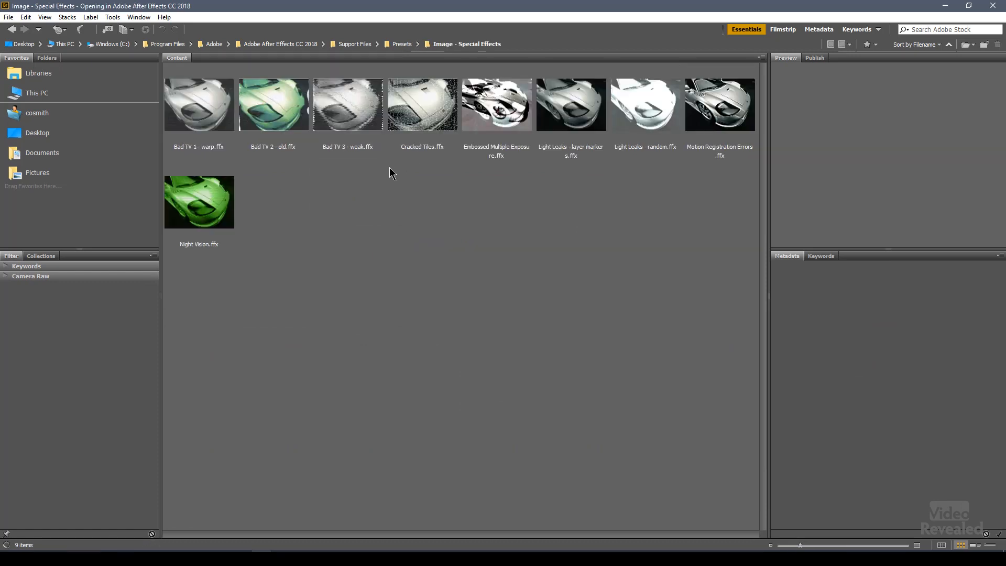
- In Image - Special Effects, preview the Bad TV 2 - old and Bad TV 1 - warp presets
left_click(273, 104)
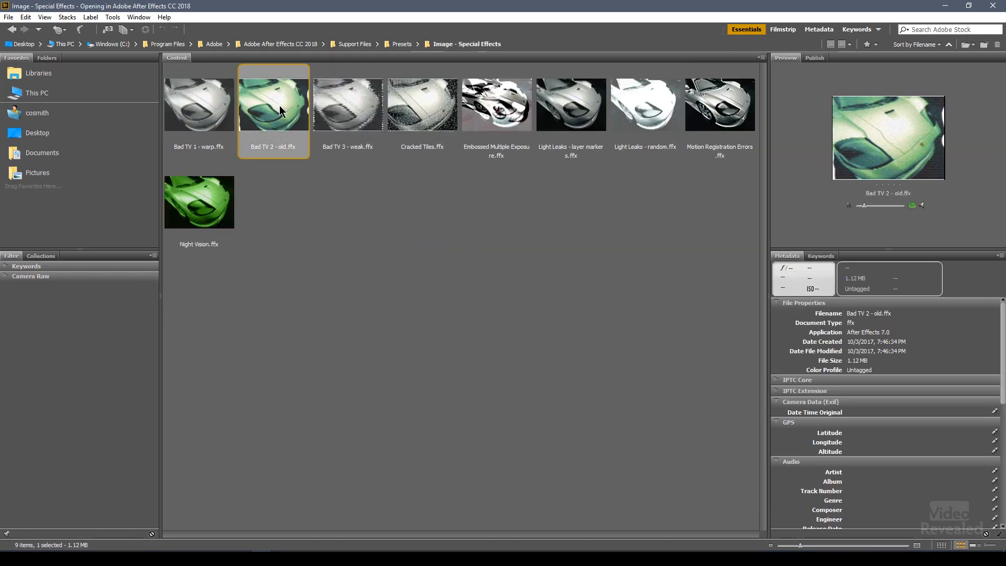
left_click(199, 104)
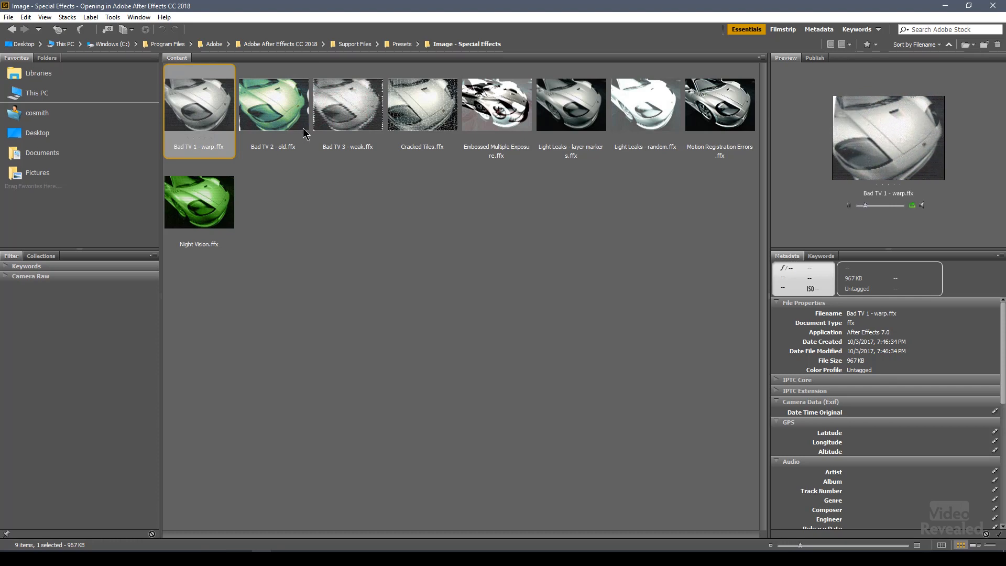
- Preview Bad TV 3 - weak and Cracked Tiles, then enlarge the preset thumbnails
left_click(348, 104)
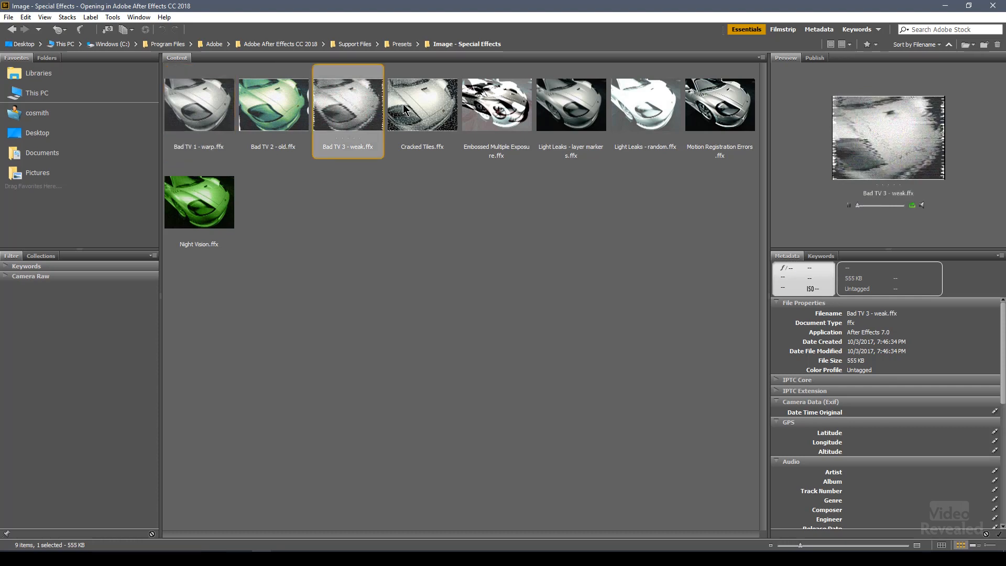
left_click(421, 105)
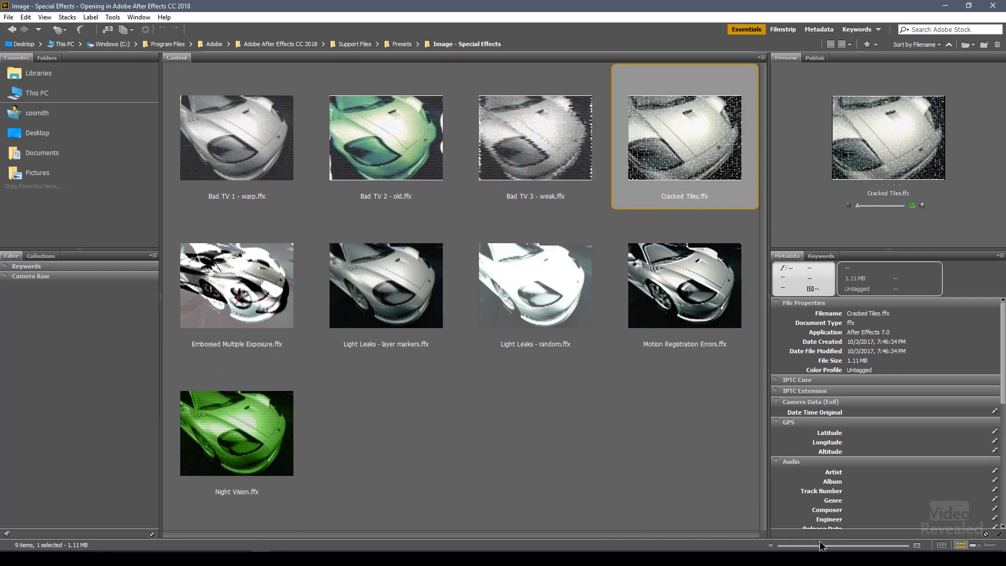
left_click(384, 135)
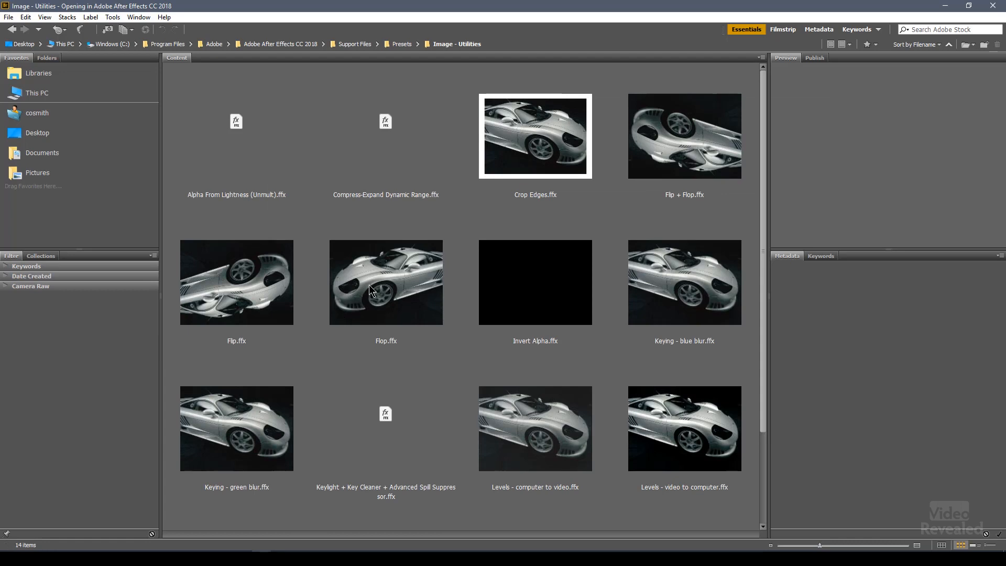
- Open Shapes > Backgrounds and preview the Kaleidoscopic preset, then go back to Shapes
left_click(236, 282)
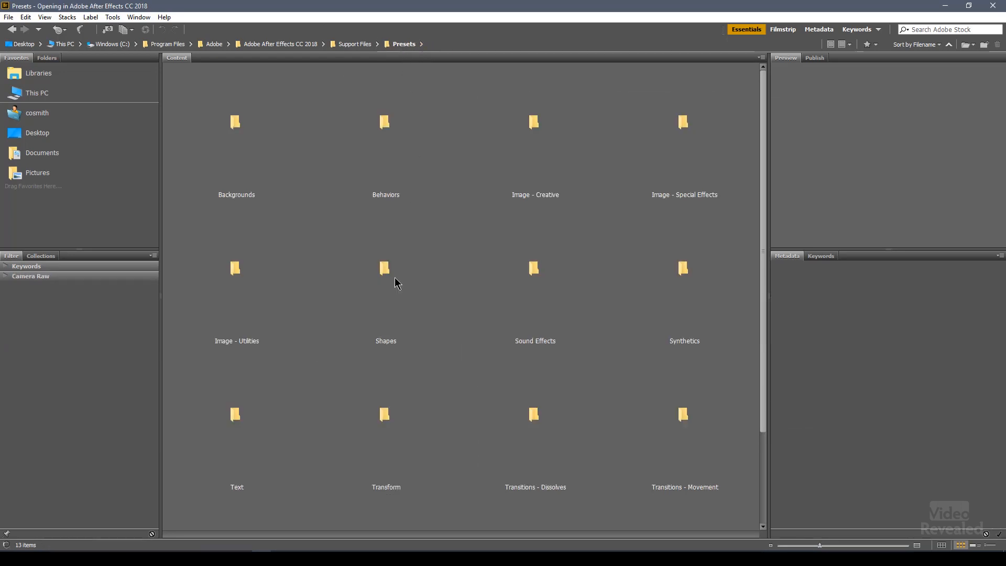
double_click(385, 268)
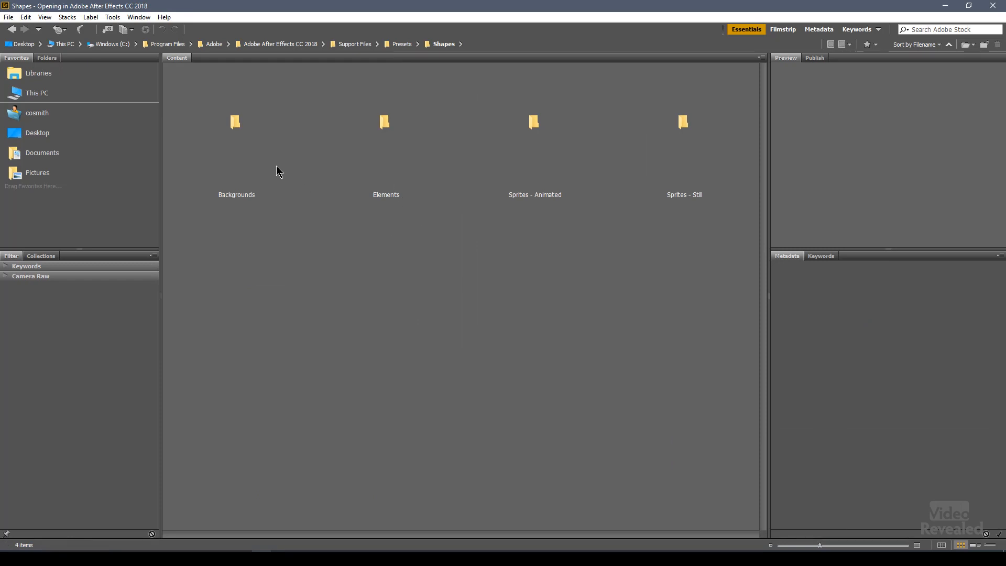
double_click(235, 122)
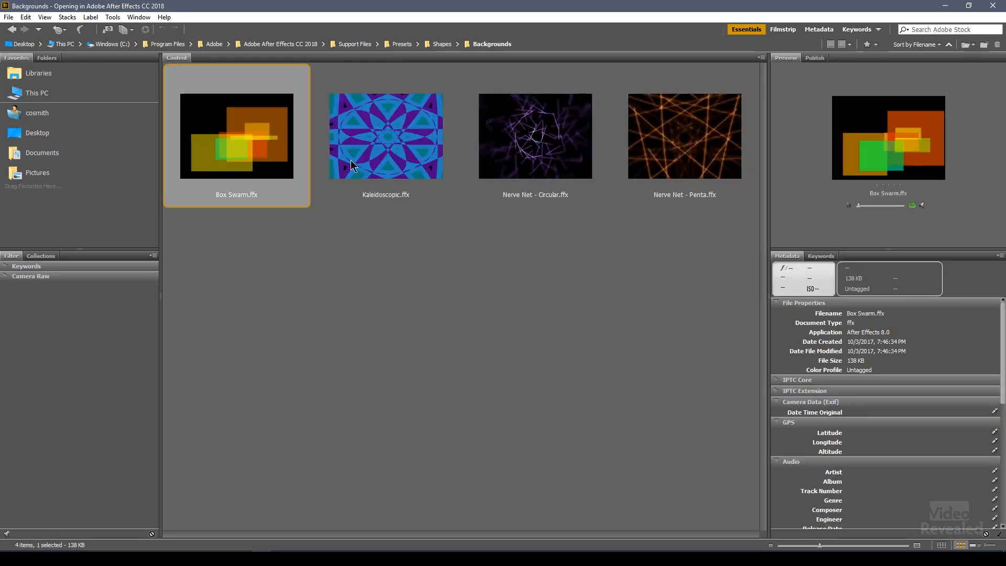
left_click(385, 135)
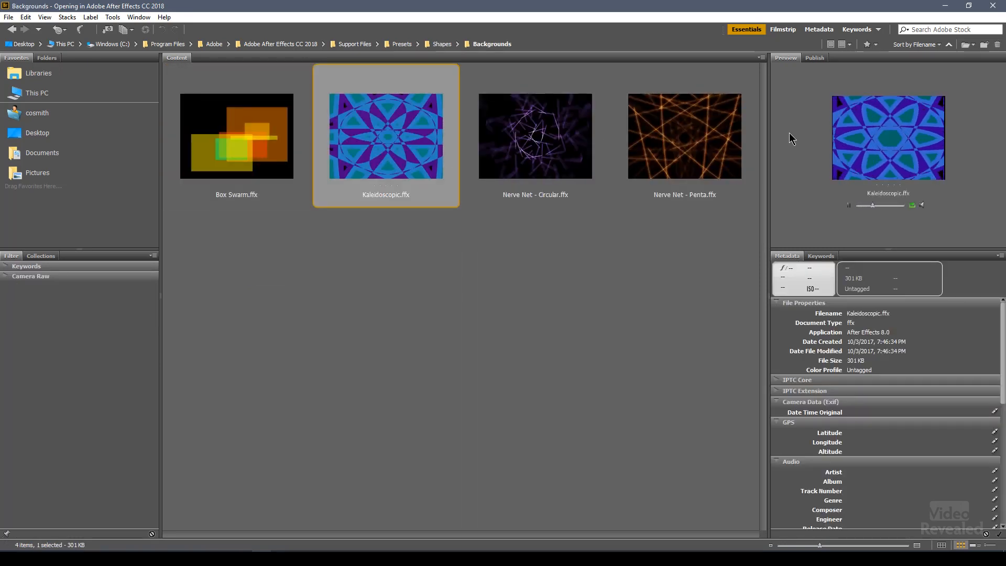
left_click(443, 44)
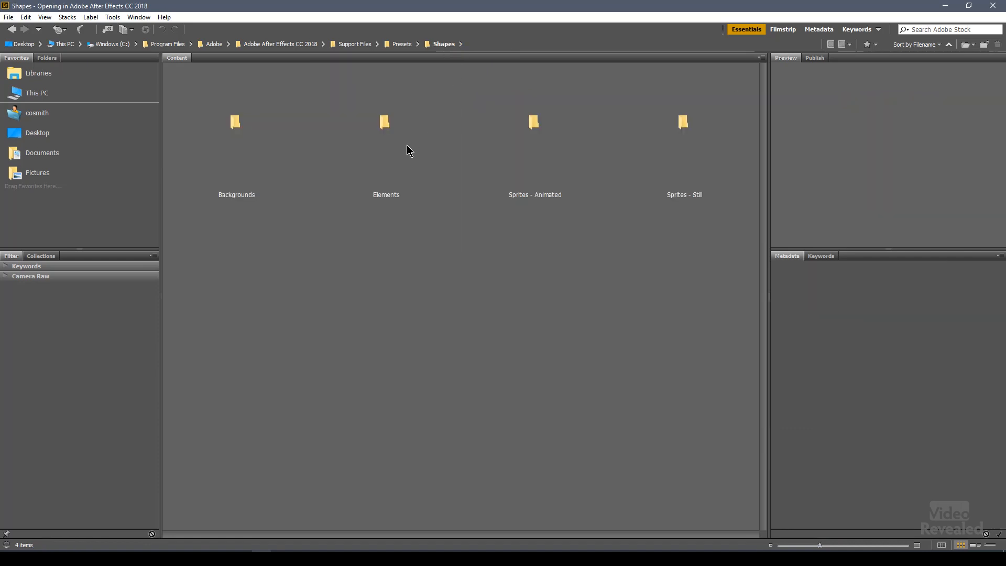
- Preview Ring Chart in Elements, open Sprites - Animated, then return to the Presets folder
double_click(384, 122)
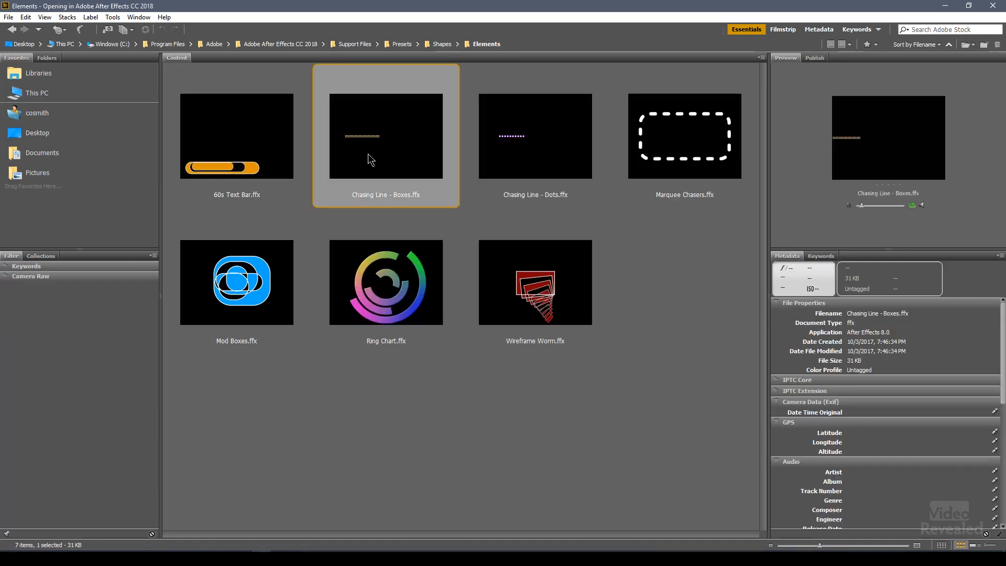
left_click(386, 282)
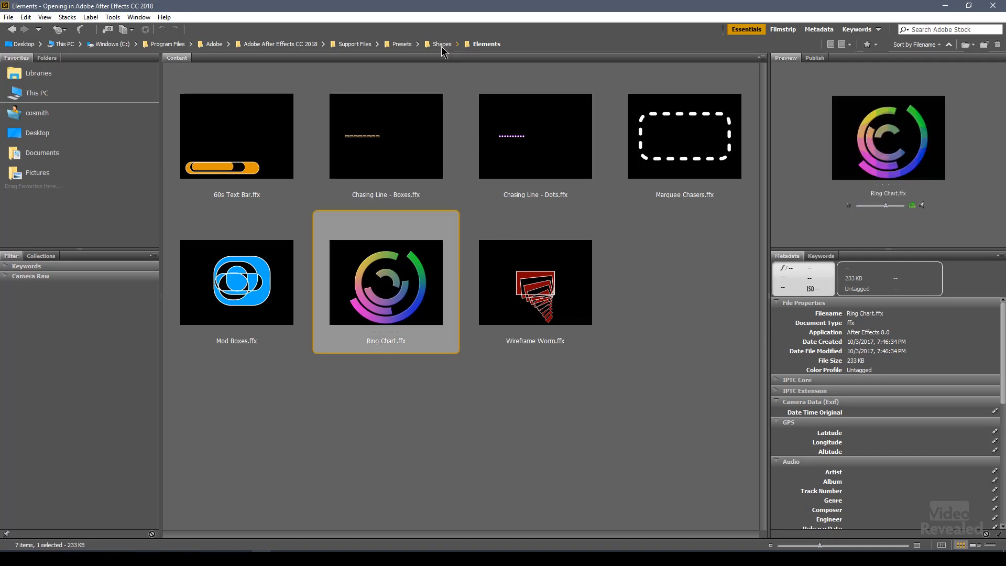
left_click(442, 44)
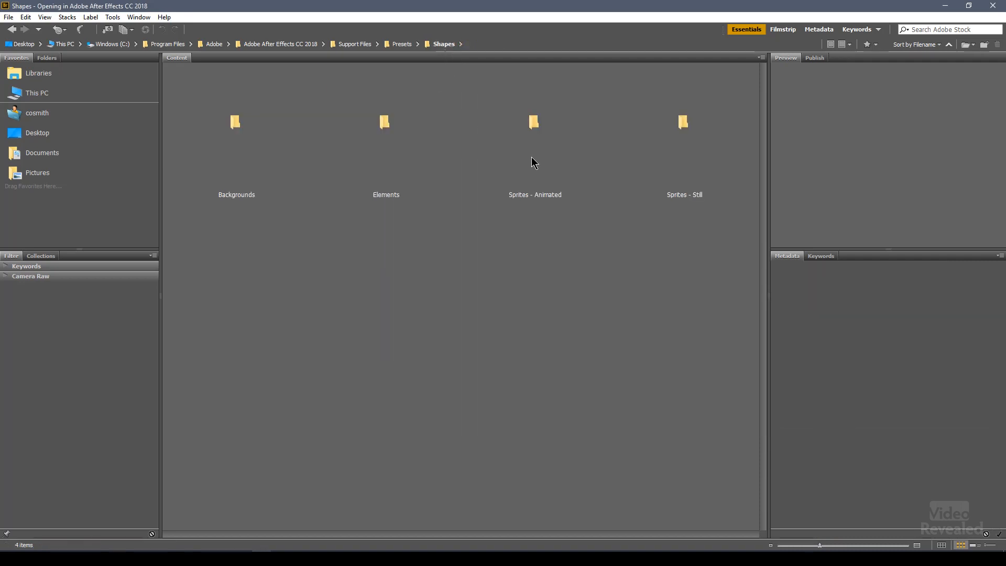
double_click(535, 121)
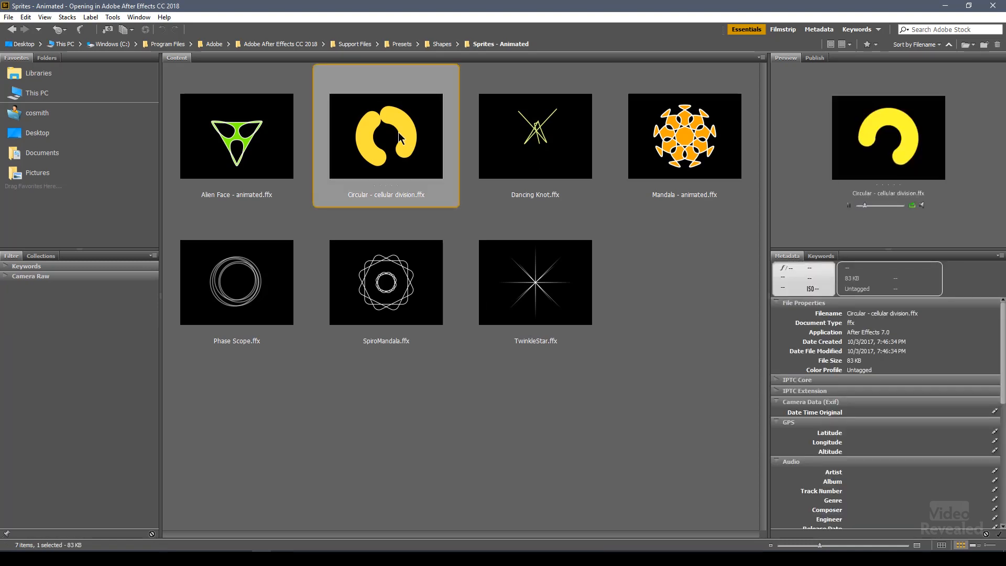
left_click(402, 44)
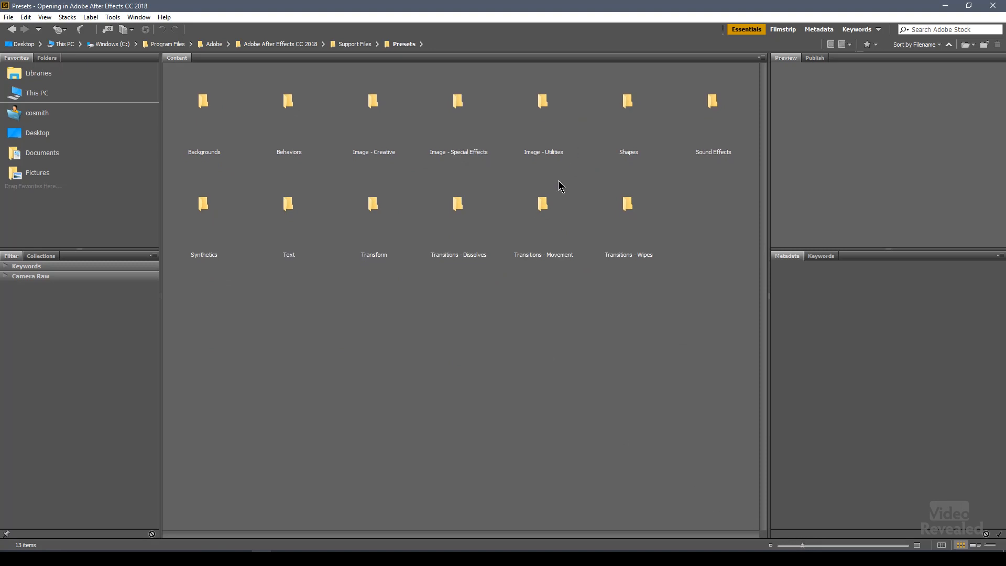
double_click(712, 101)
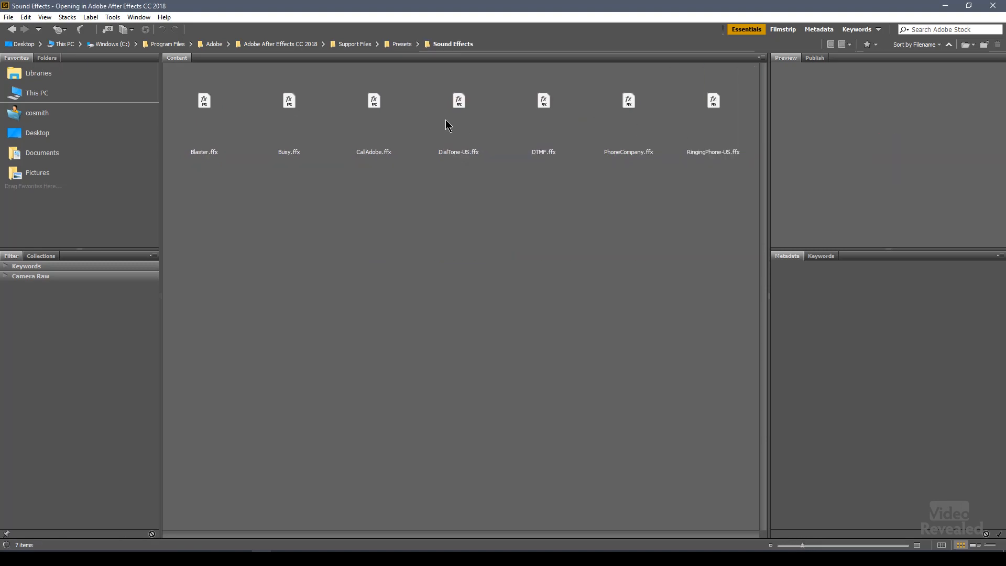
left_click(373, 102)
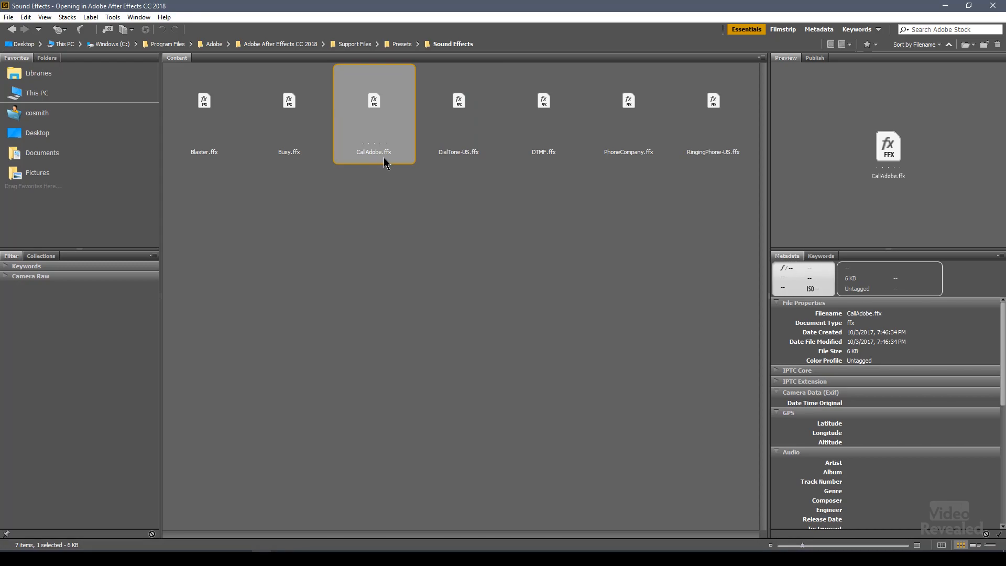
left_click(402, 44)
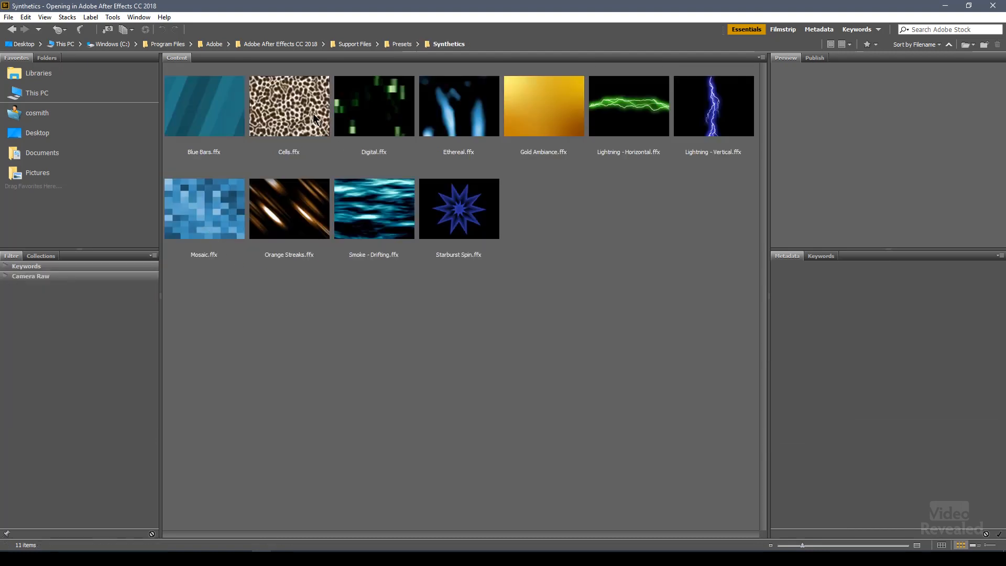
left_click(288, 104)
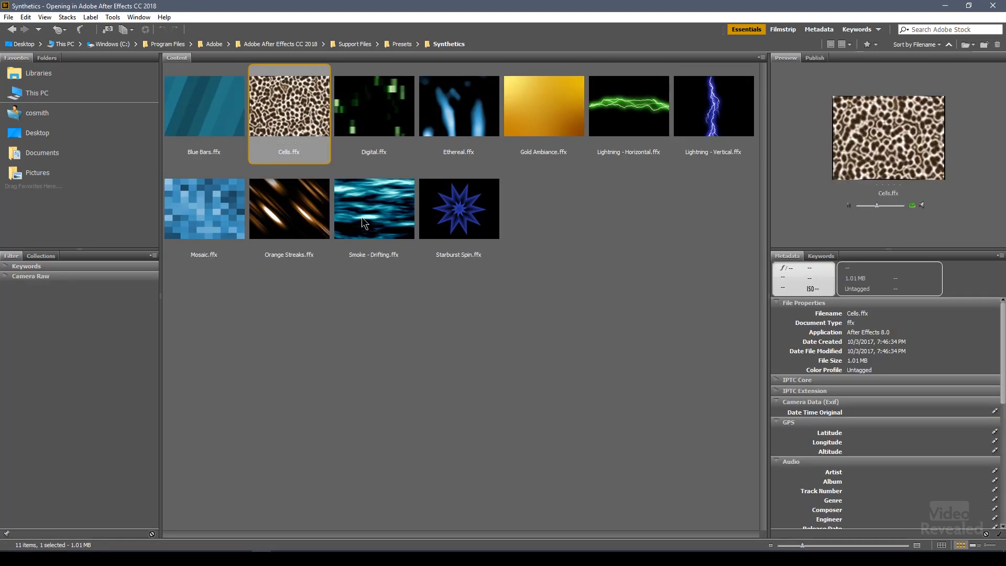
left_click(373, 209)
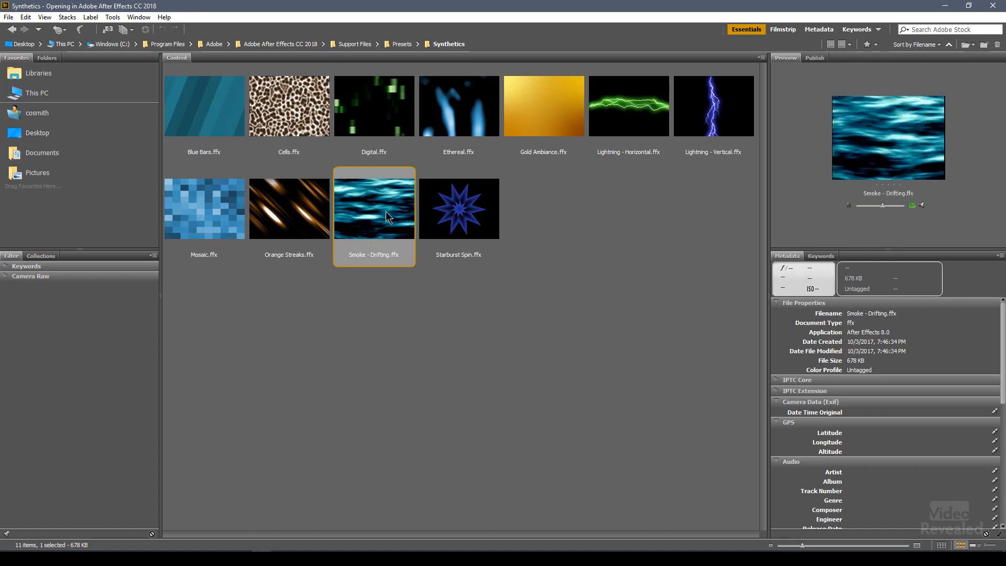
left_click(205, 208)
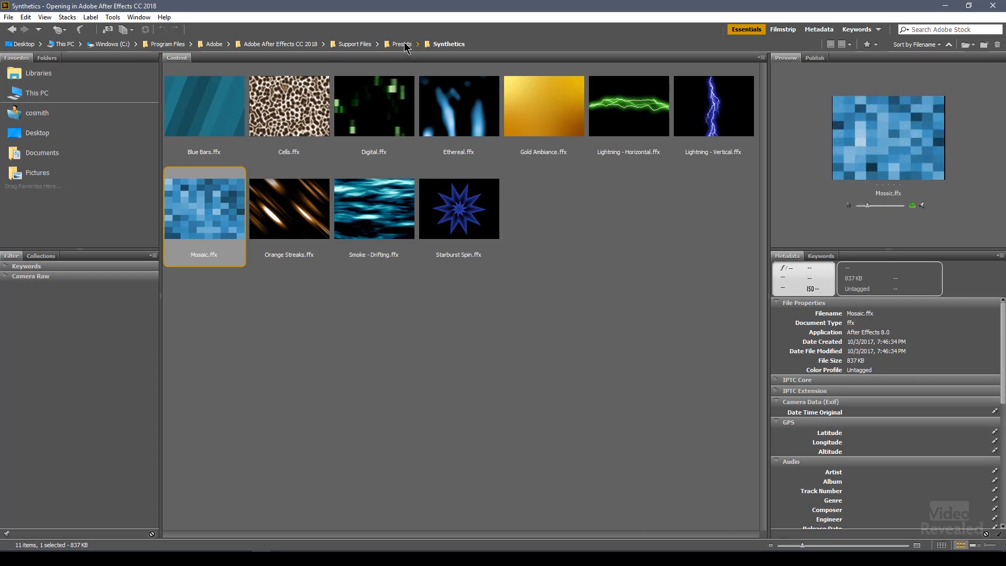
left_click(398, 44)
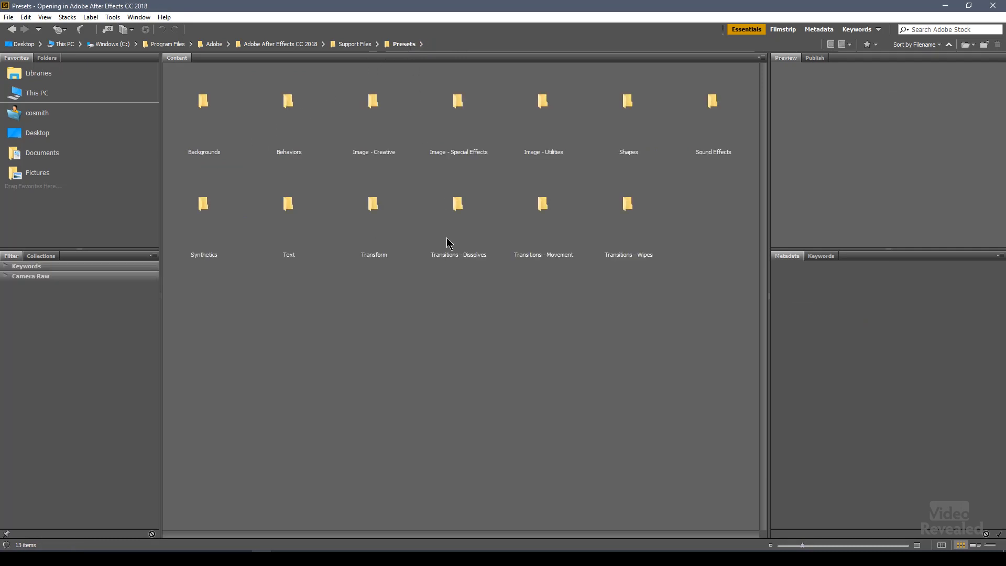
mouse_move(308, 217)
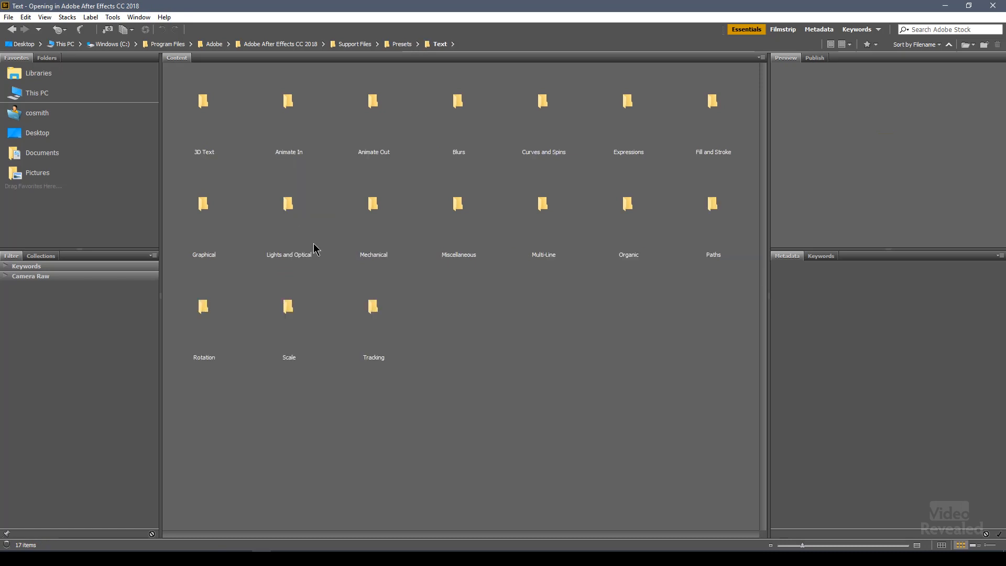
mouse_move(499, 321)
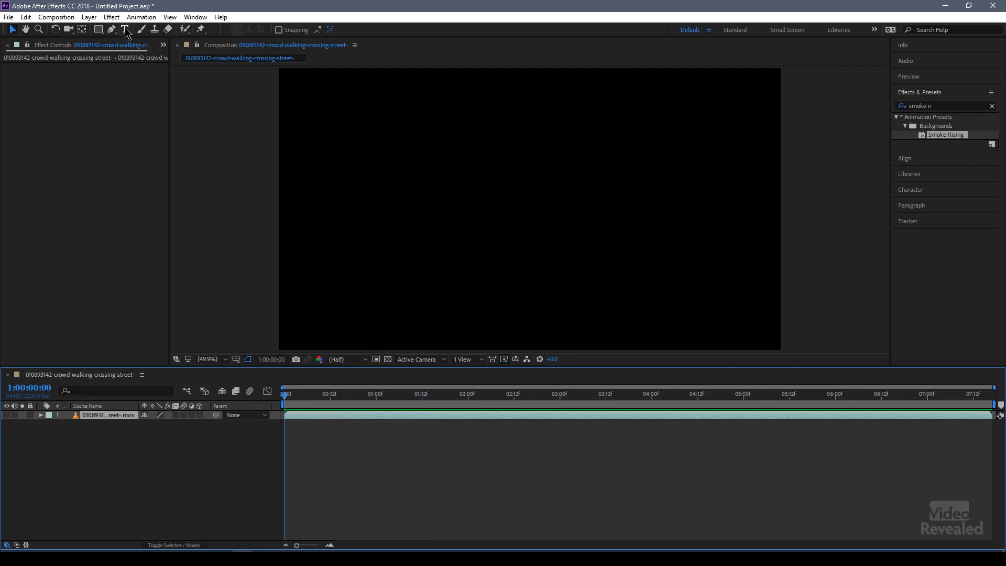
- Create a text layer reading MOTION GRAPHICS TITLE over the crowd footage, then return to Bridge
left_click(126, 30)
type("MOTION")
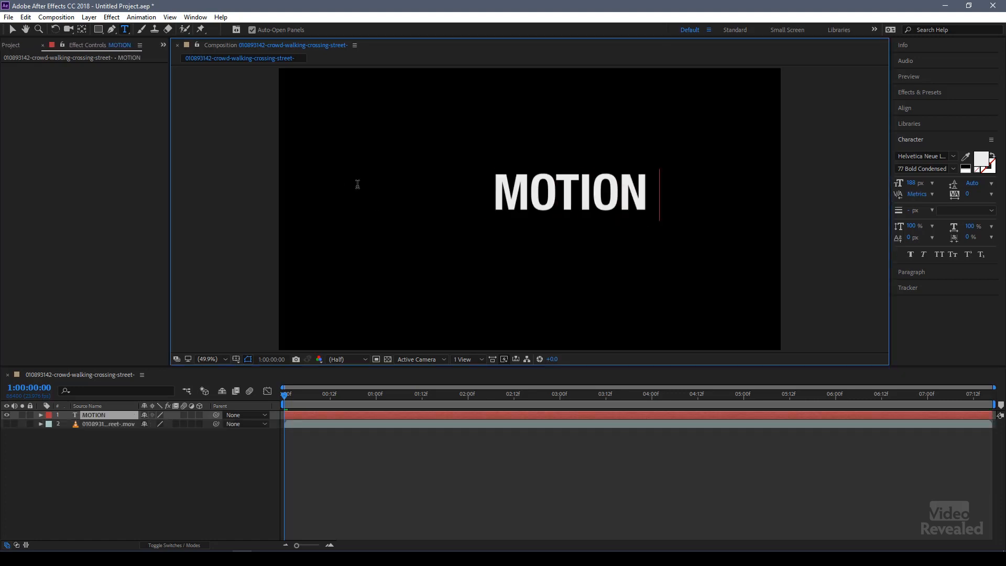
type("GRAPHICS TITLE")
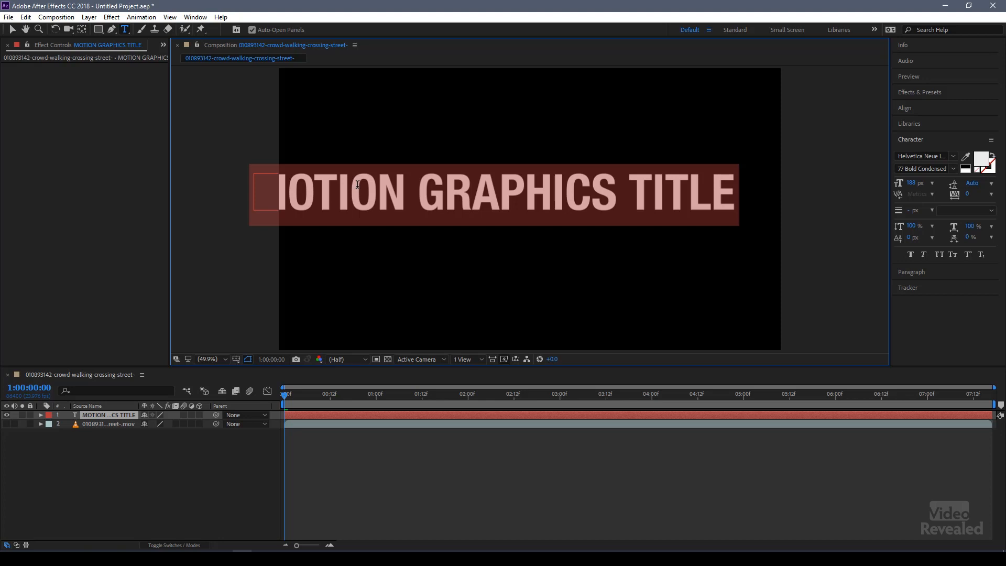
mouse_move(433, 164)
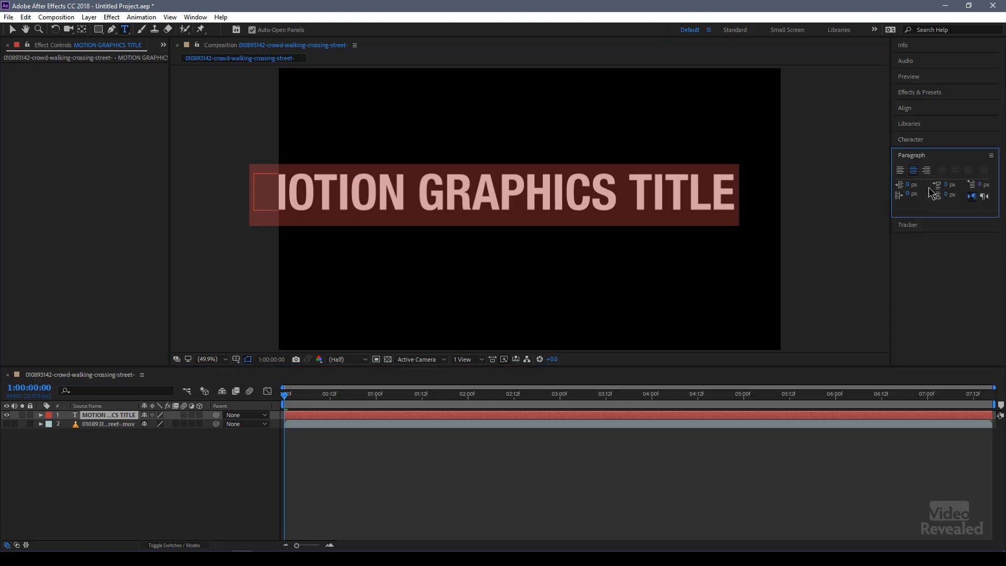
left_click(909, 140)
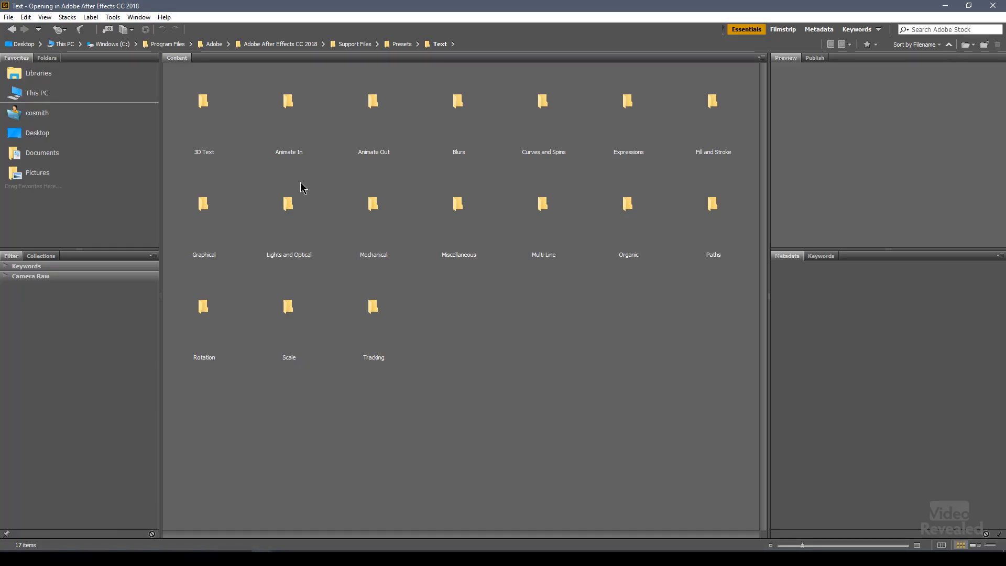
- Browse into the Animate In text presets and select Fly In From Bottom.ffx
left_click(289, 102)
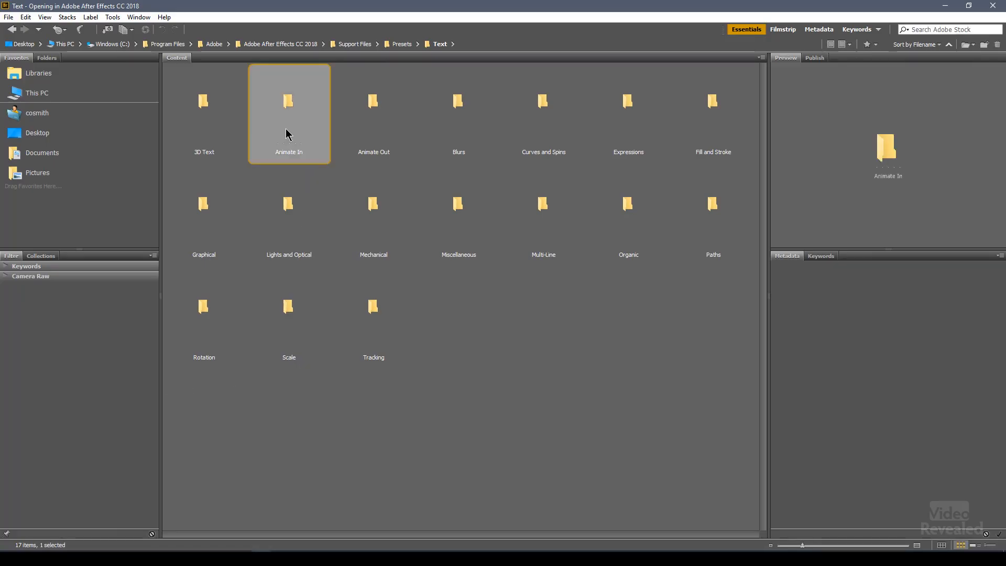
double_click(289, 102)
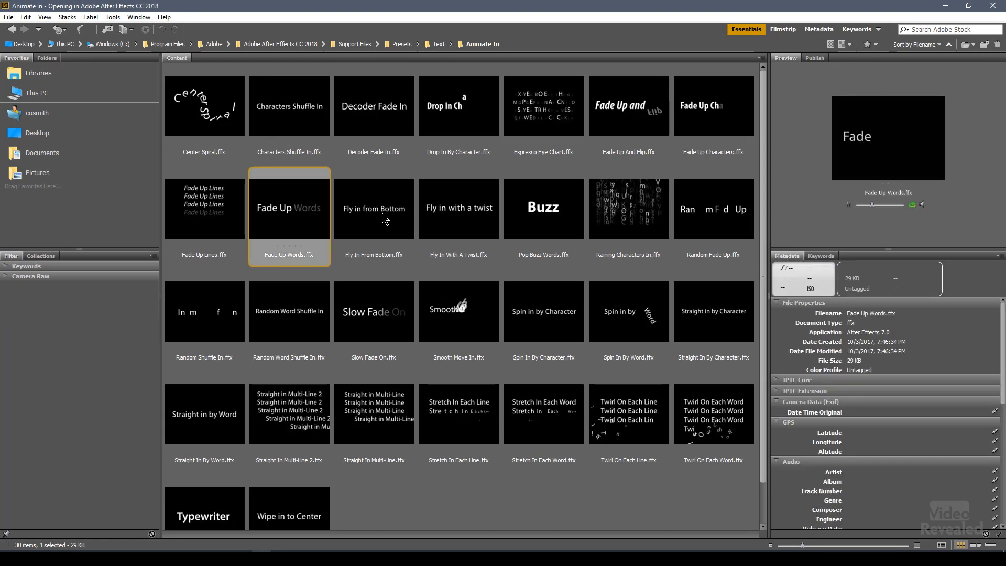
left_click(373, 208)
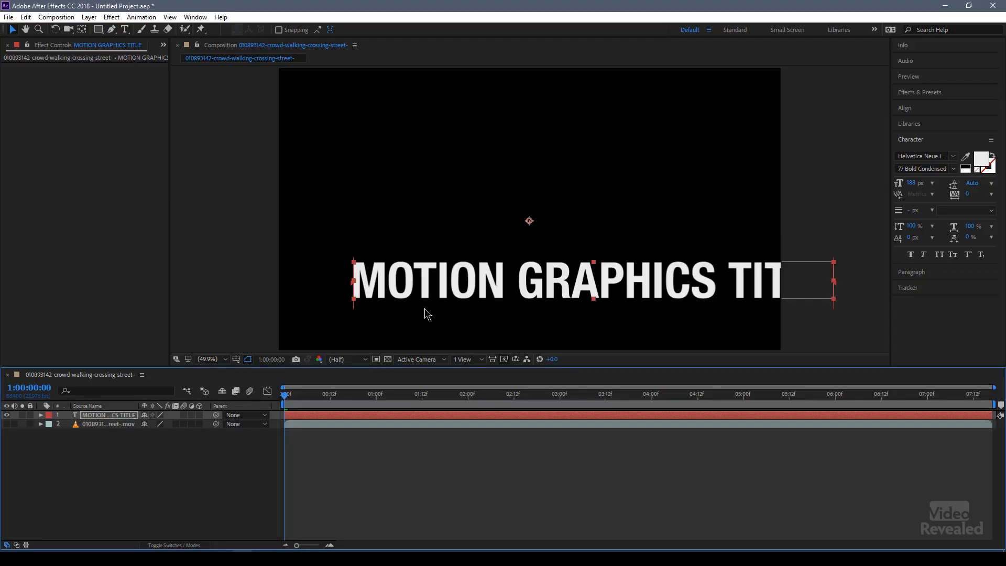
- Apply Fly In From Bottom to the title so Range Selector Start is keyframed
left_click(330, 393)
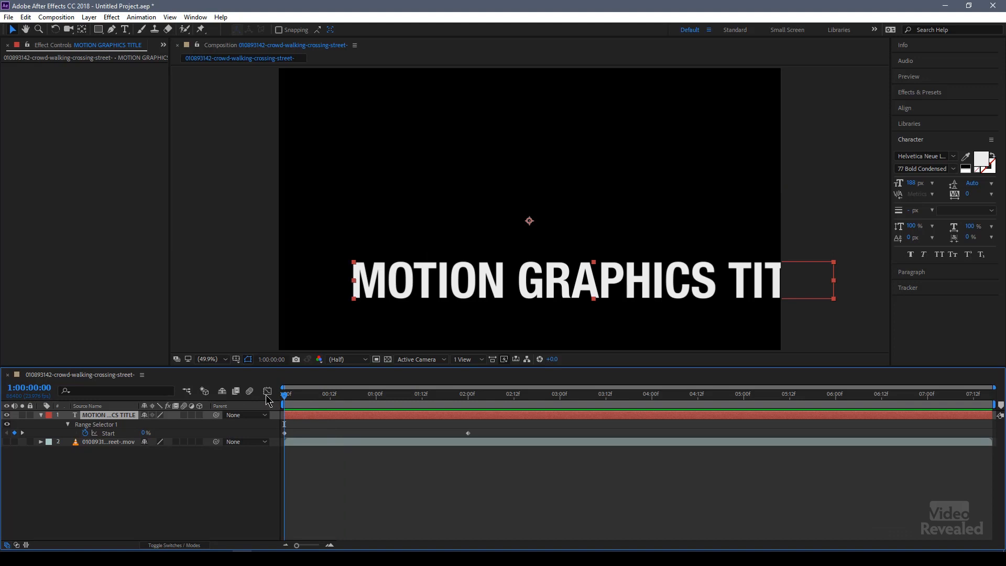
left_click(67, 424)
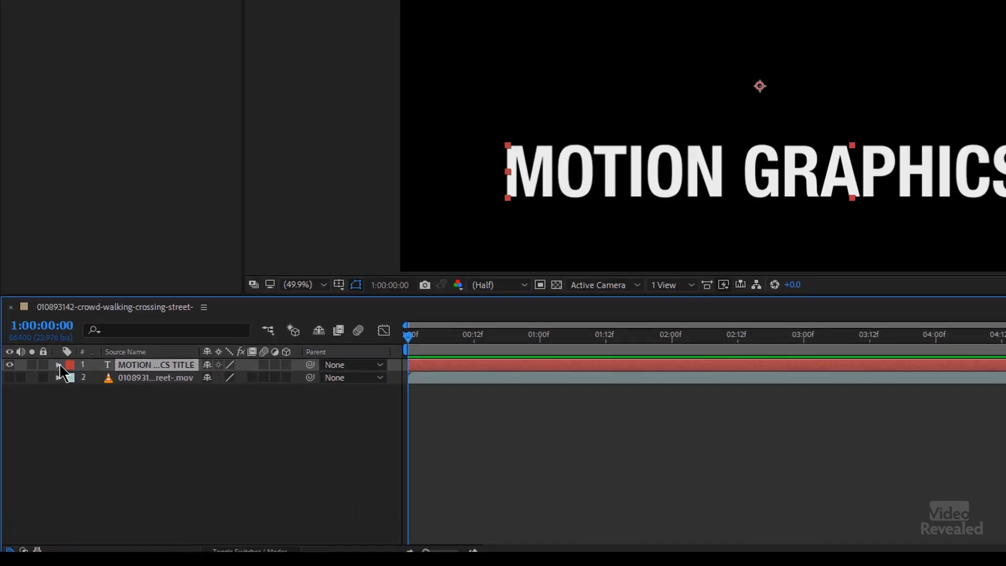
- Expand the title's Text, Animator 1 and Range Selector 1 to show Start, End, Offset and Position
left_click(58, 365)
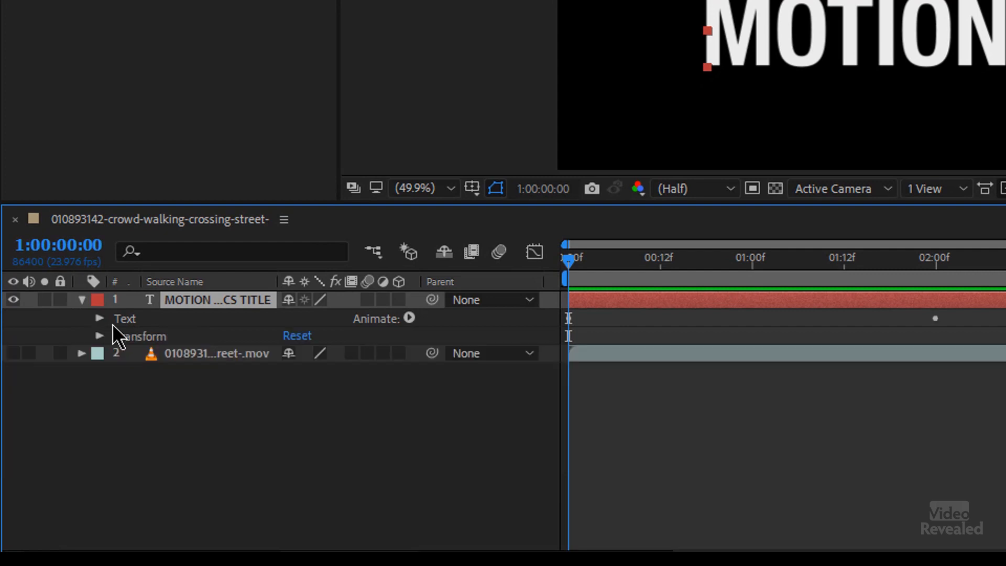
left_click(99, 317)
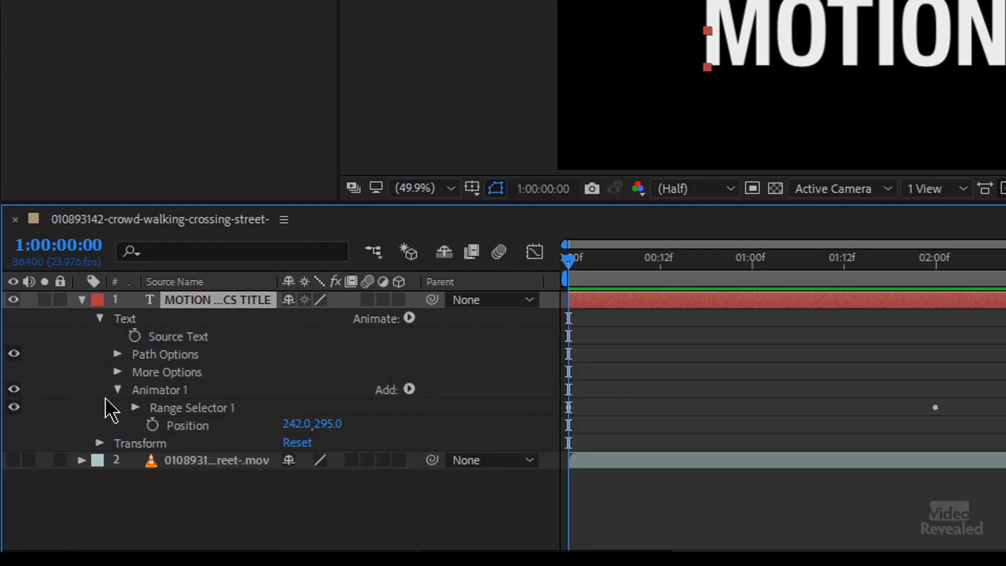
left_click(118, 408)
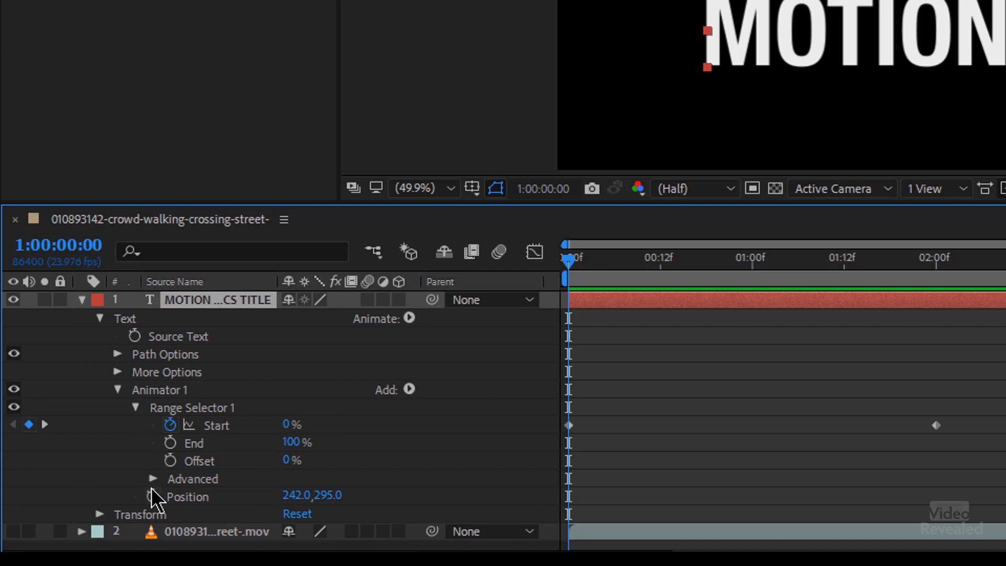
mouse_move(159, 492)
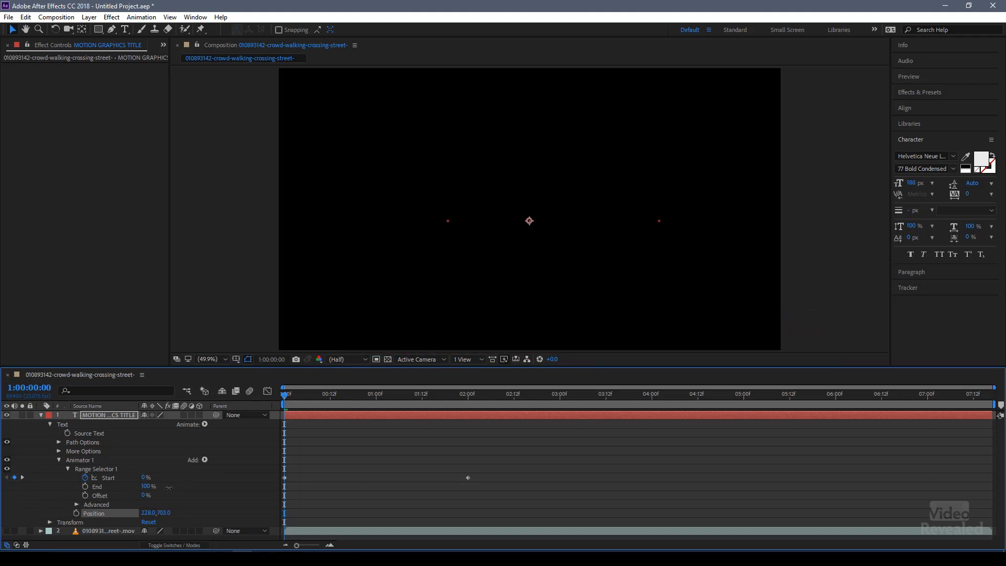
- Preview the fly-in, enable the composition Motion Blur switch and the layer's Motion Blur checkbox
left_click(325, 394)
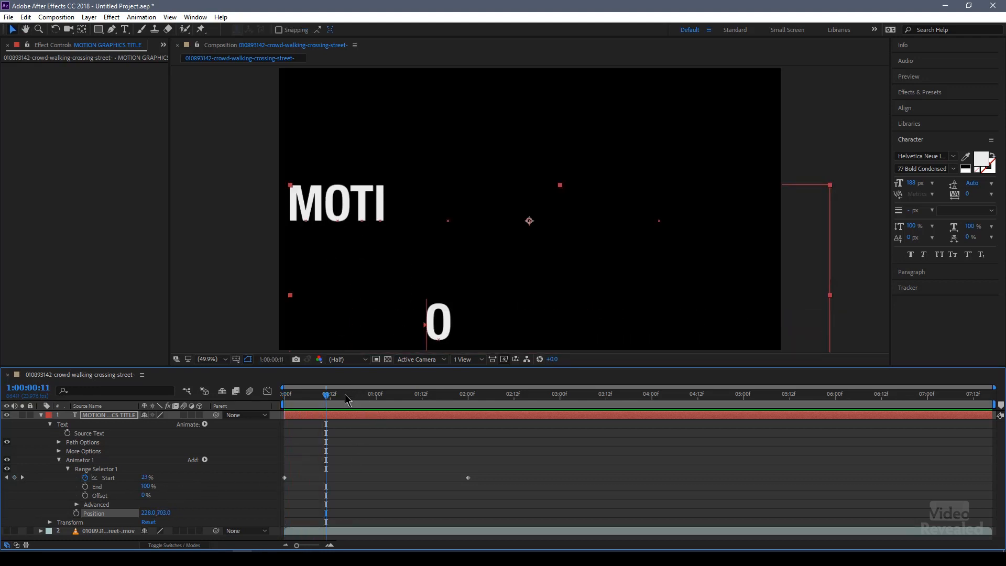
left_click_drag(327, 393, 344, 393)
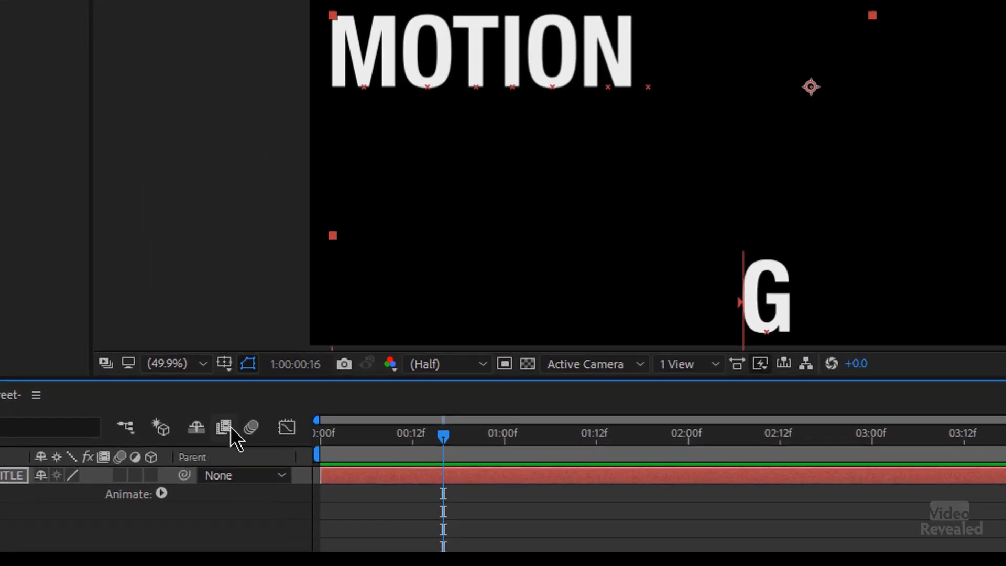
left_click(250, 428)
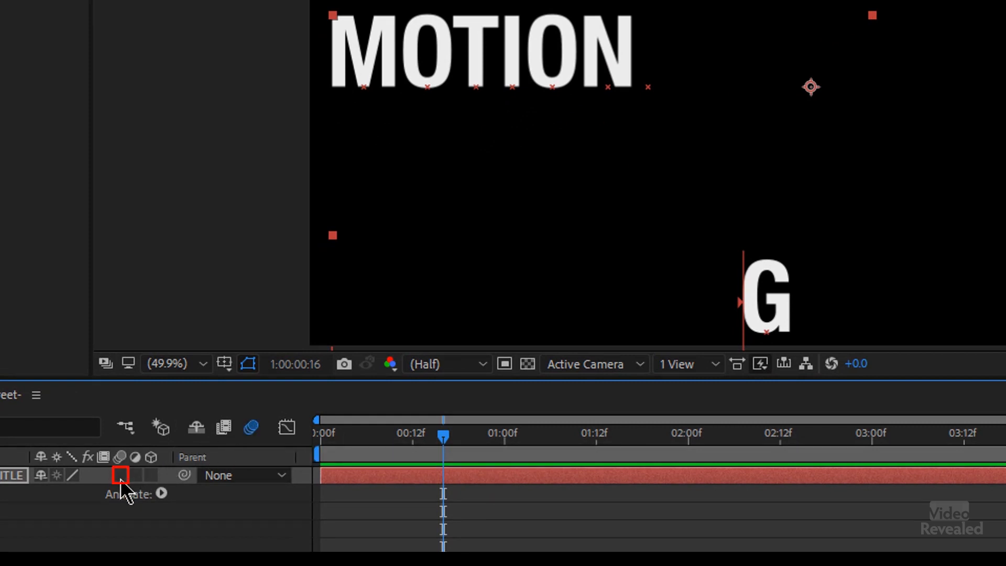
left_click(119, 475)
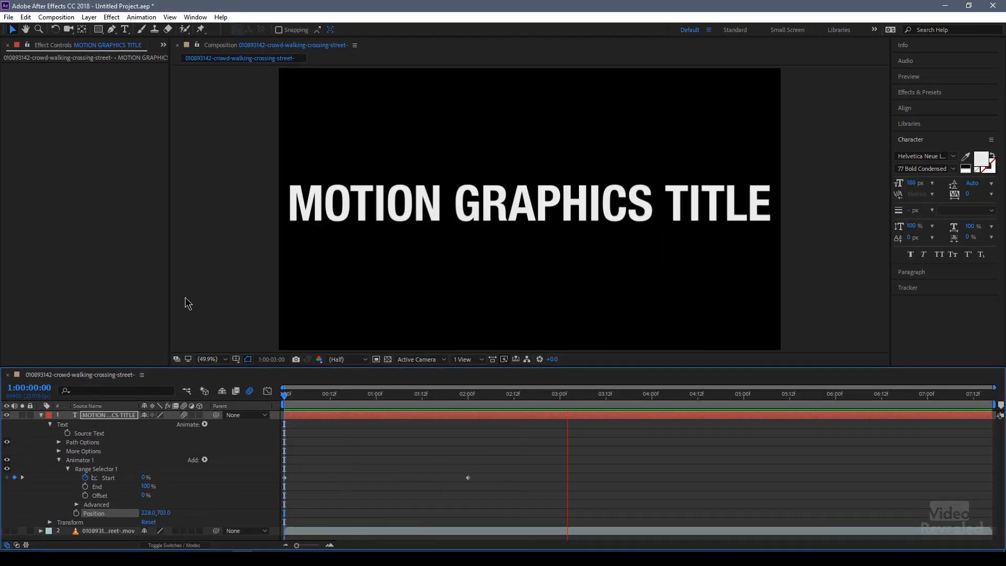
left_click(345, 393)
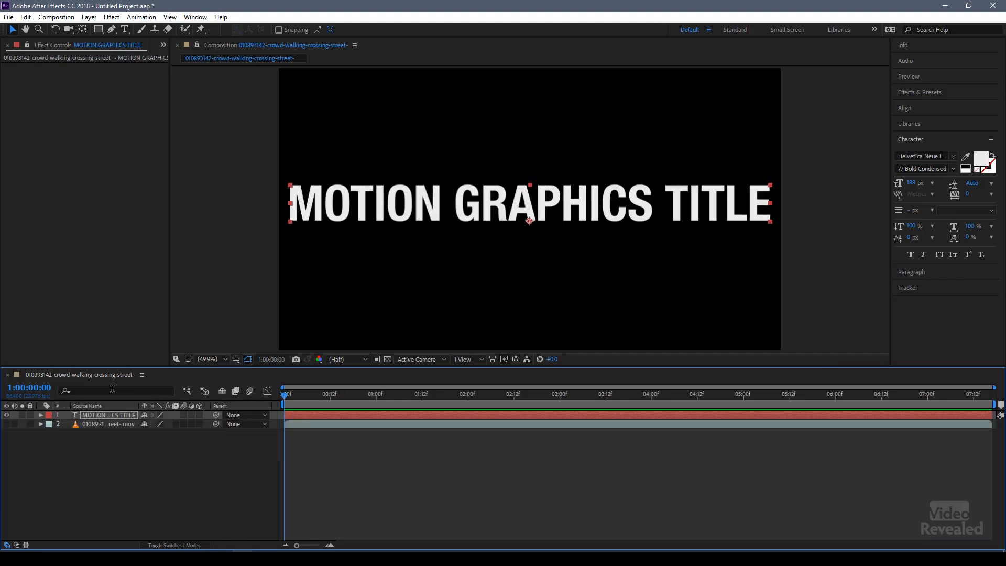
- Preview Fly In With A Twist and Fly In From Bottom in the Animate In folder
left_click(88, 405)
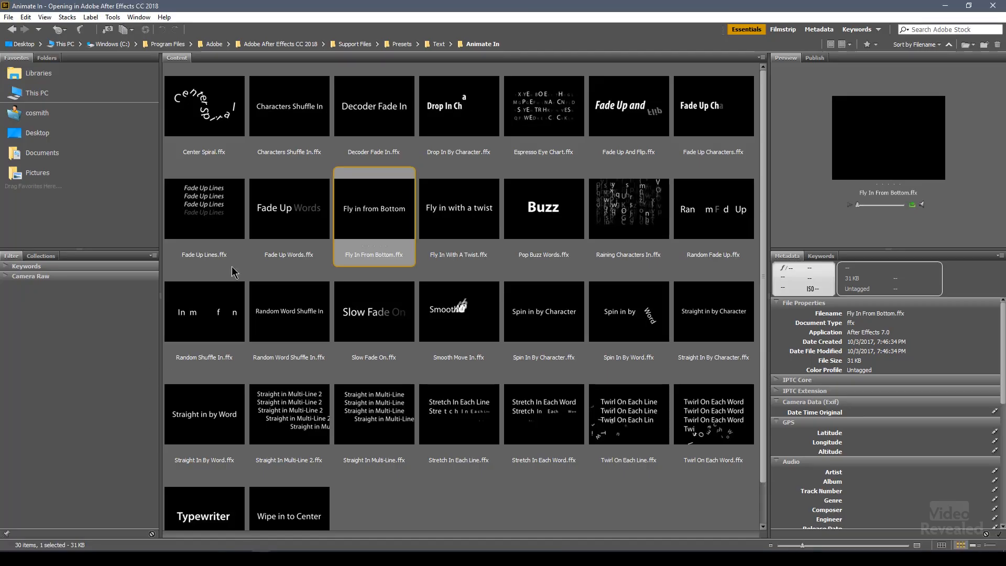
left_click(457, 207)
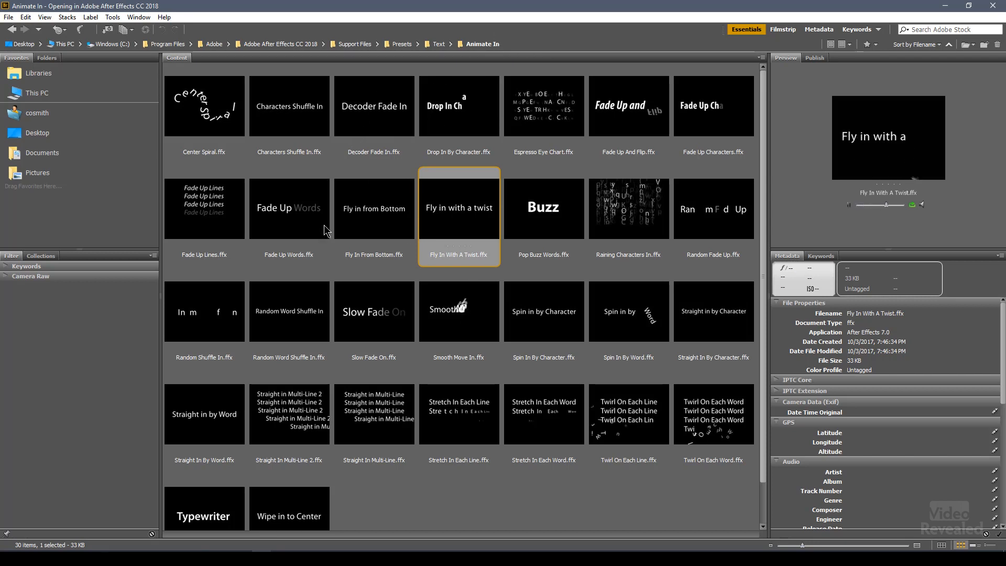
left_click(373, 208)
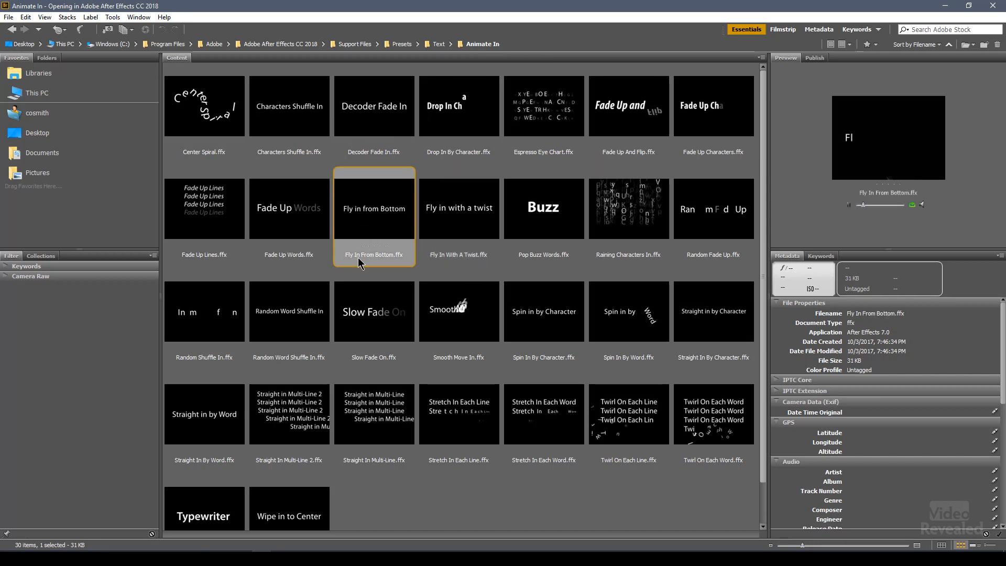
- Preview Fade Out By Character and Slide Off Right By Word in Animate Out, then go back to Text
left_click(438, 44)
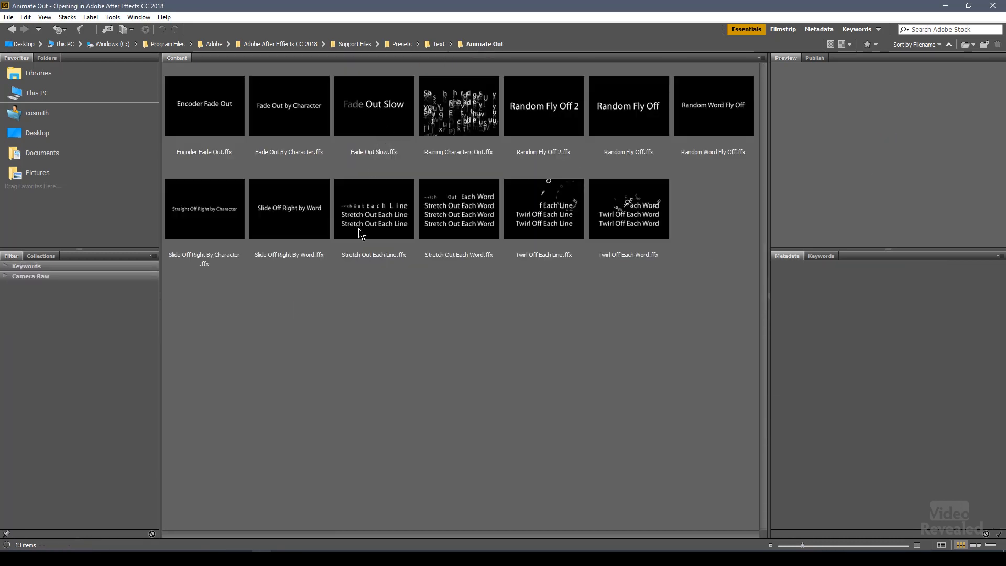
left_click(289, 106)
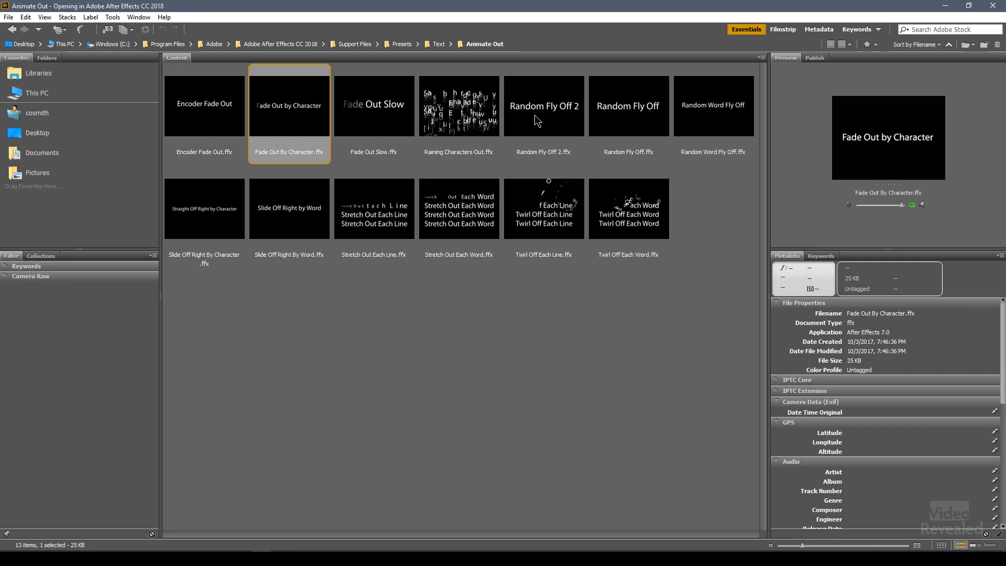
left_click(543, 106)
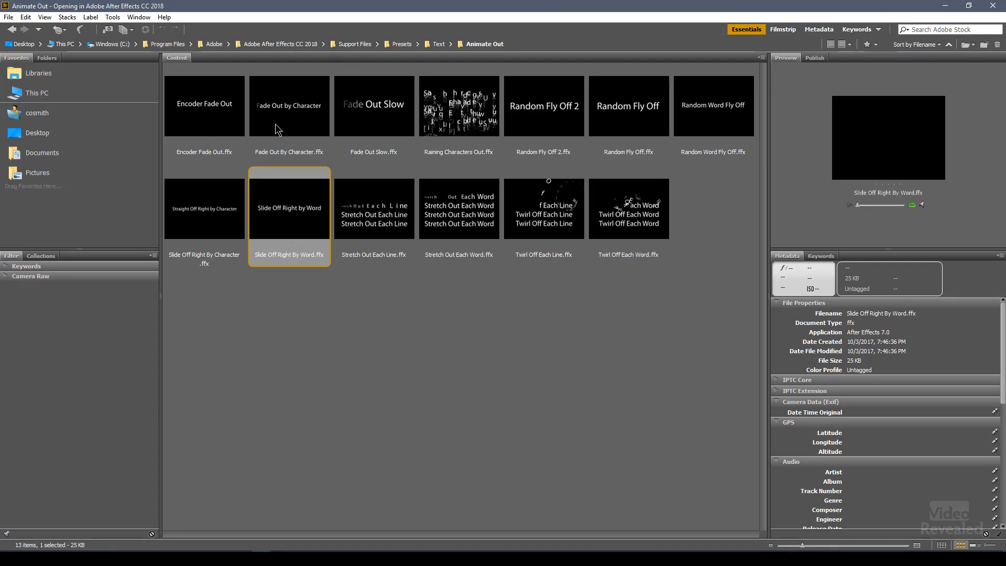
left_click(441, 44)
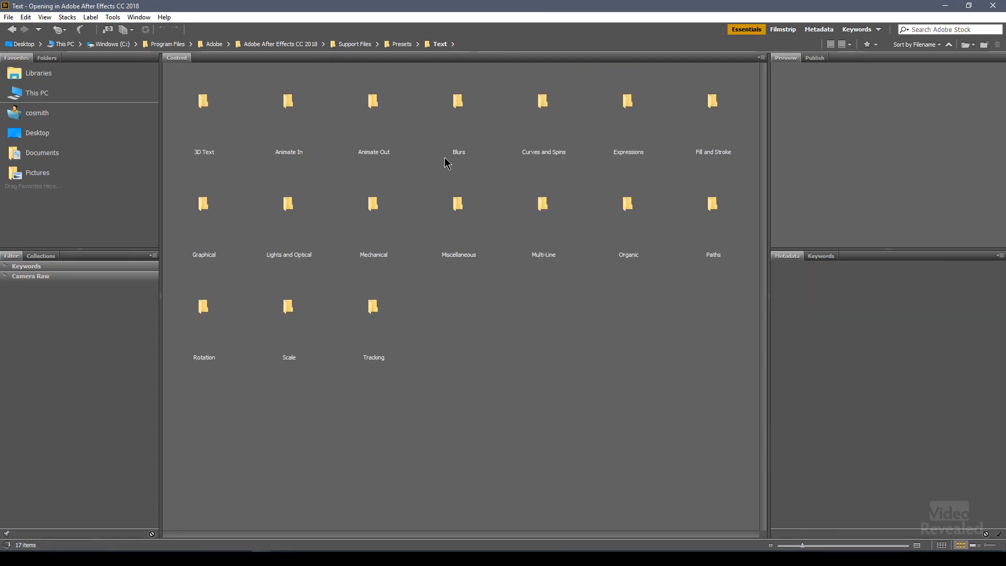
- Preview Jiggy in Blurs and Spin Fast in Curves and Spins, returning to Text each time
double_click(458, 106)
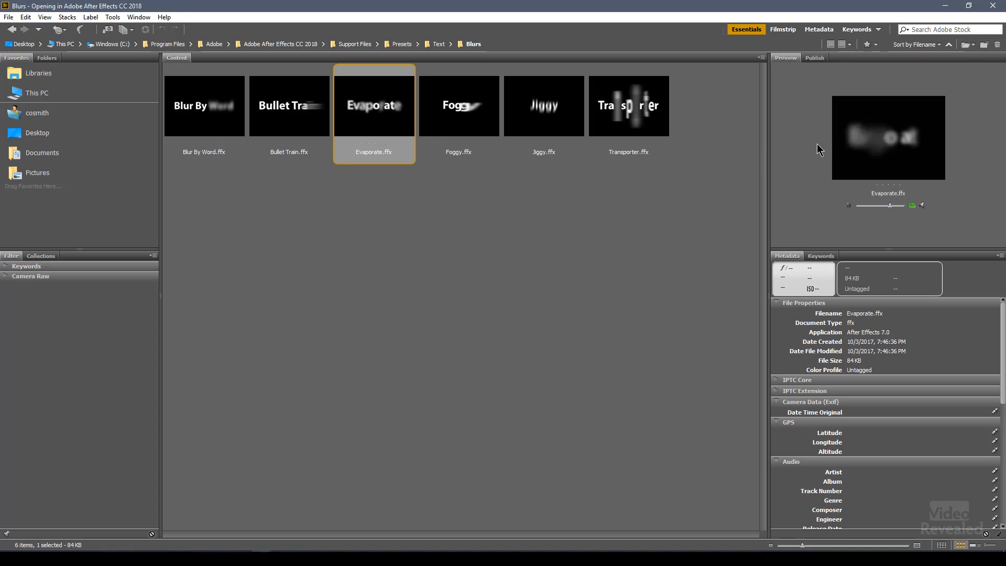
left_click(542, 104)
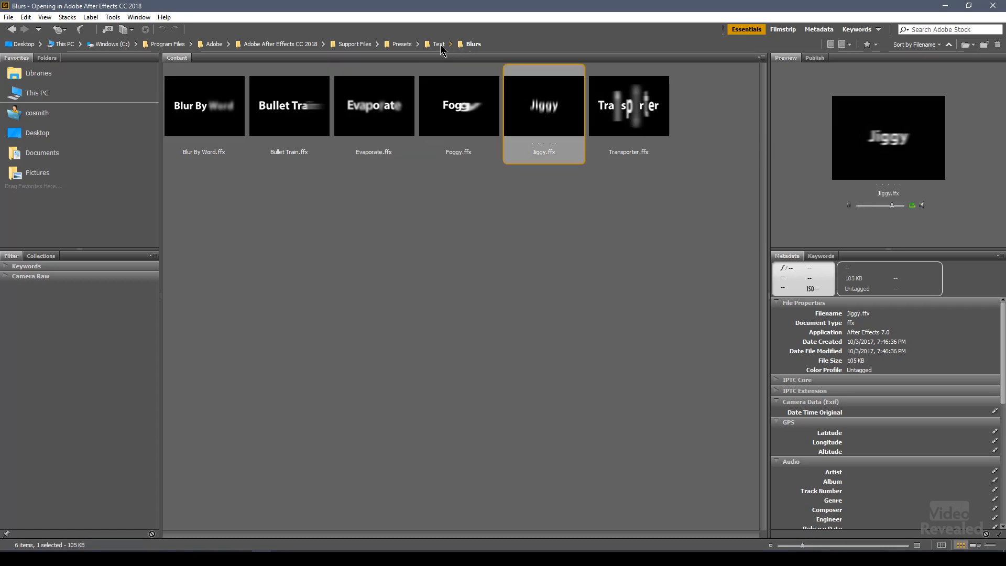
left_click(439, 44)
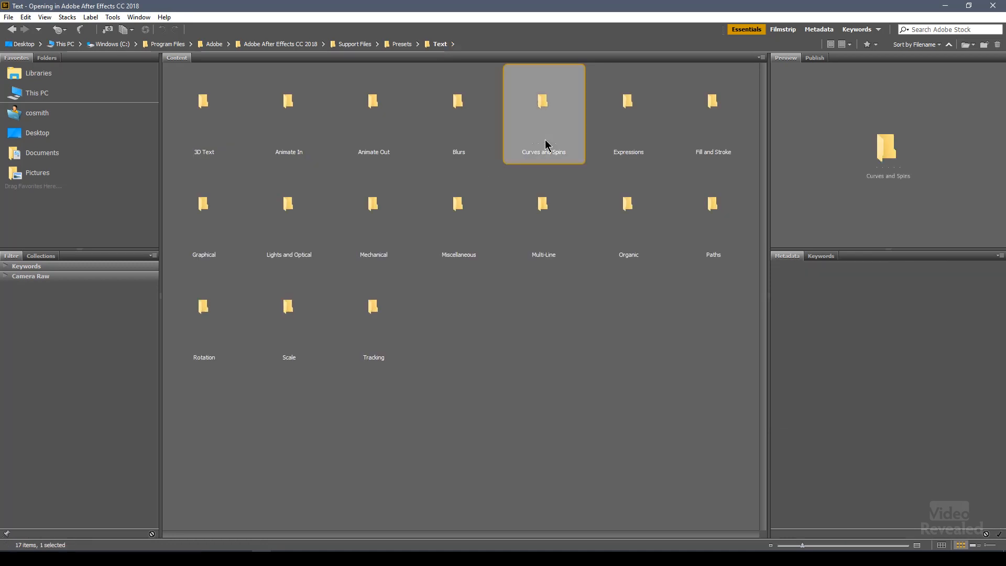
double_click(542, 112)
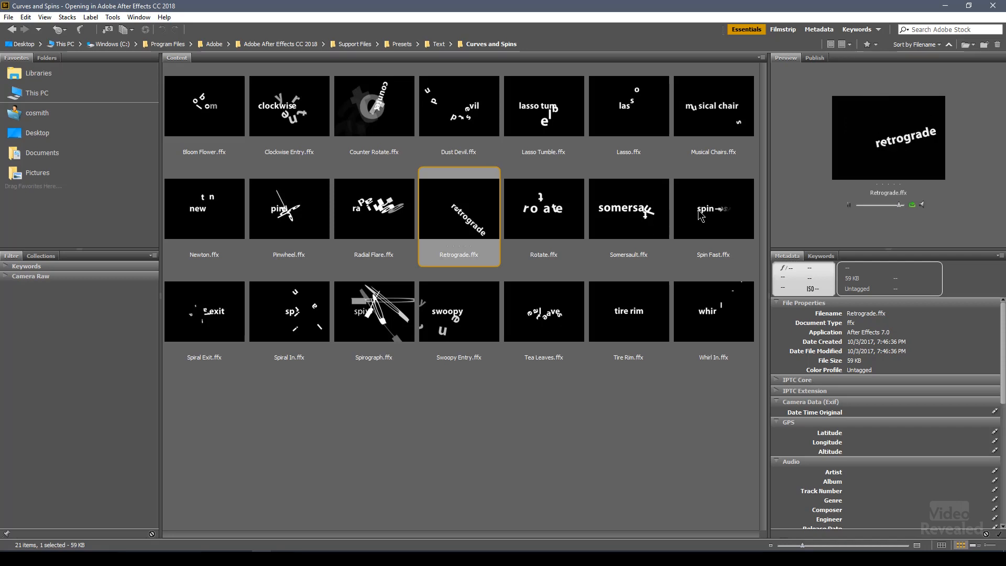
left_click(712, 207)
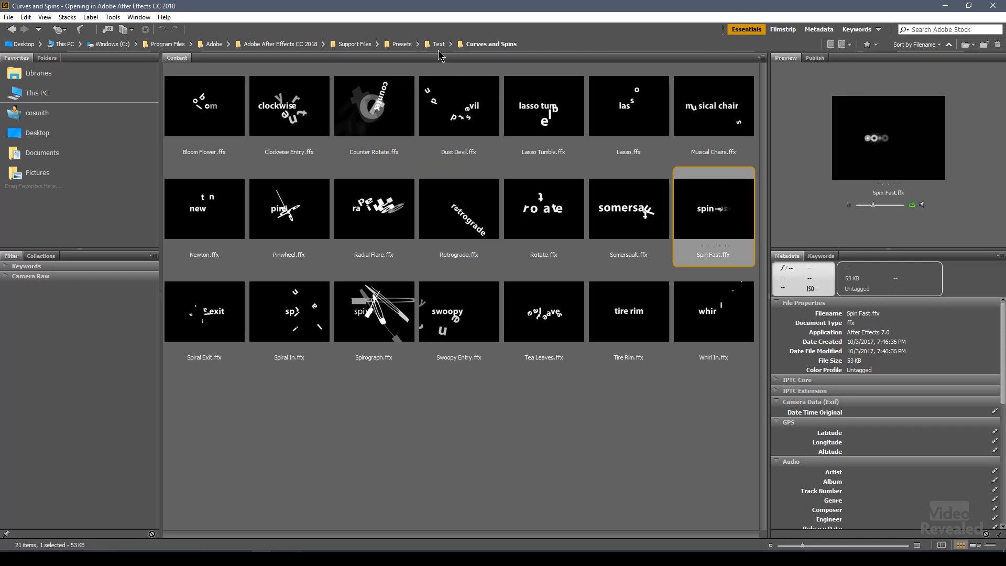
left_click(439, 44)
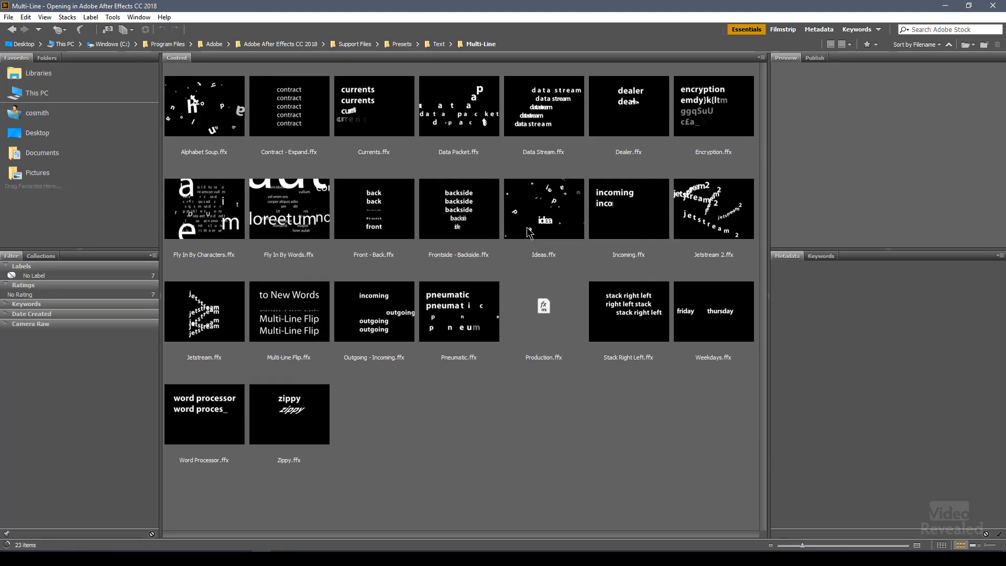
- Preview the Front - Back, Frontside - Backside and Alphabet Soup presets, then return to Text
left_click(373, 208)
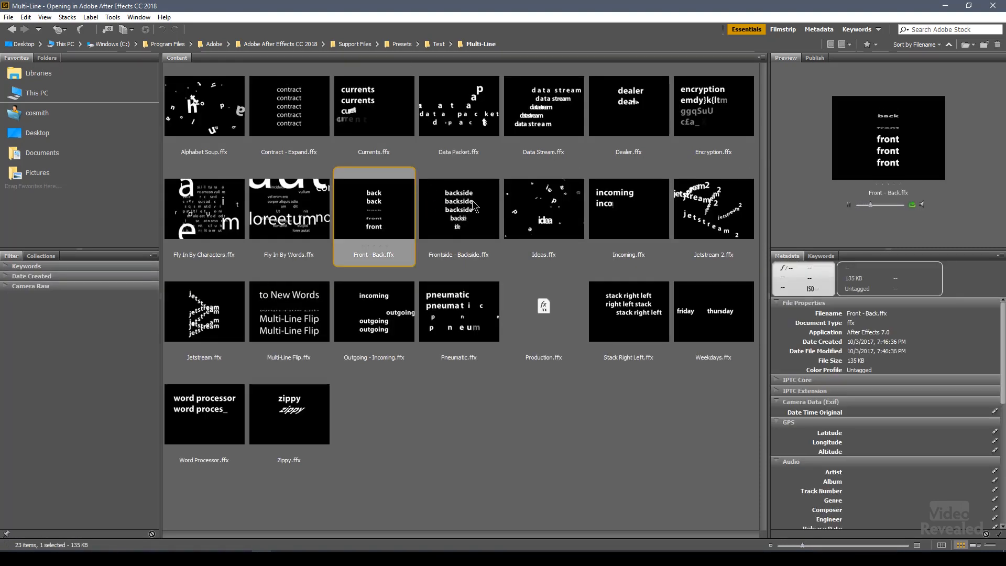
left_click(458, 209)
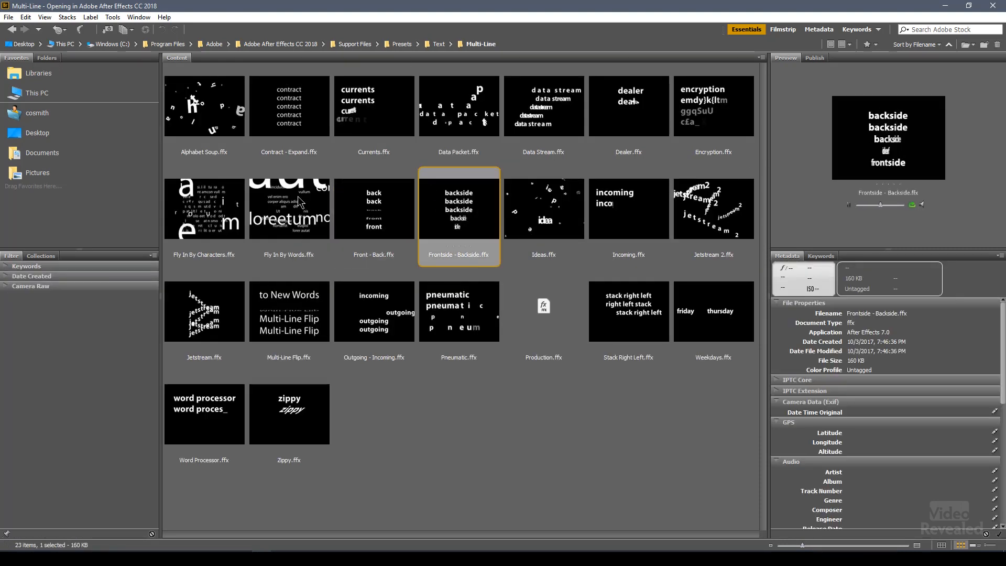
left_click(203, 106)
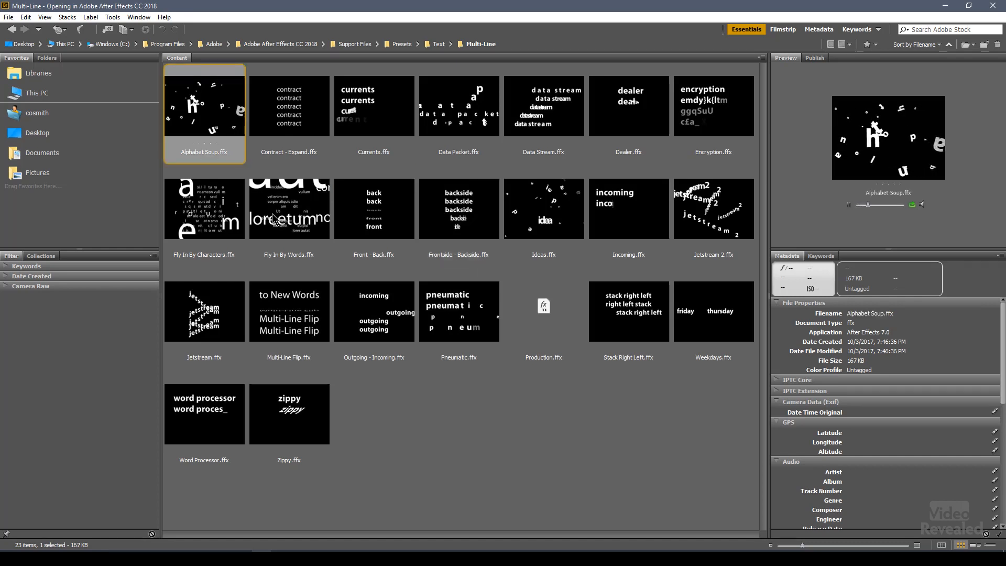
left_click(440, 44)
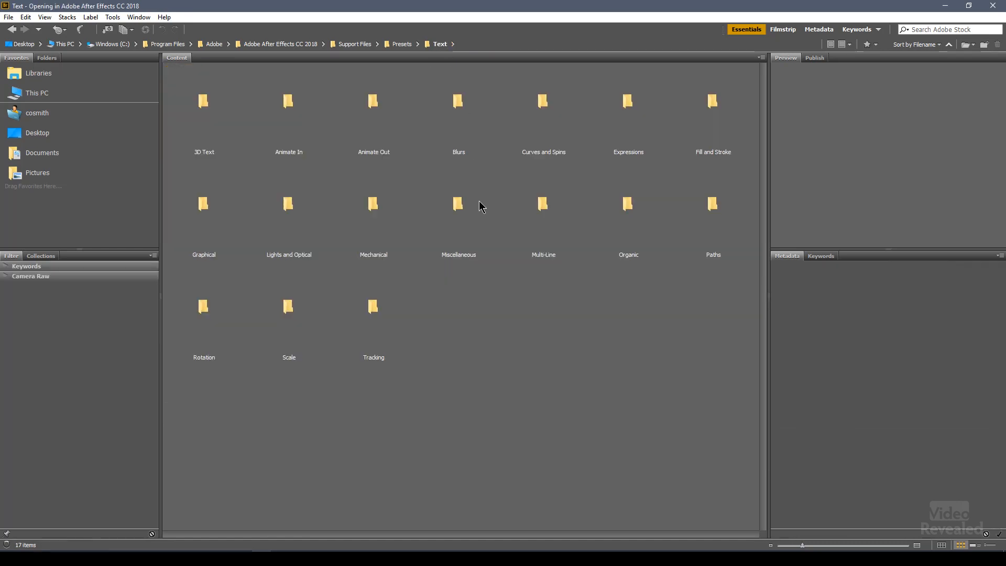
mouse_move(621, 240)
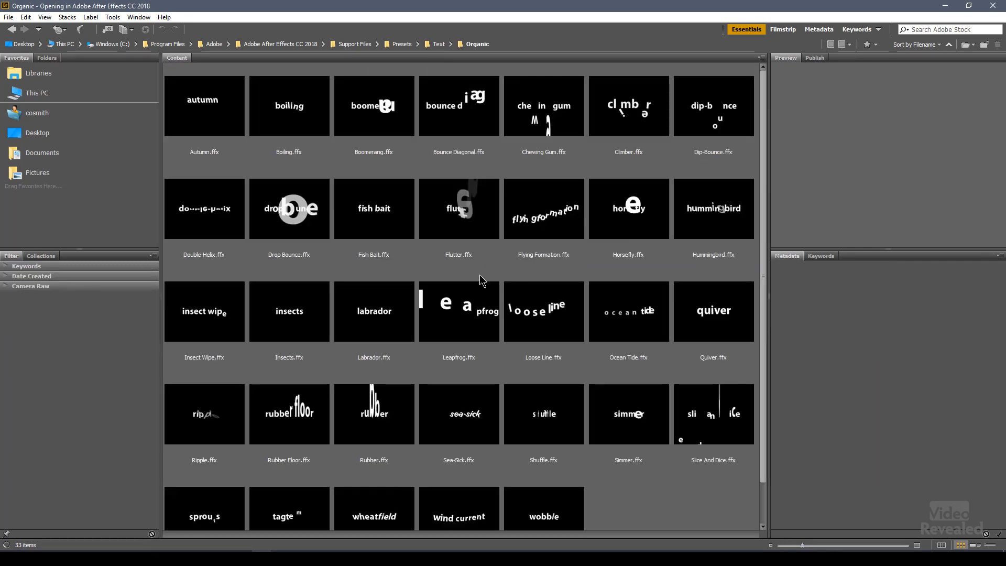
mouse_move(331, 339)
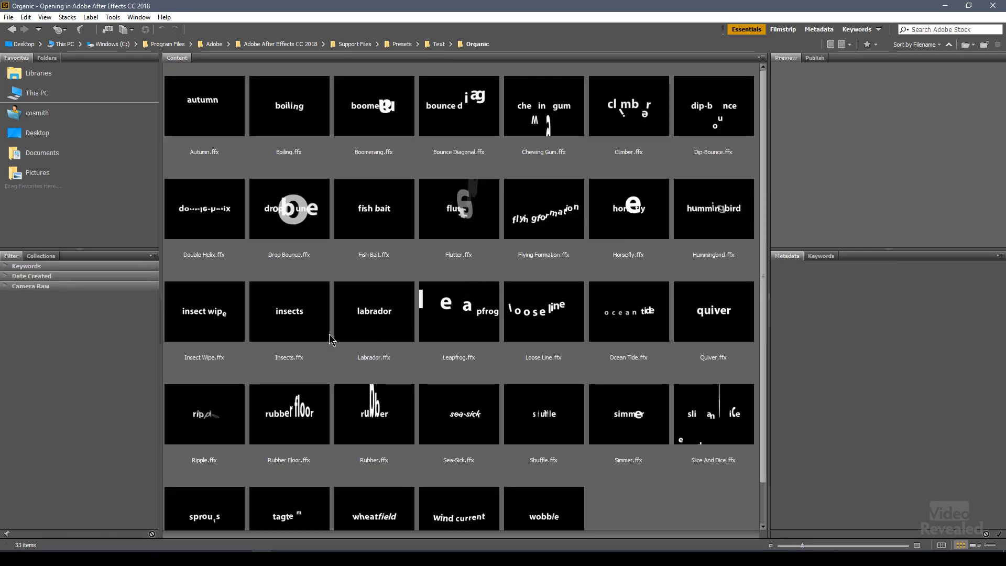
- Browse the Organic text preset thumbnails in Bridge
left_click(288, 311)
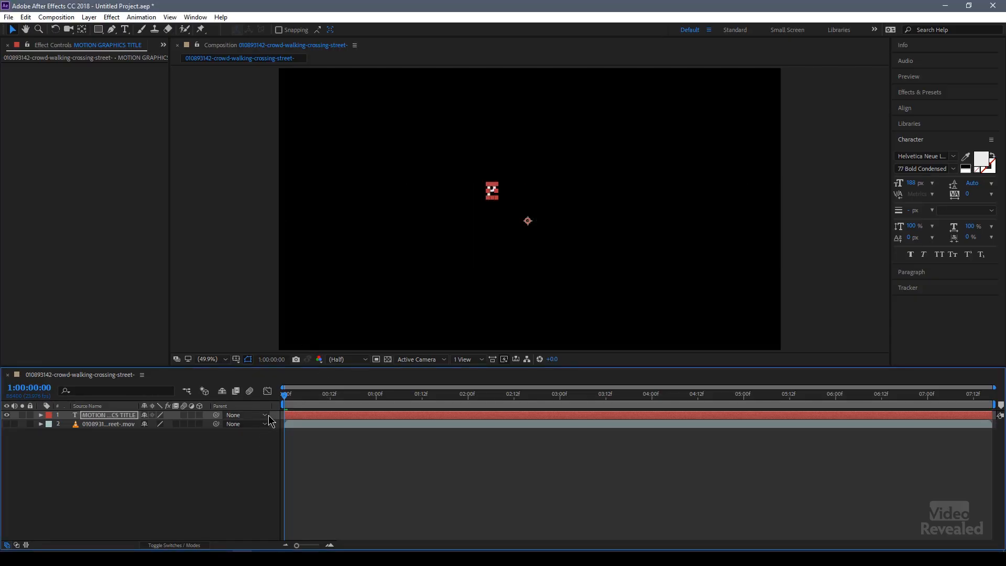
left_click(391, 393)
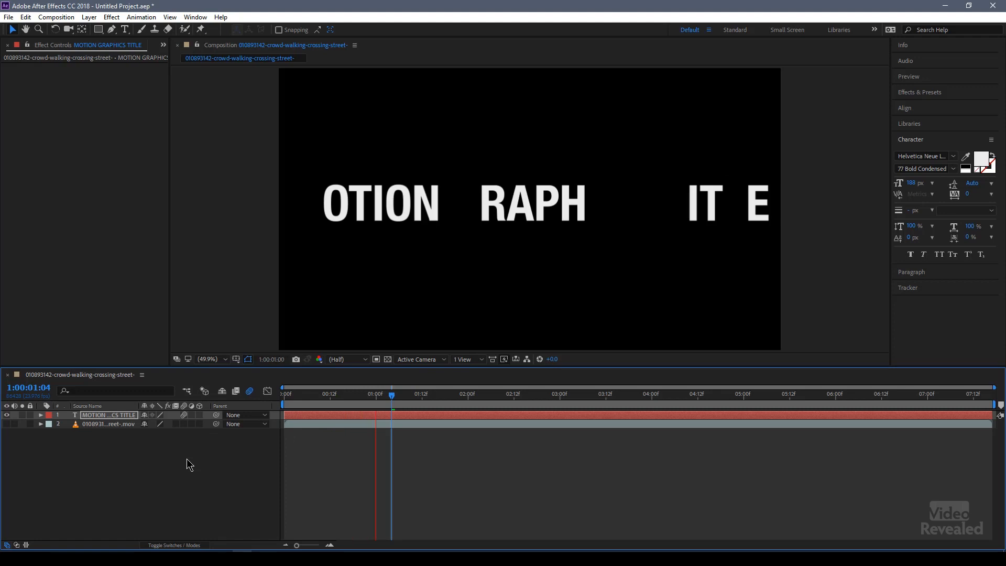
left_click_drag(390, 393, 553, 393)
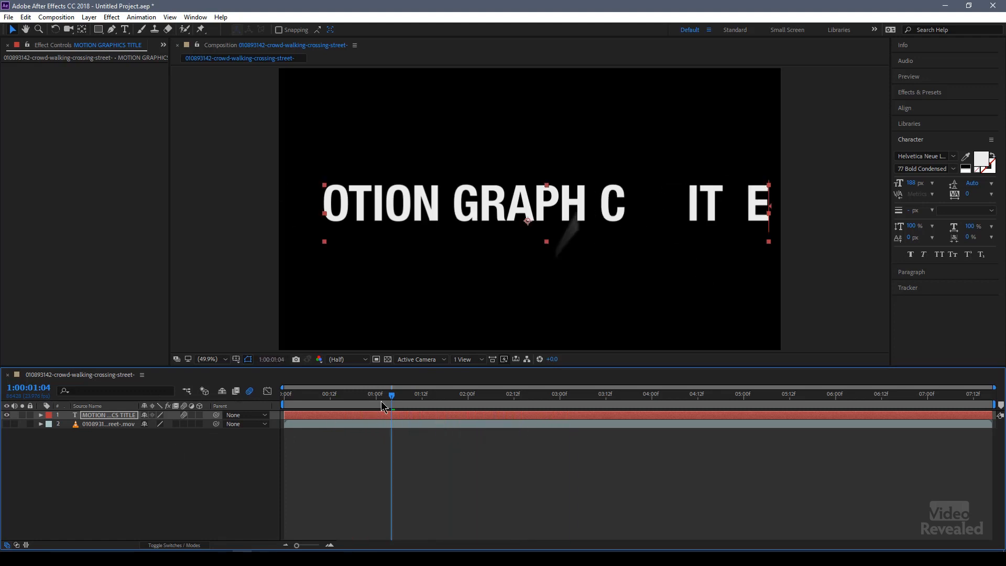
left_click(326, 393)
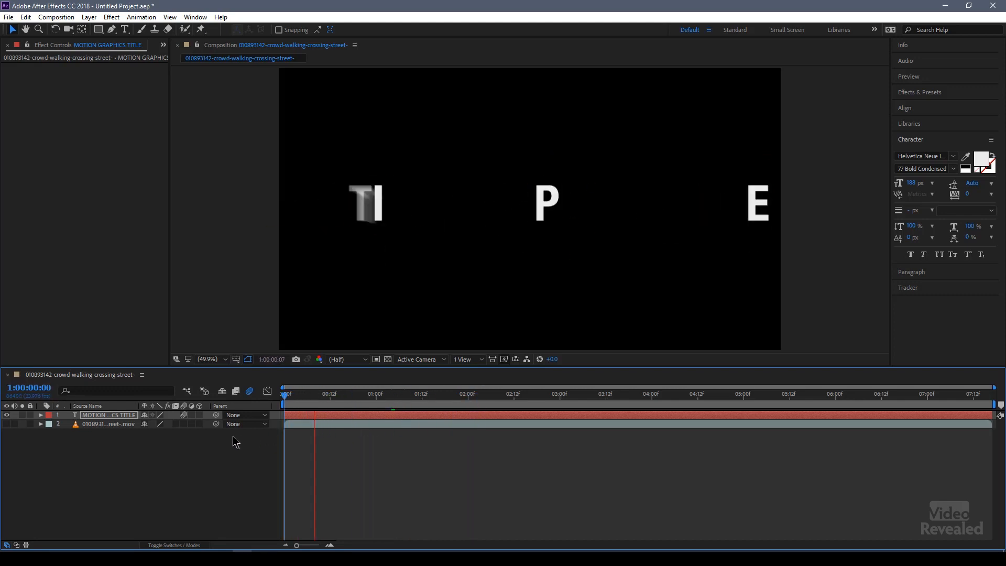
left_click(460, 393)
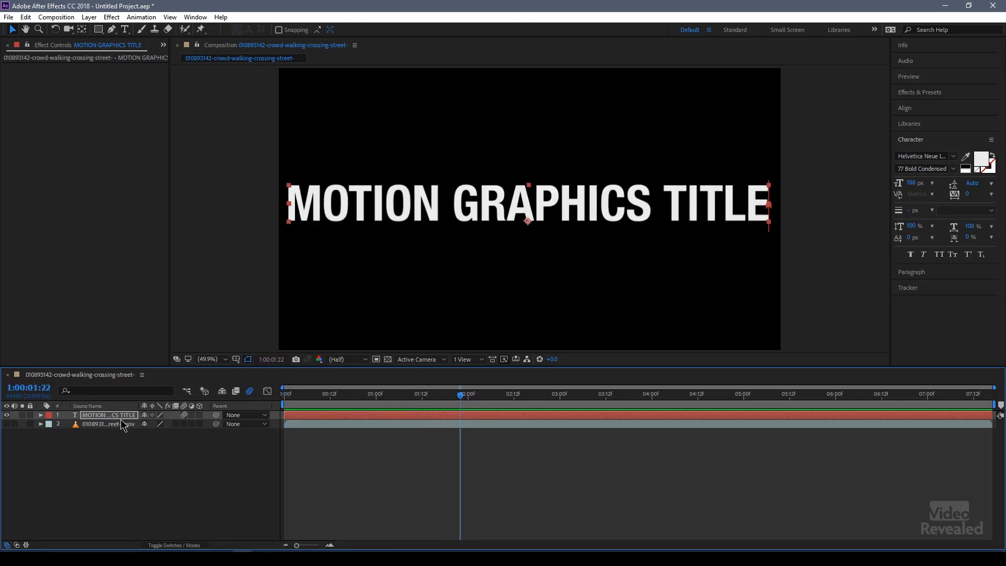
- Reveal and select all title keyframes and stretch them to about 4:12, then preview the slower fly-in
left_click(41, 415)
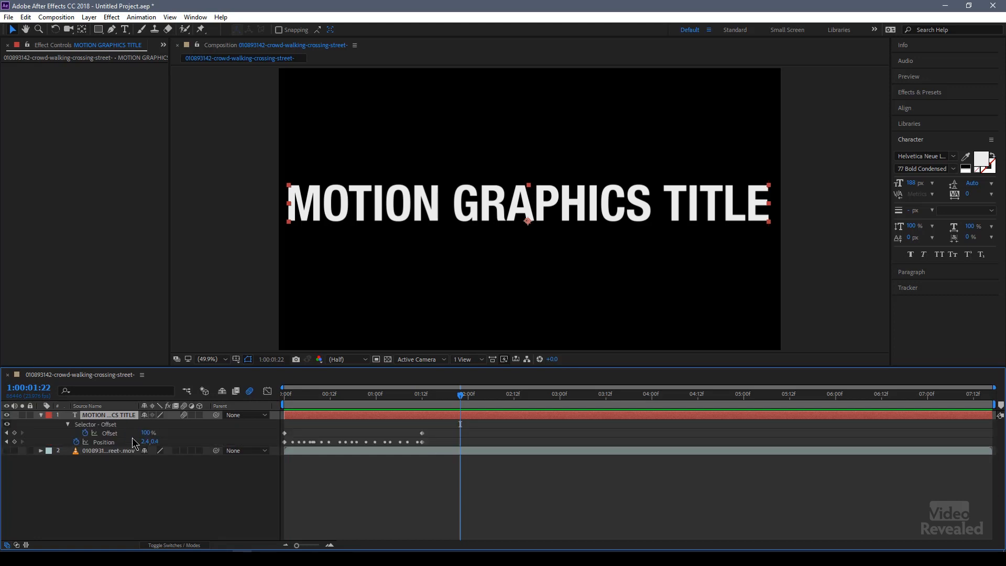
mouse_move(278, 447)
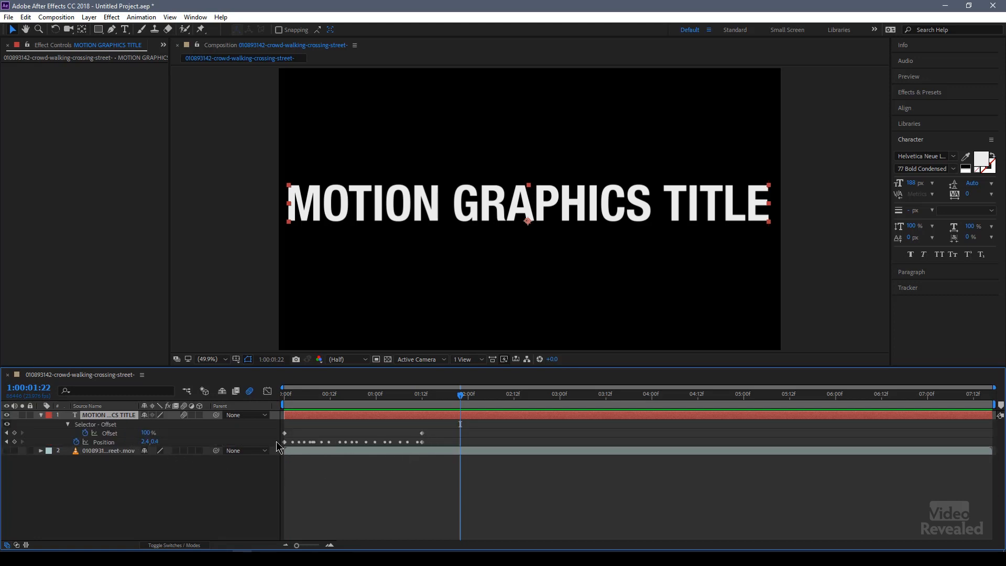
left_click(104, 442)
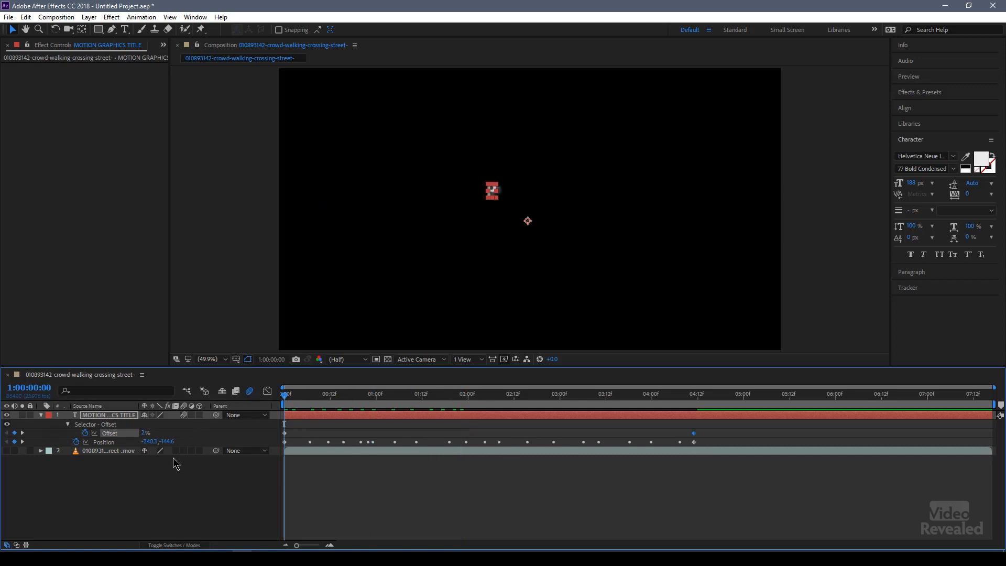
left_click(421, 393)
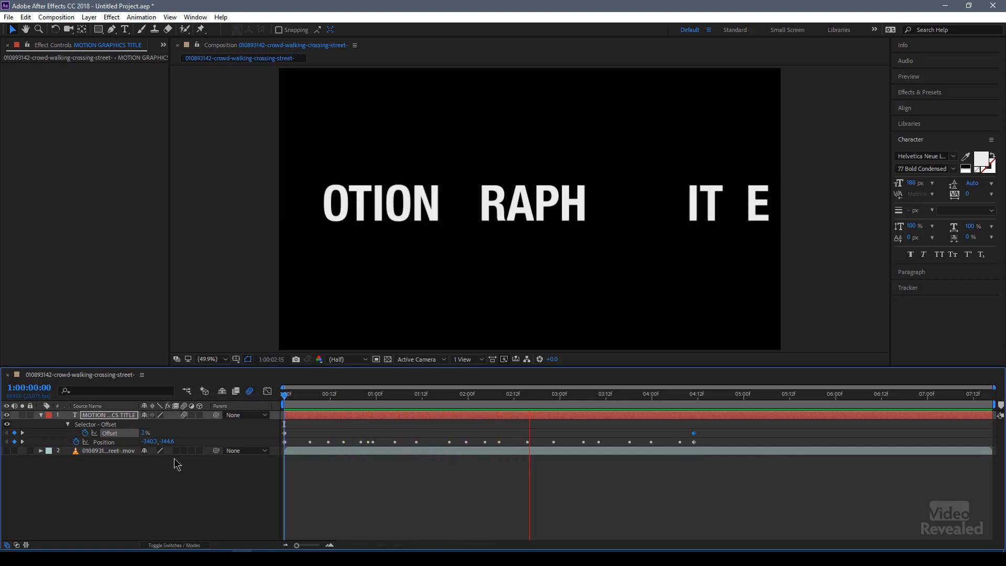
left_click(368, 393)
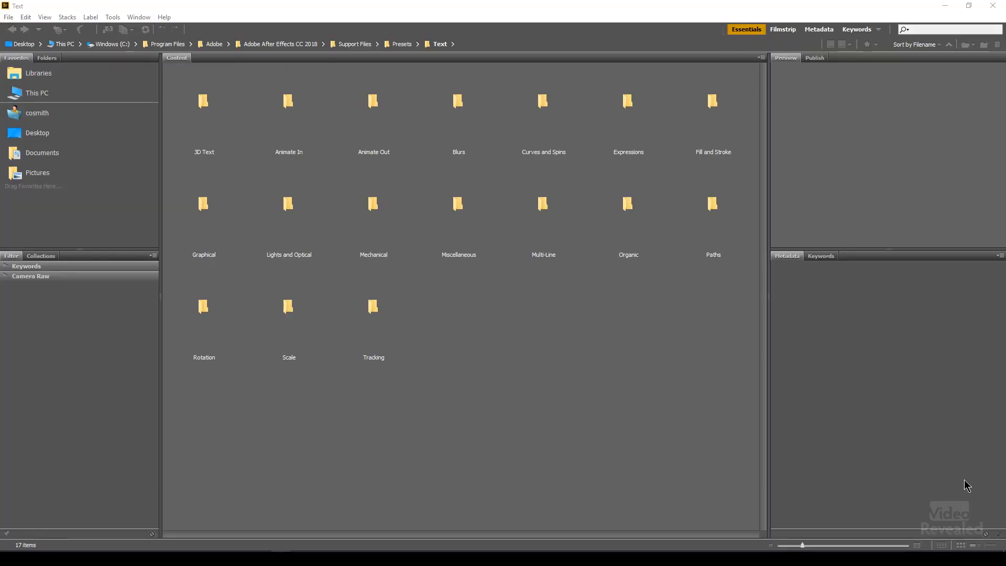
mouse_move(194, 152)
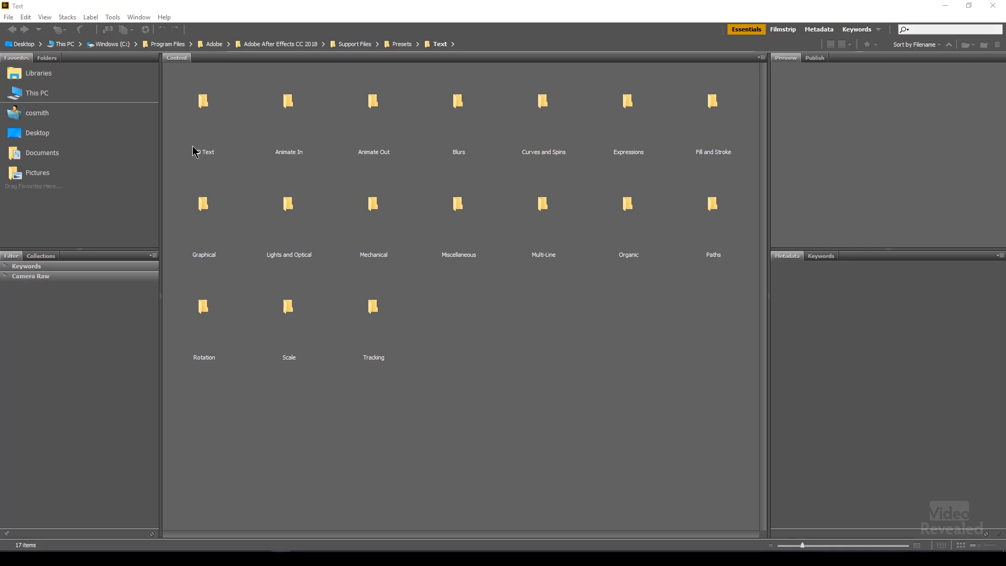
- Enter the 3D Text presets and preview 3D Flip Up Reflection and 3D Flutter In From Left
double_click(202, 102)
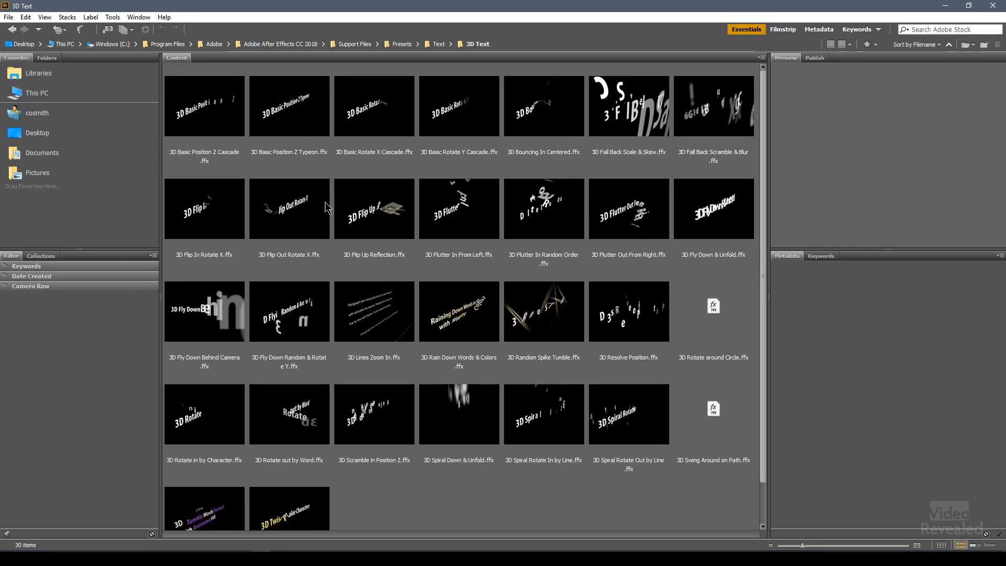
left_click(373, 208)
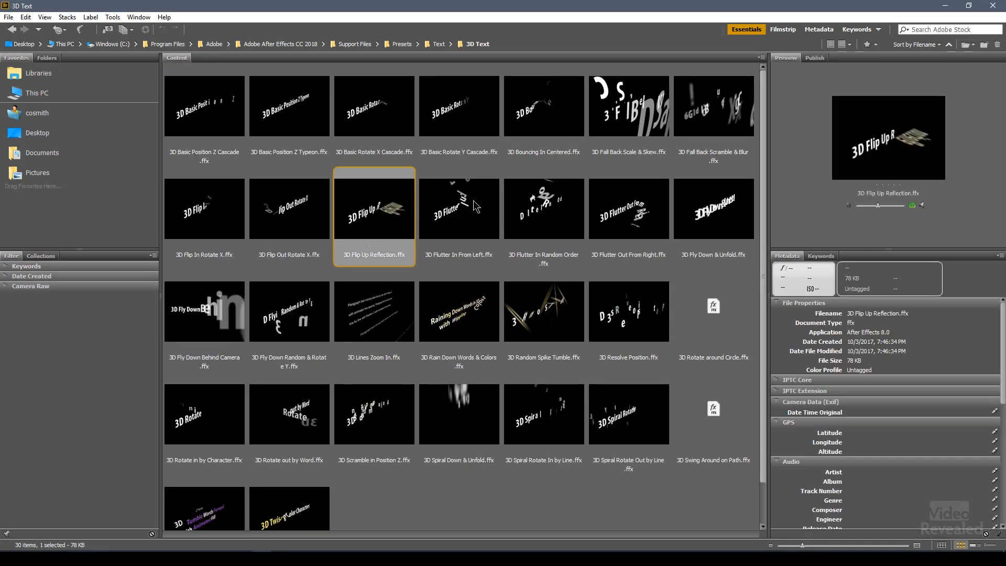
left_click(458, 207)
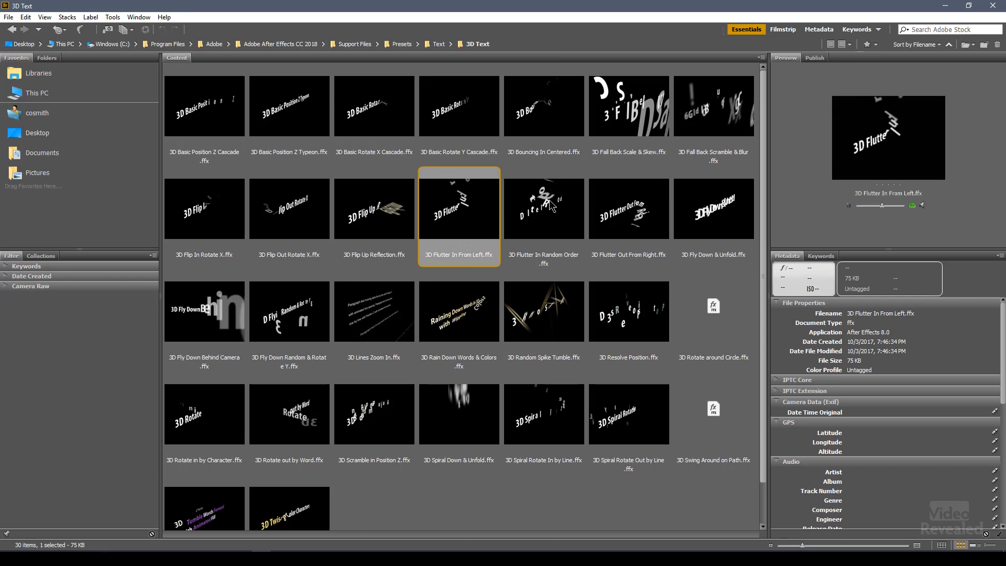
mouse_move(307, 223)
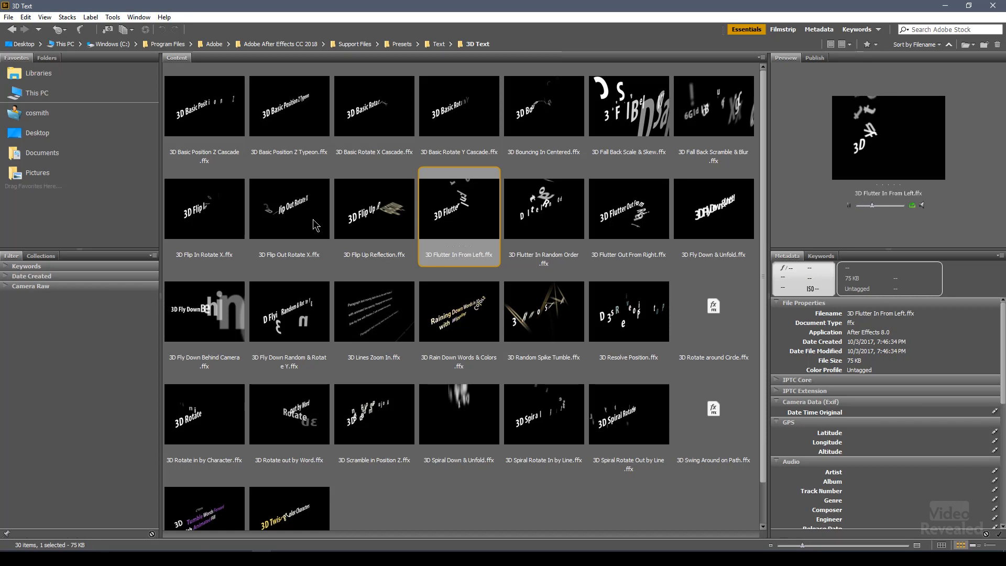
- Preview 3D Flip Out Rotate X and Flip Up Reflection, then choose 3D Flip In Rotate X
left_click(289, 208)
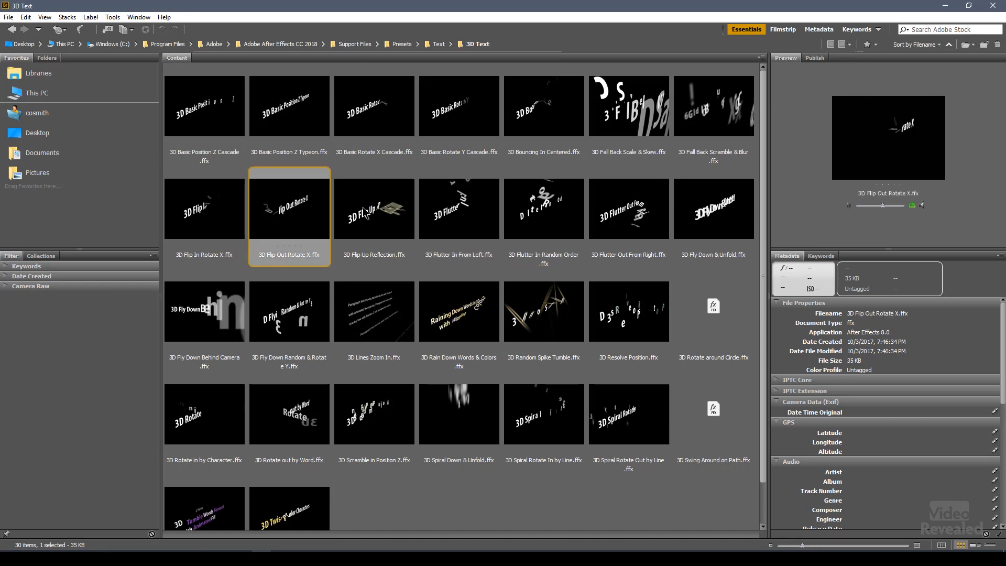
left_click(373, 208)
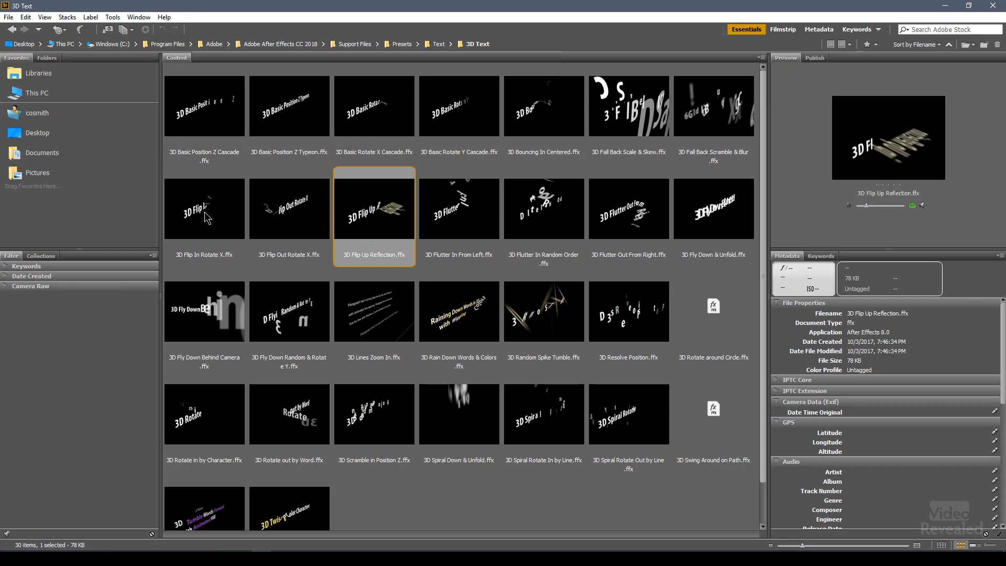
left_click(204, 208)
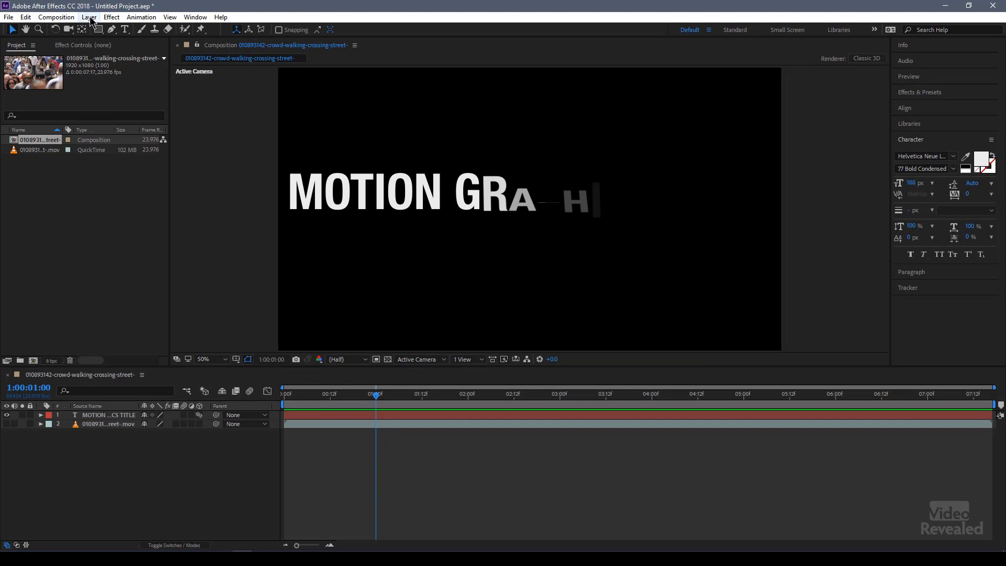
- Create Camera 1 via Layer > New > Camera with the 50mm preset as a Two-Node Camera
left_click(88, 17)
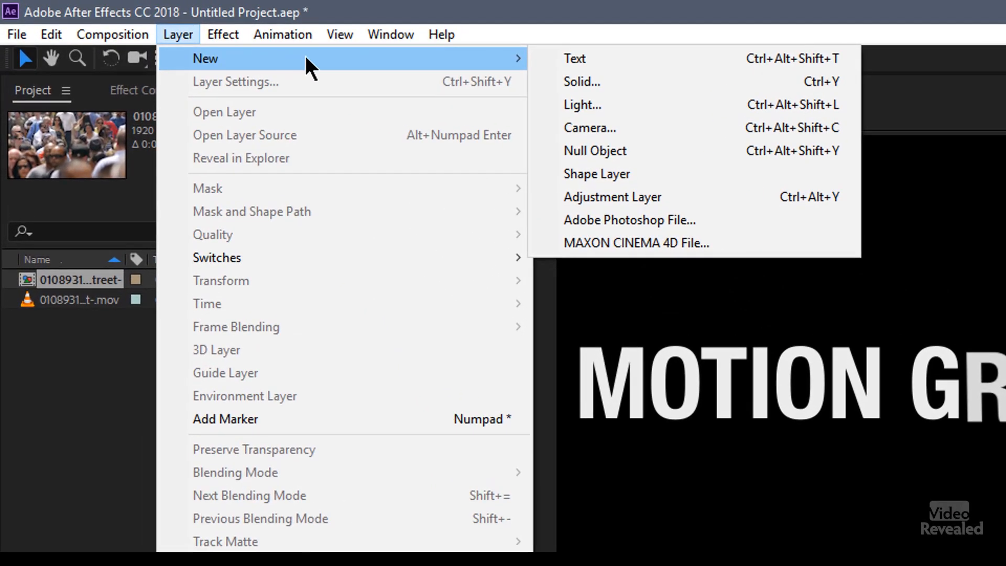
mouse_move(625, 158)
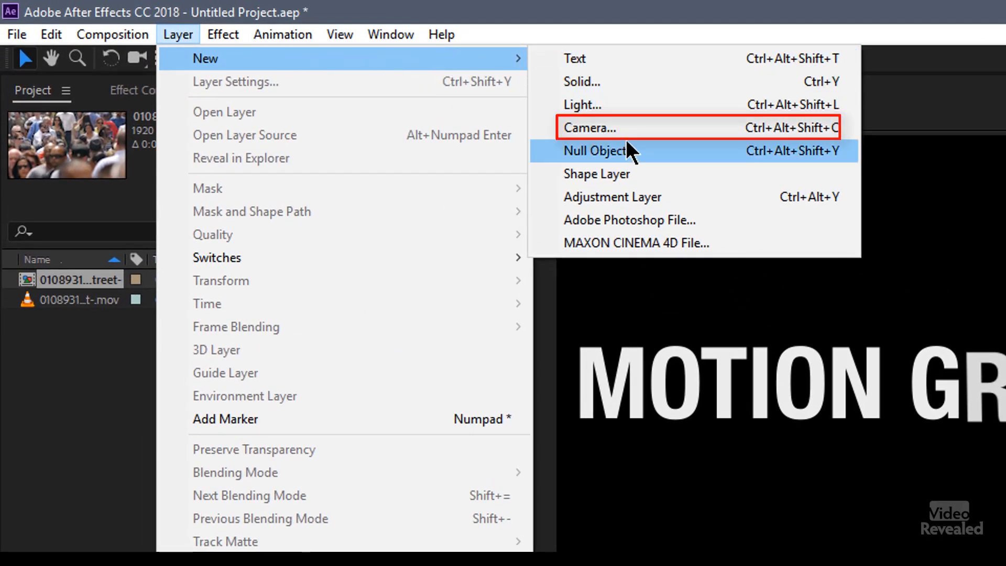
left_click(588, 126)
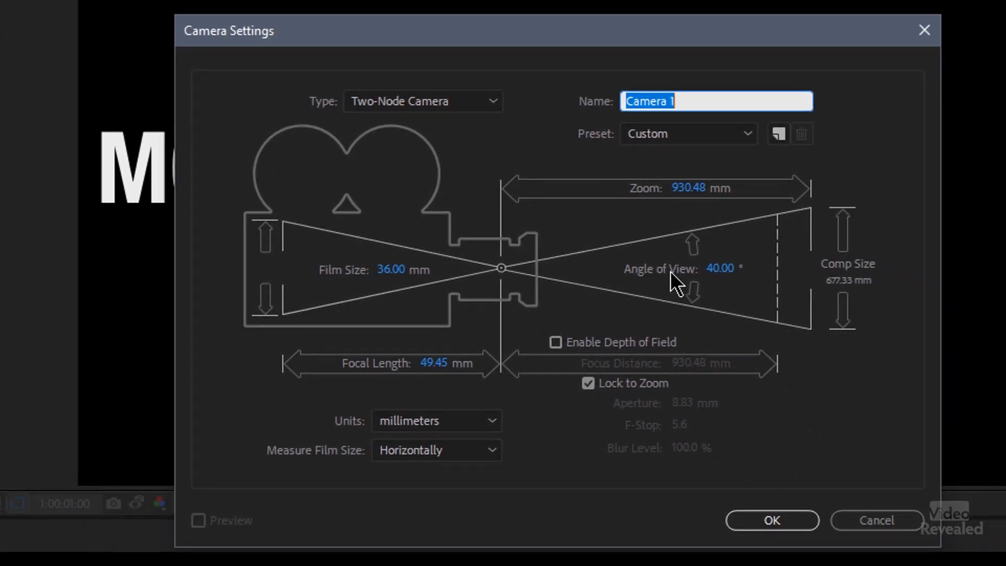
left_click(686, 134)
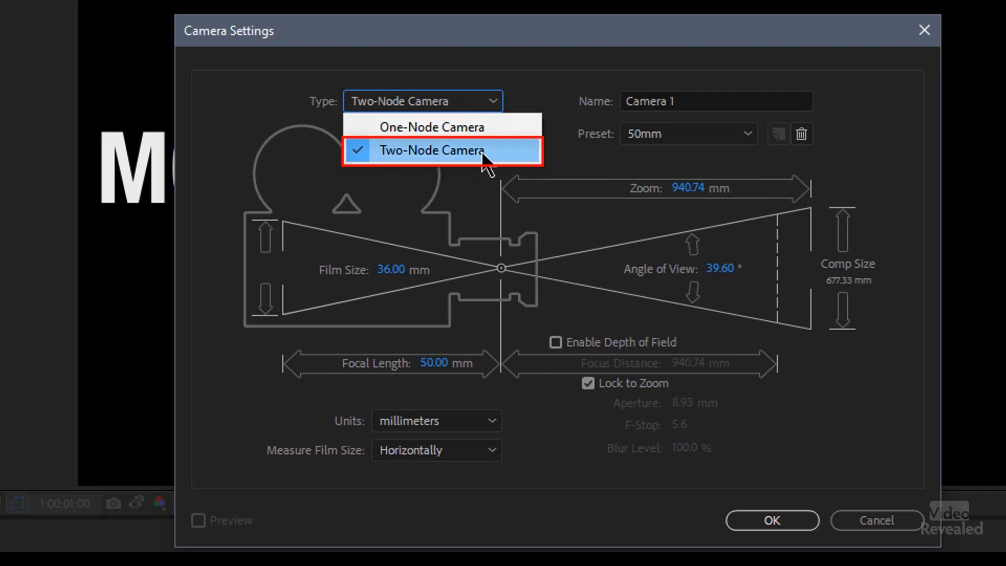
left_click(431, 150)
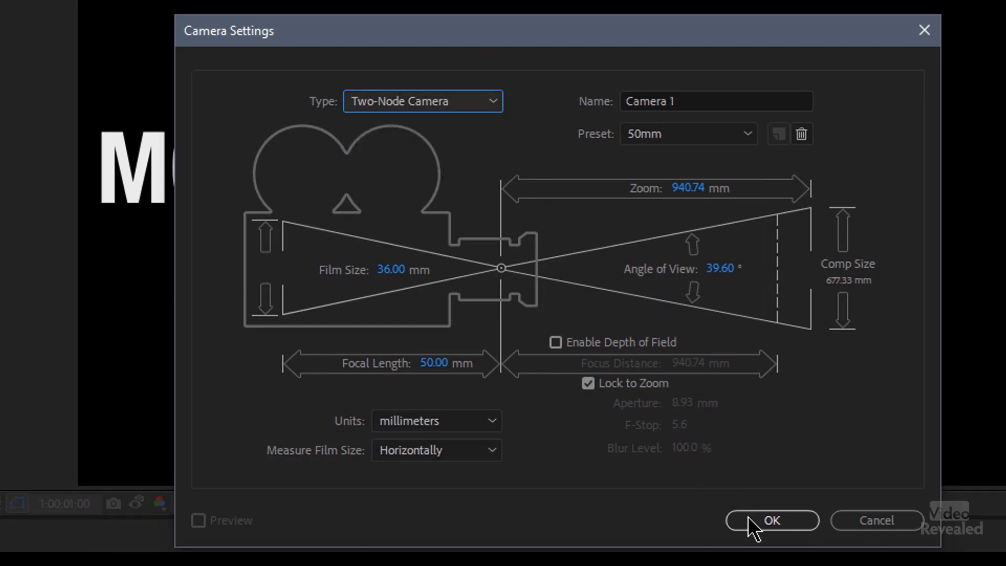
left_click(773, 520)
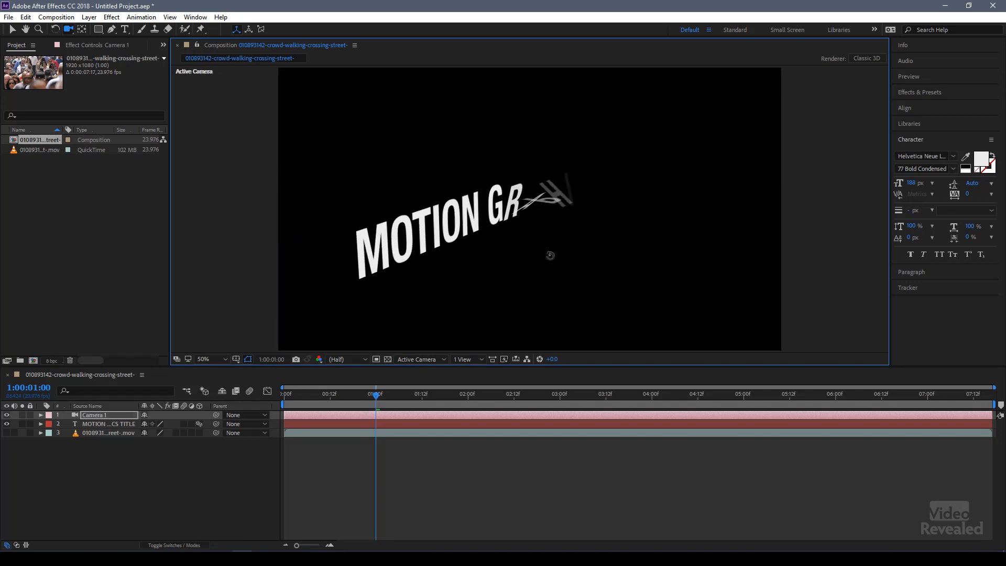
- Scrub back to around 17 frames to see later letters still flipping in through Camera 1
left_click_drag(375, 394, 350, 394)
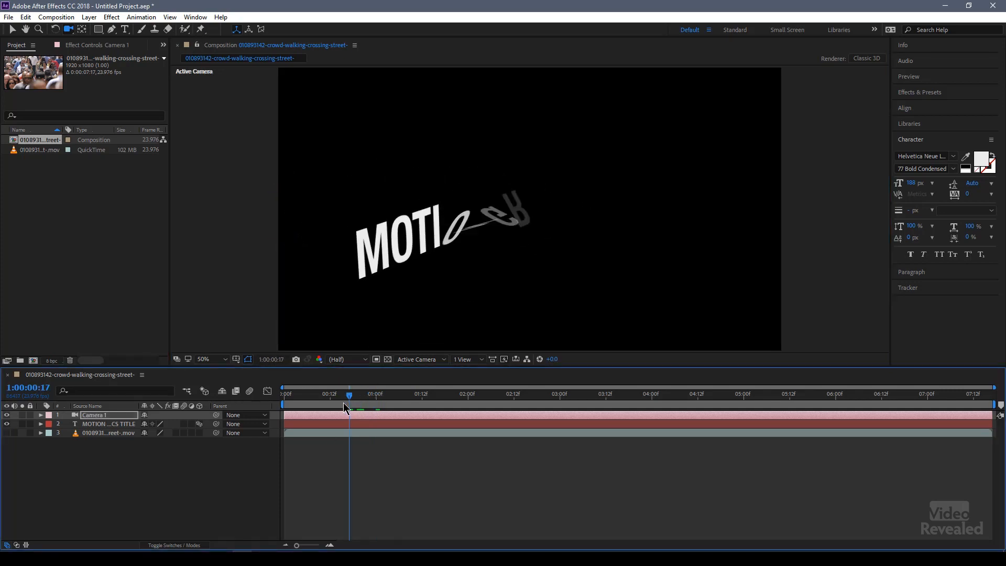